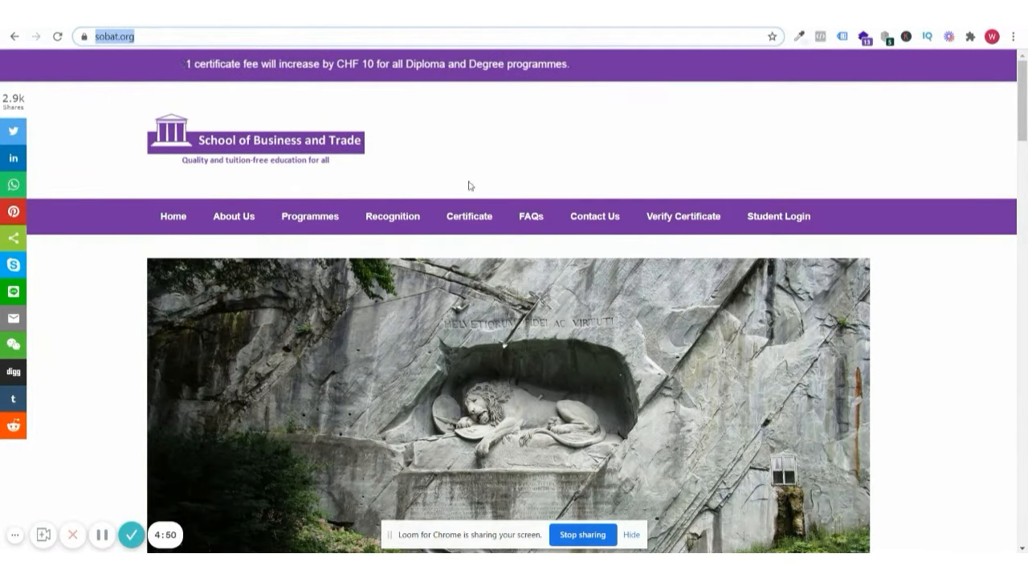
Scroll through the current sobat.org page to read its content before moving on.
scroll(down, 3)
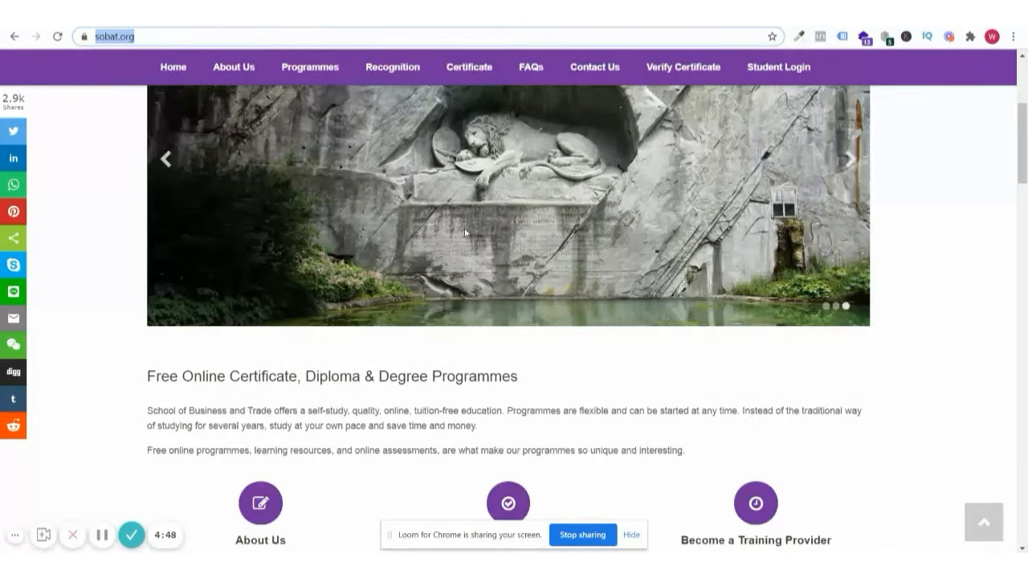
scroll(down, 3)
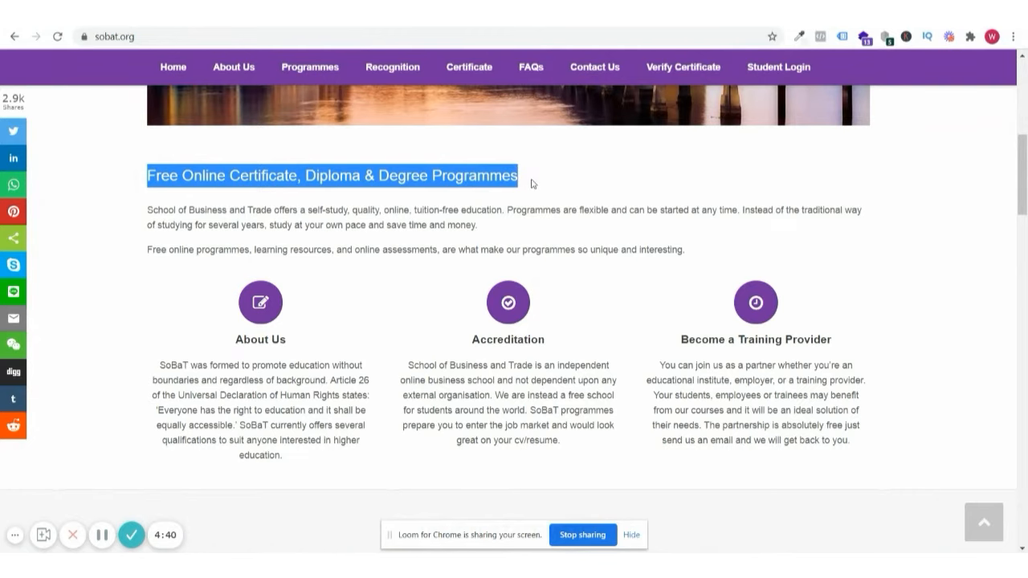
scroll(down, 3)
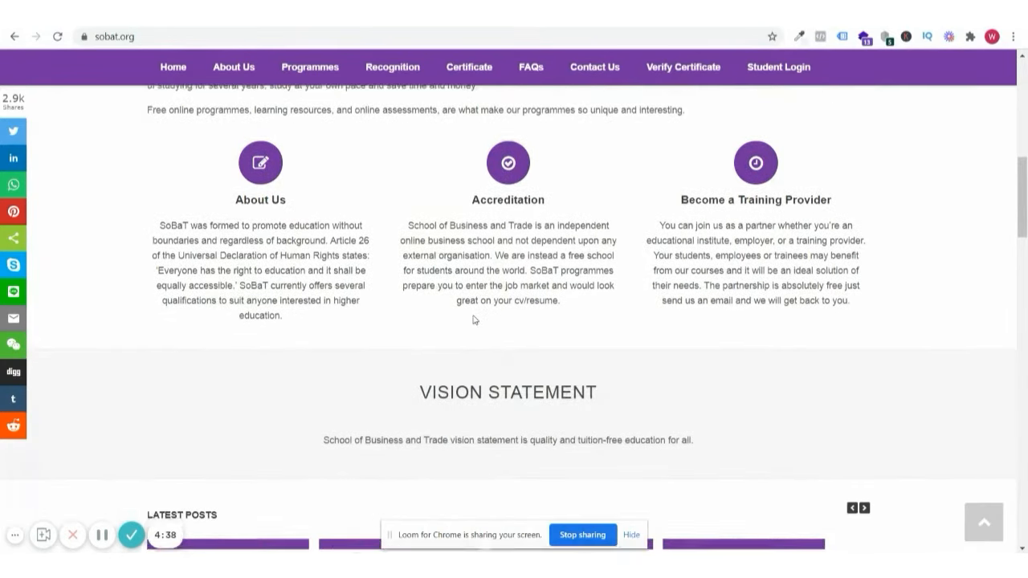
scroll(down, 3)
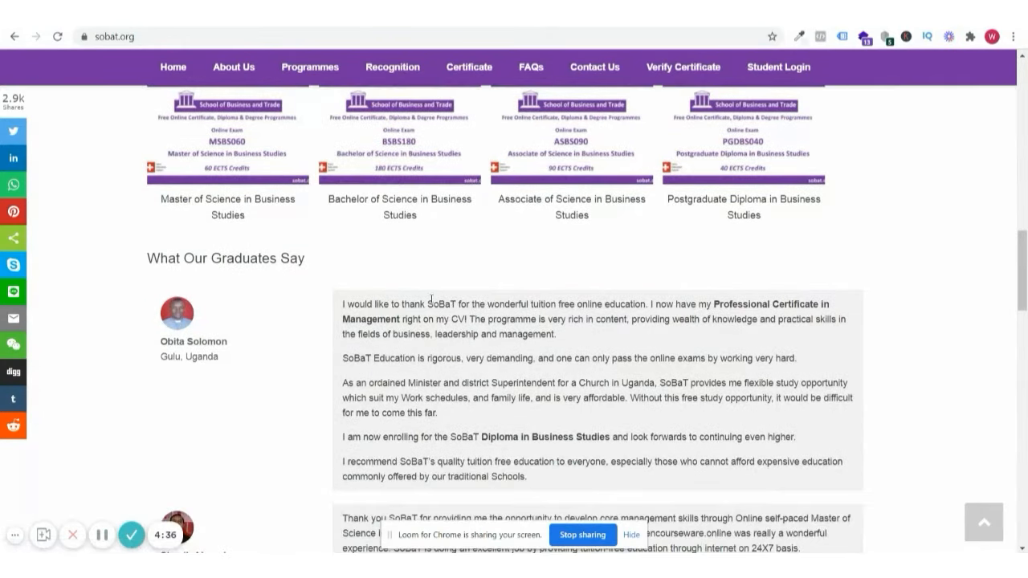
scroll(down, 3)
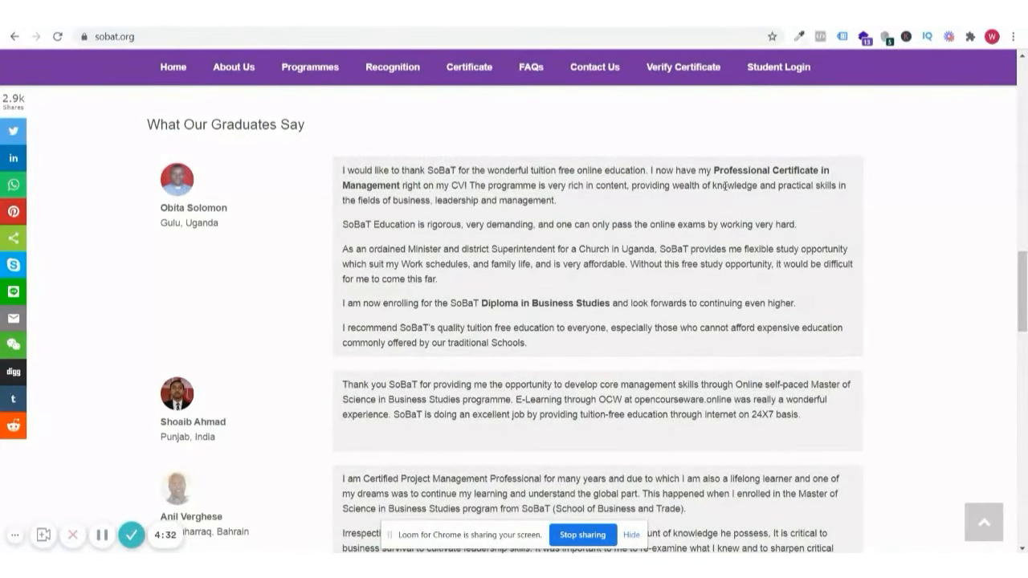
scroll(down, 3)
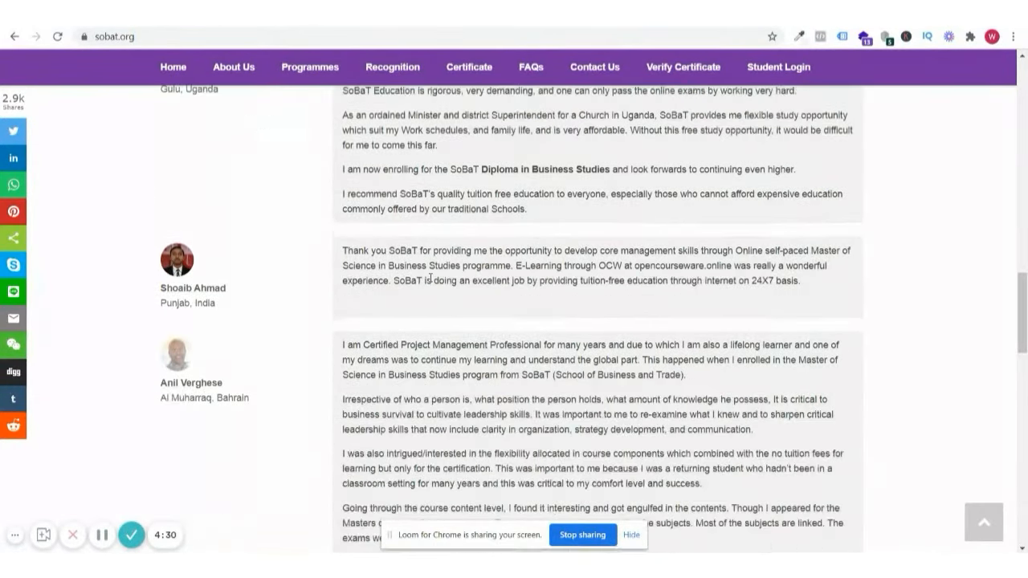
scroll(down, 3)
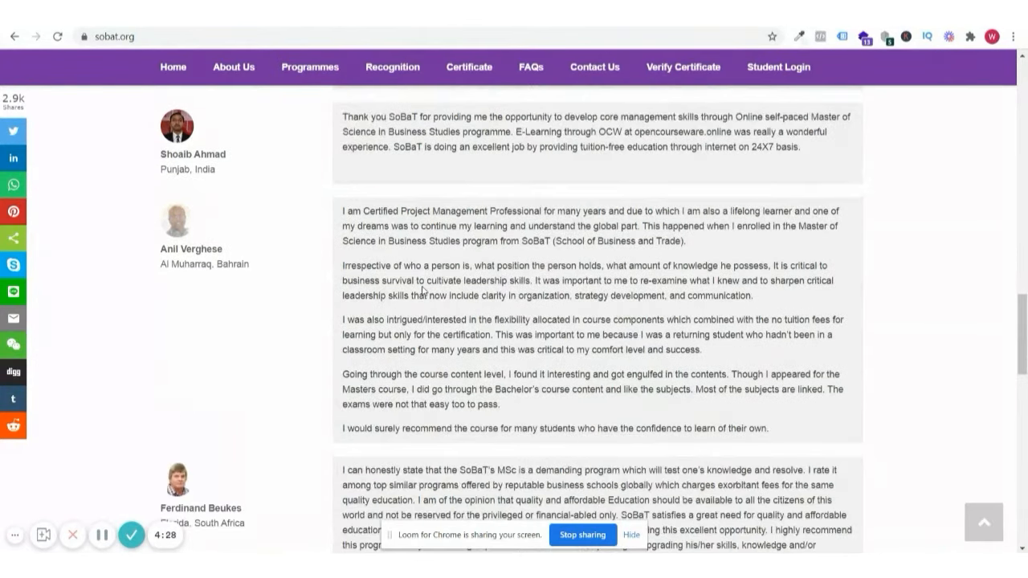
scroll(down, 3)
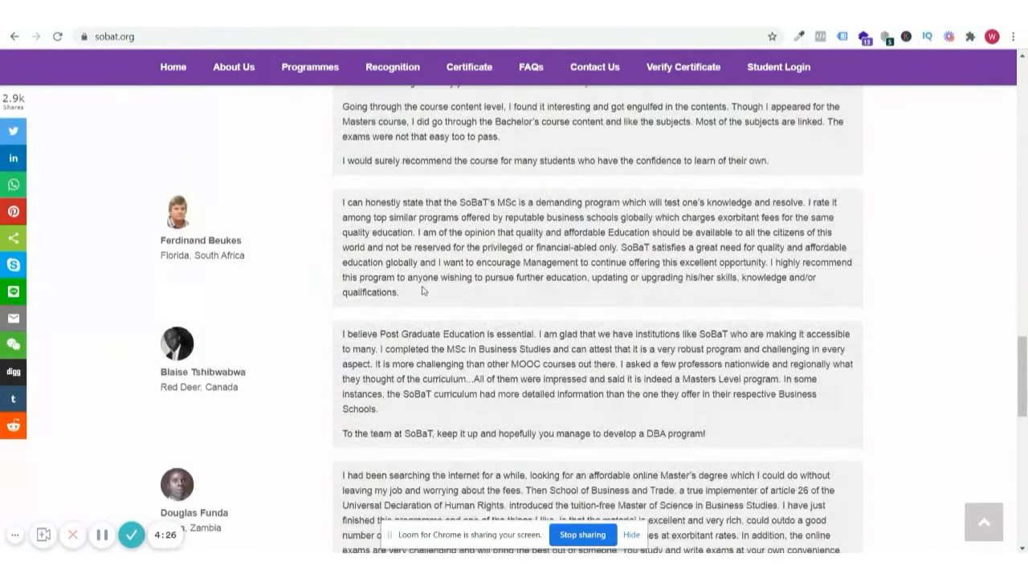
scroll(down, 3)
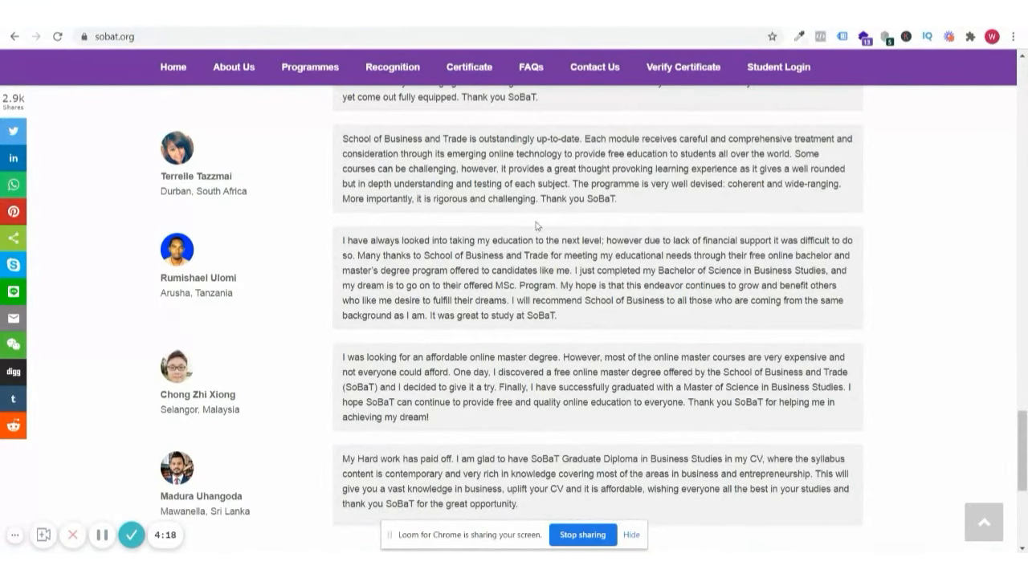
scroll(down, 3)
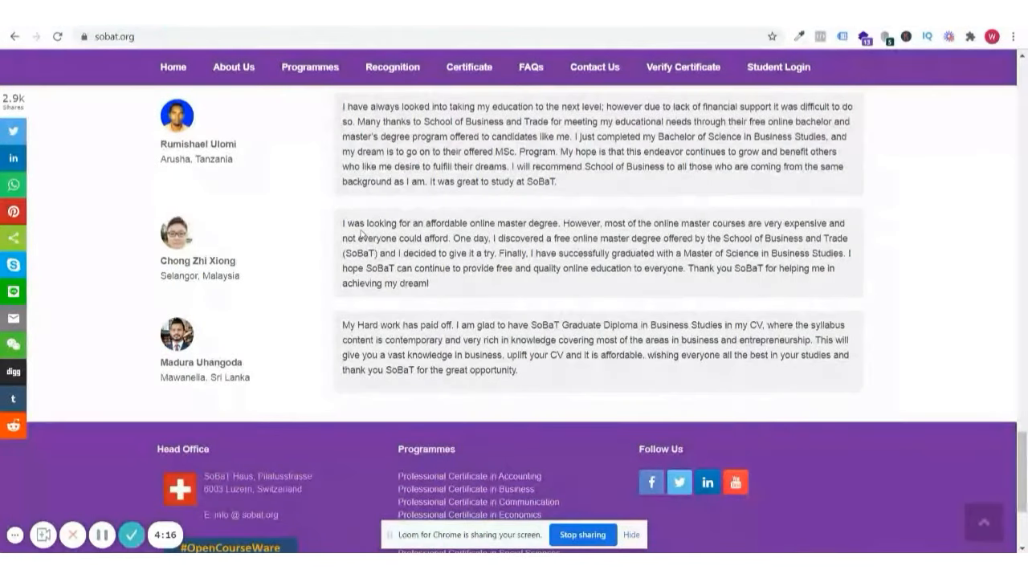
mouse_move(707, 237)
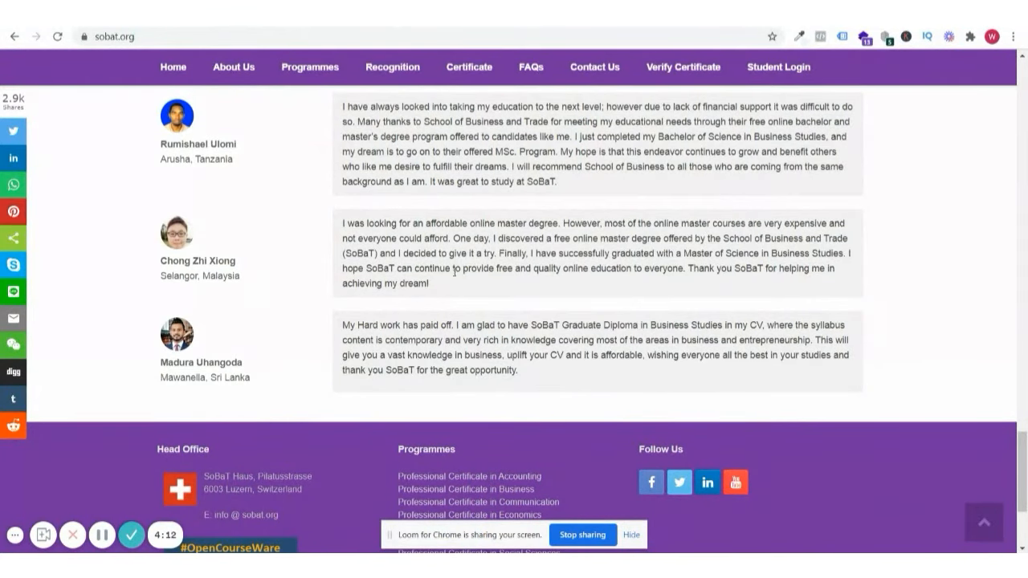
mouse_move(373, 342)
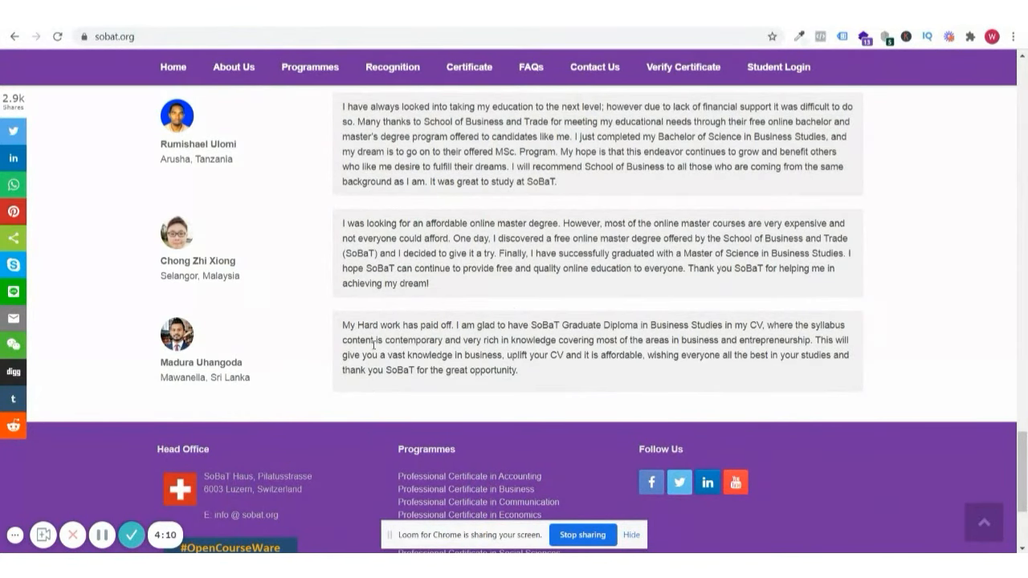
scroll(up, 3)
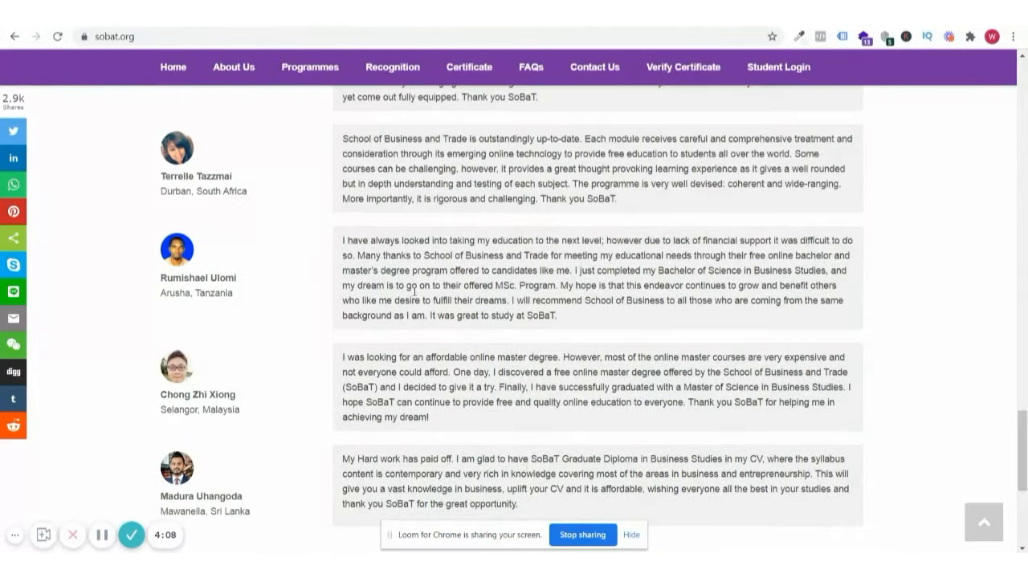
scroll(up, 3)
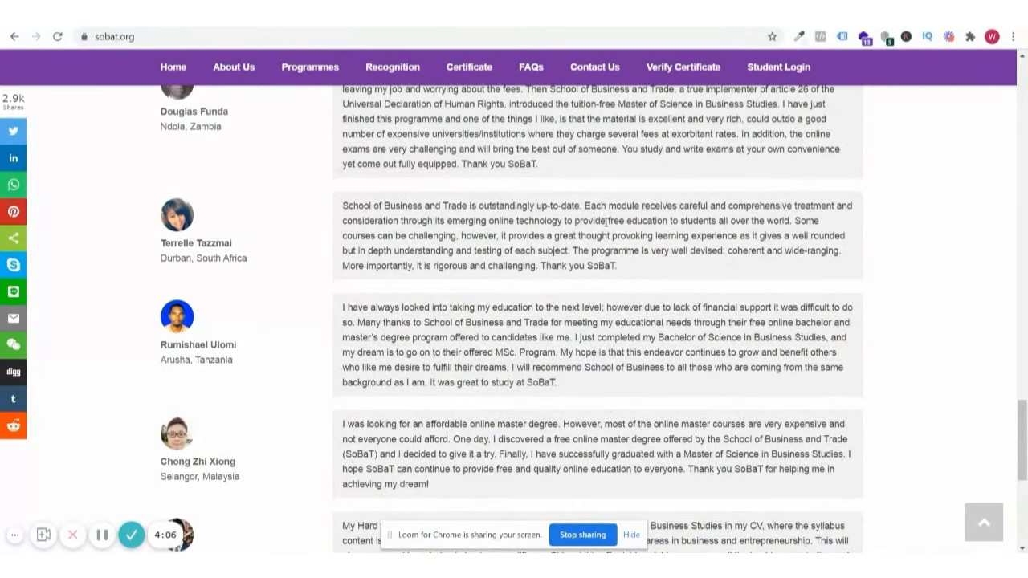
scroll(down, 3)
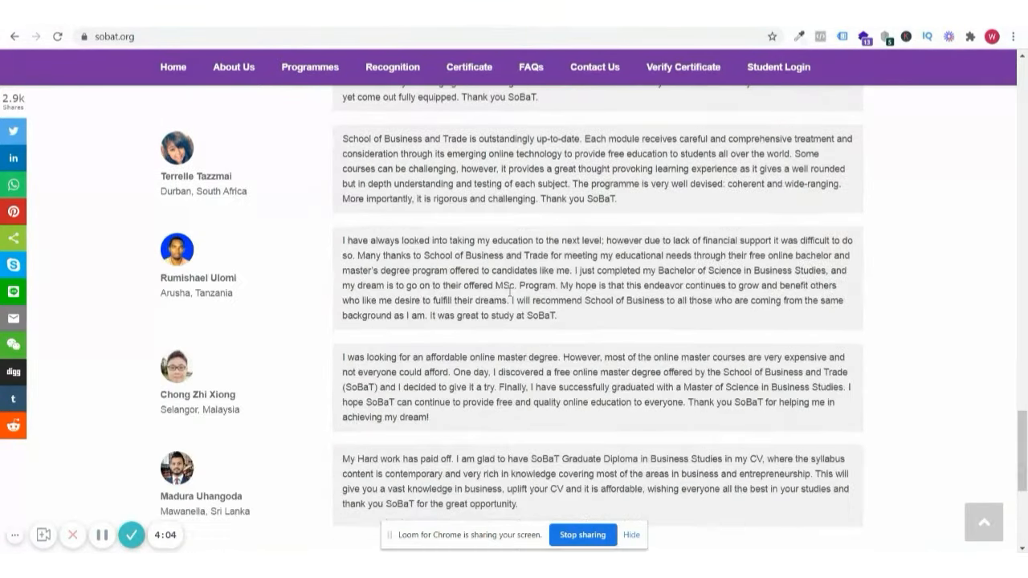
scroll(down, 3)
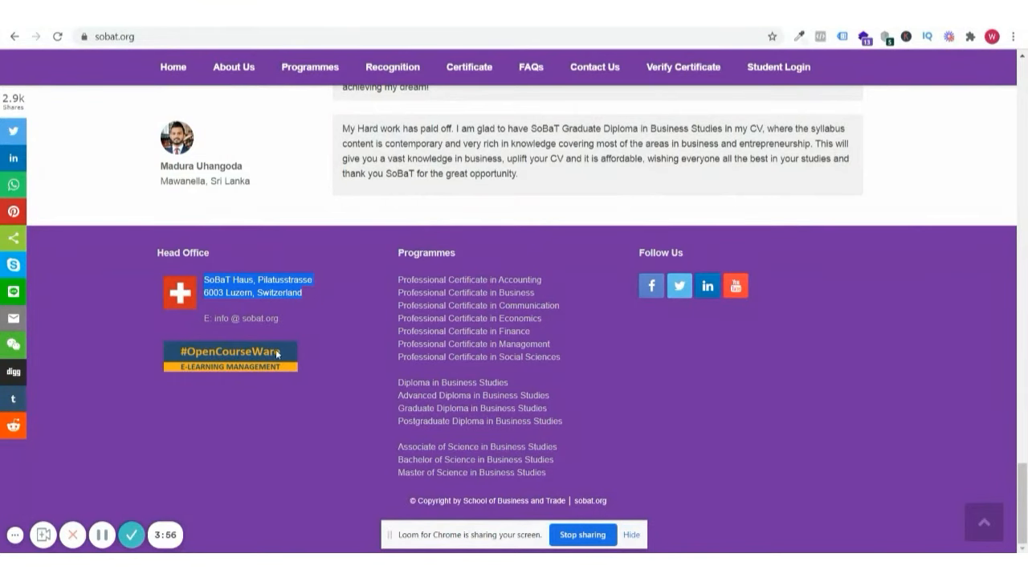
scroll(up, 3)
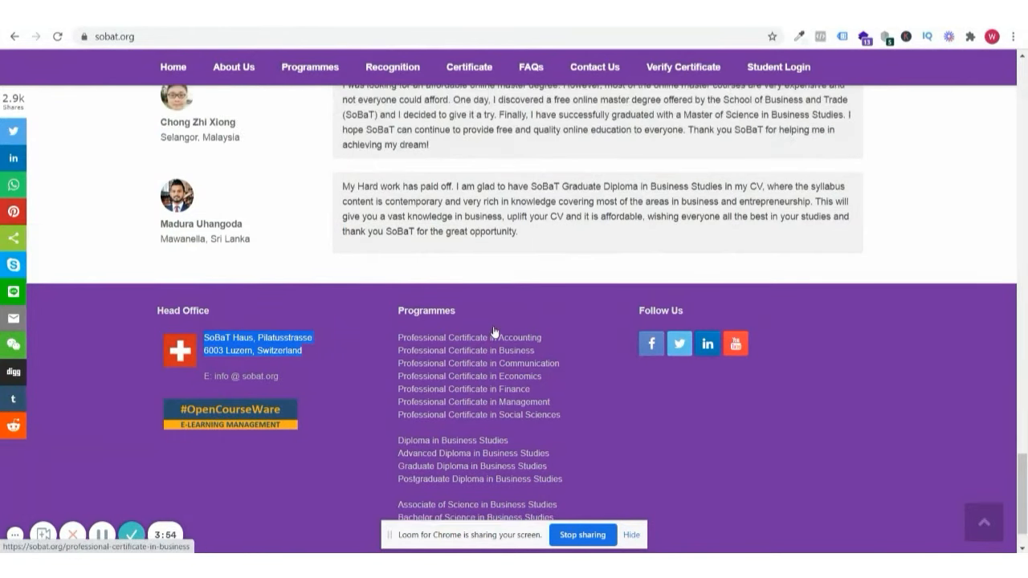
scroll(up, 3)
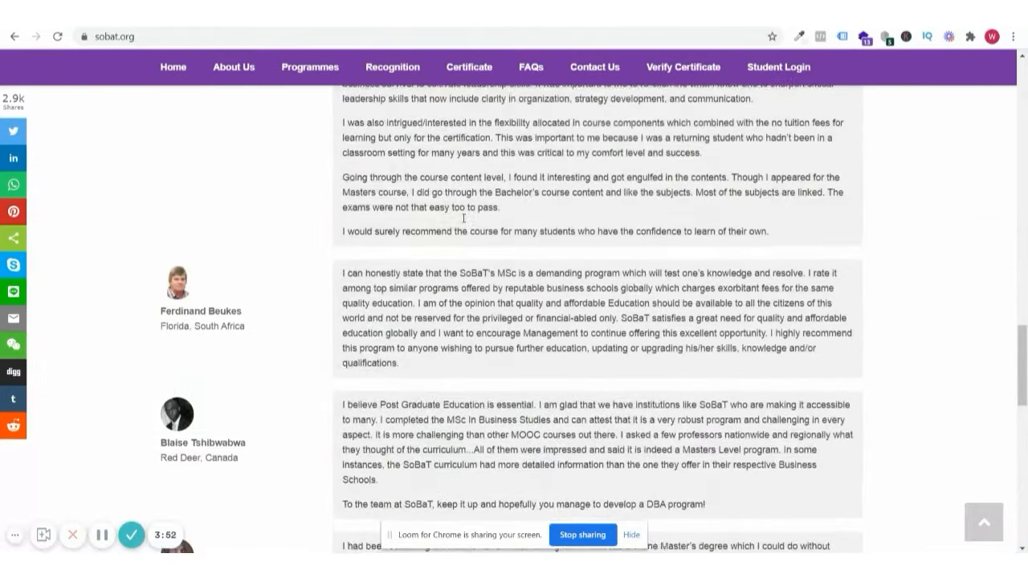
Go to the school's full Programmes list and browse down to the degree programmes.
click(309, 68)
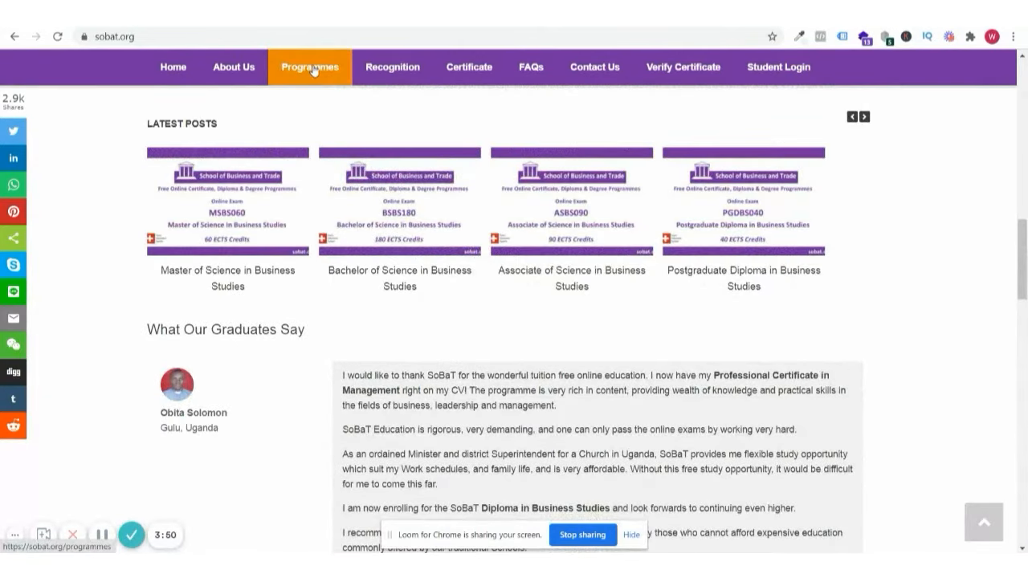
click(308, 67)
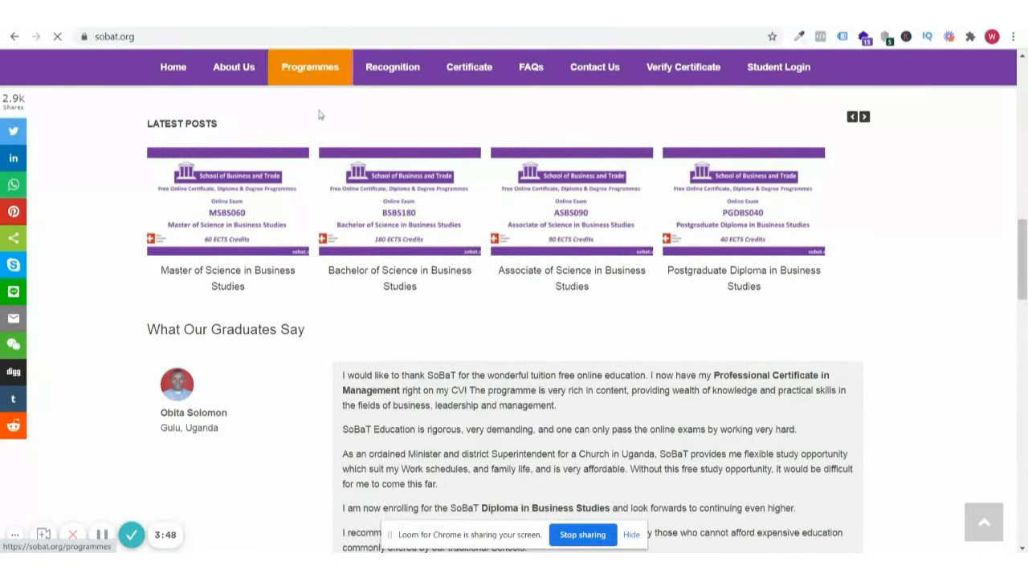
click(309, 68)
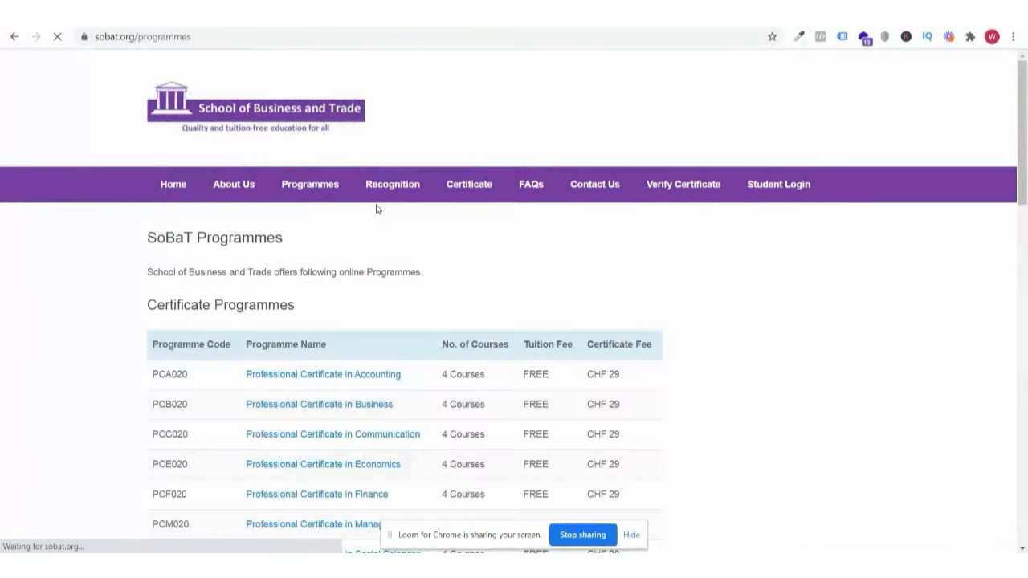
scroll(down, 3)
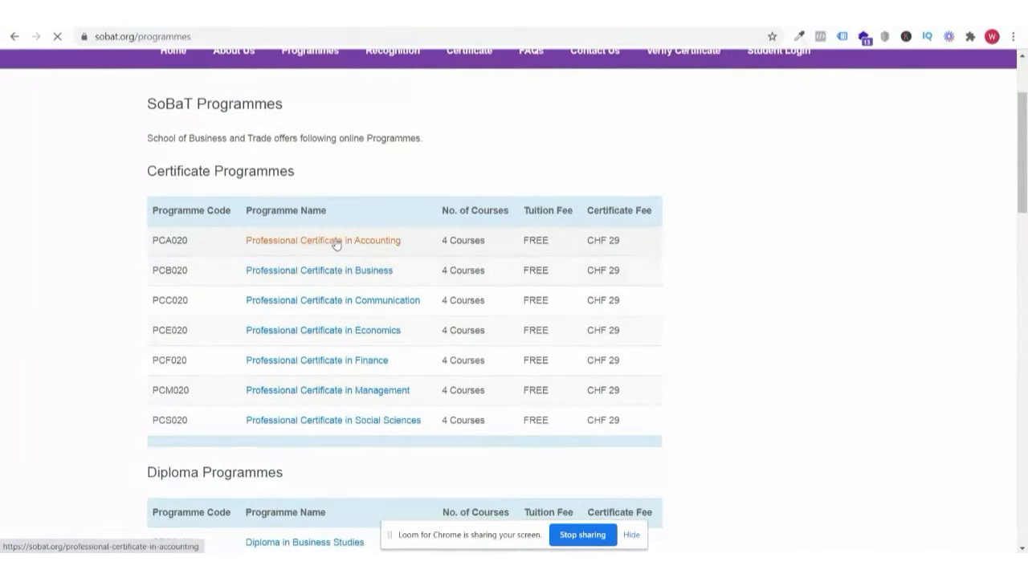
scroll(down, 3)
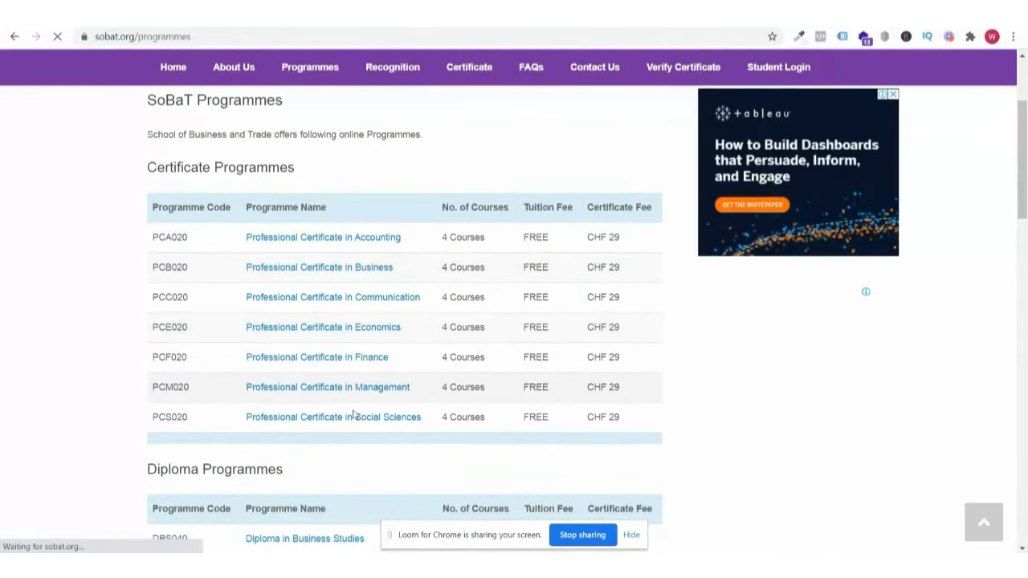
scroll(down, 3)
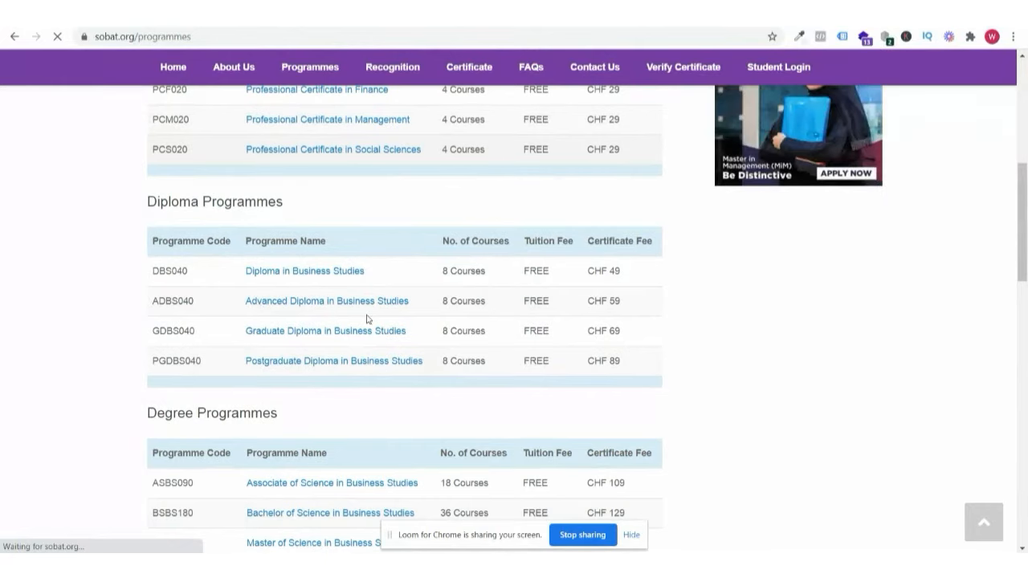
mouse_move(354, 386)
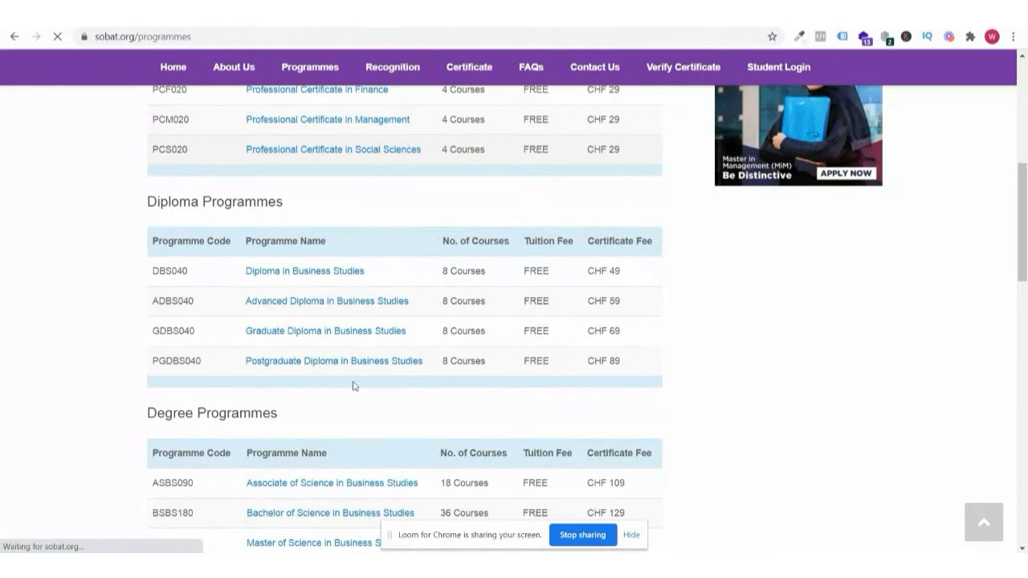
scroll(down, 3)
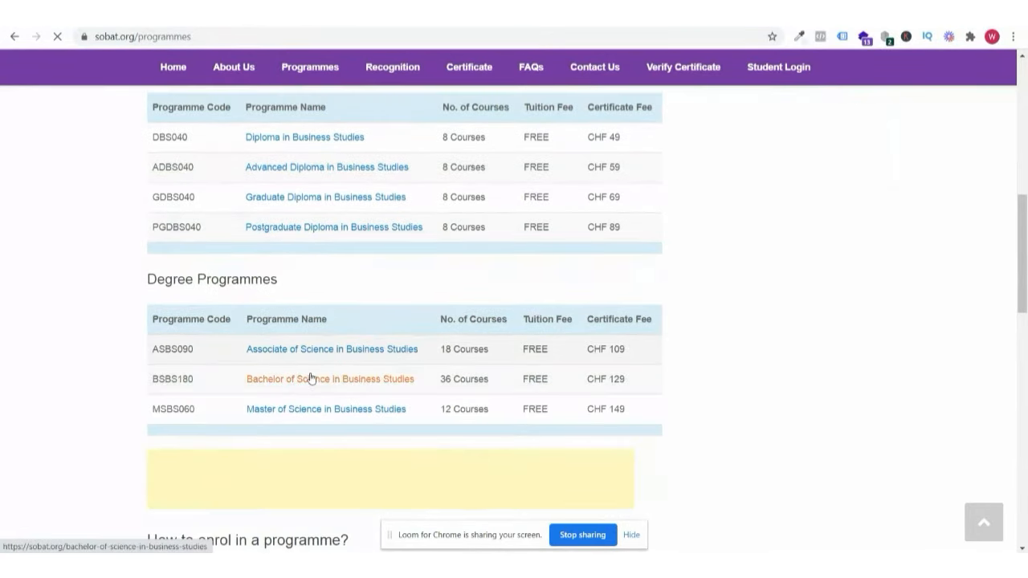
click(330, 379)
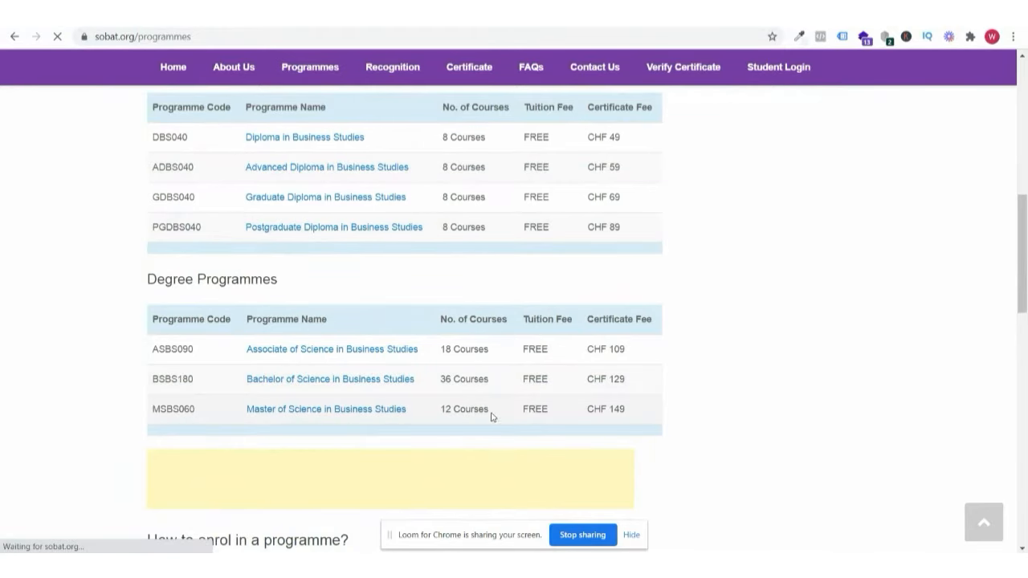
scroll(down, 3)
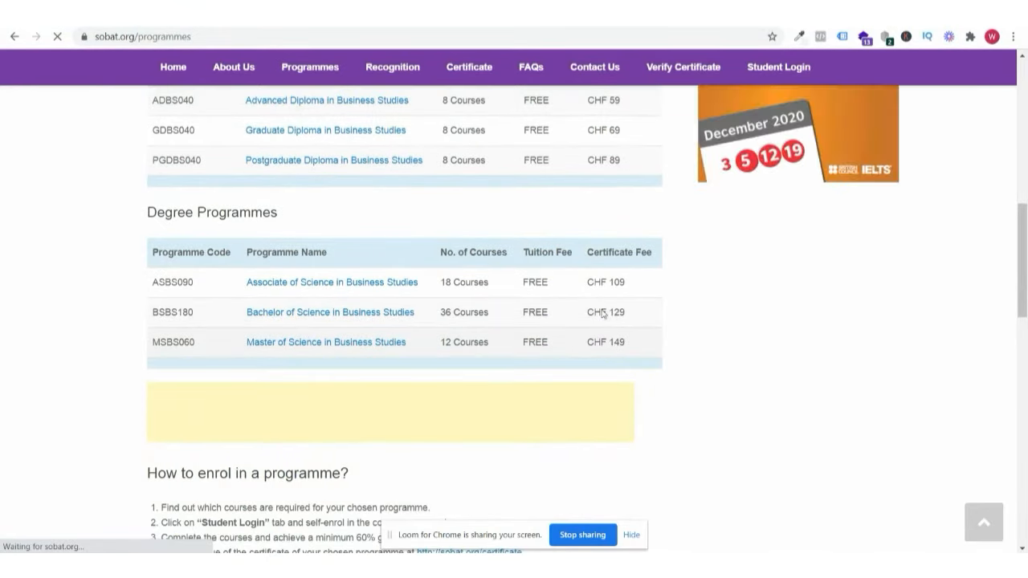
mouse_move(586, 196)
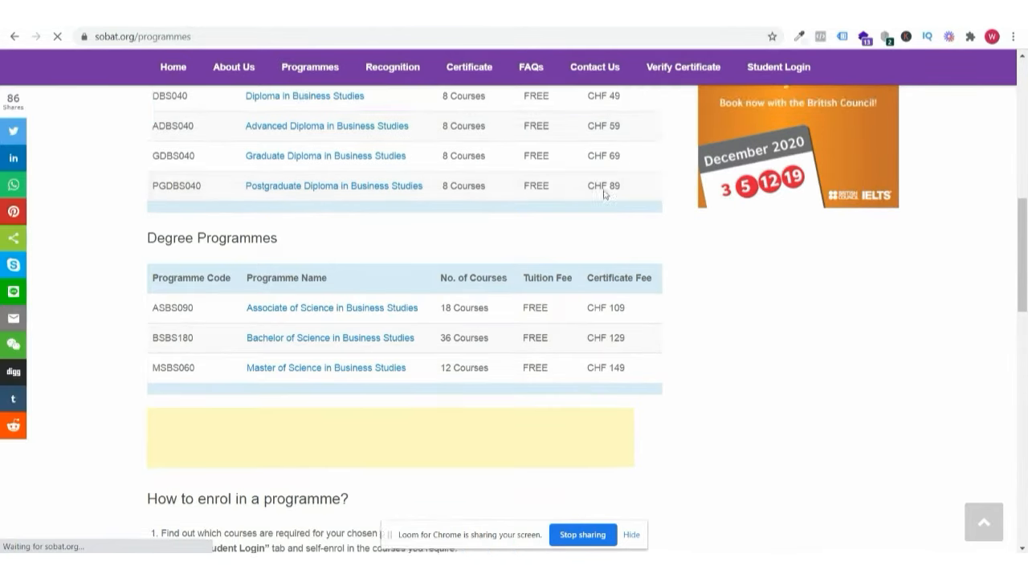
scroll(up, 3)
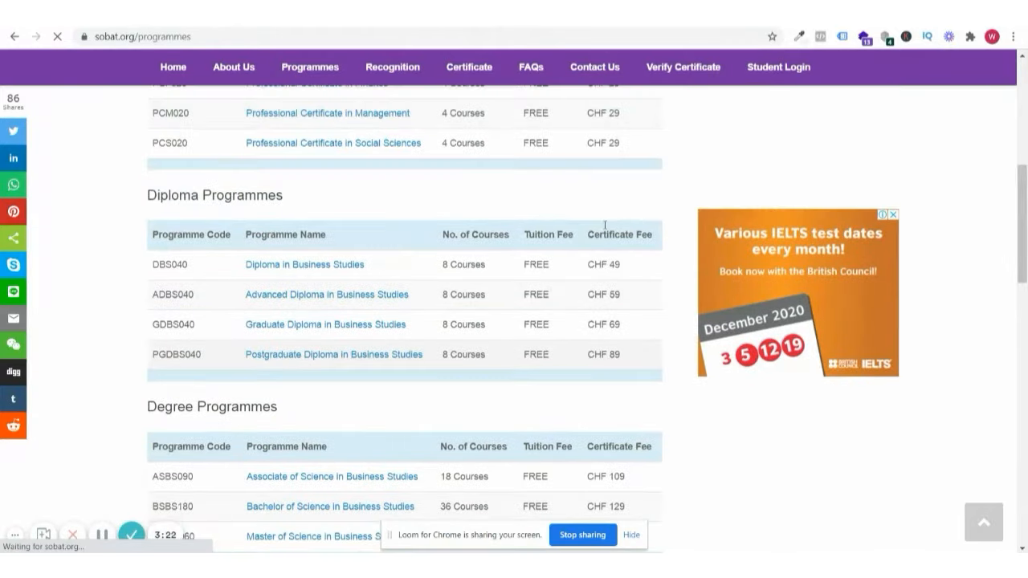
scroll(up, 3)
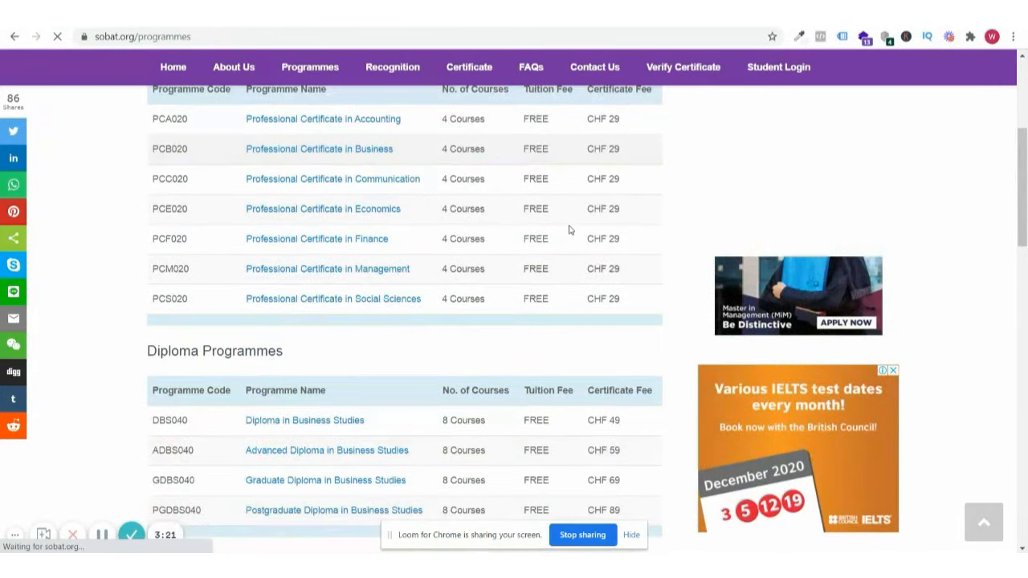
scroll(down, 3)
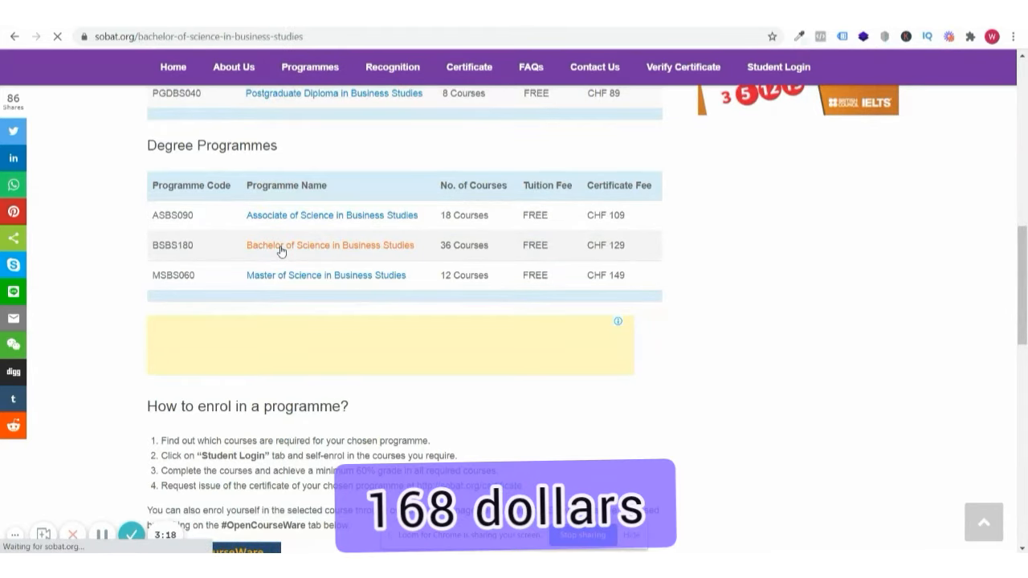
Read the Bachelor of Science in Business Studies page down through its 36-course table to enrolment instructions.
click(331, 244)
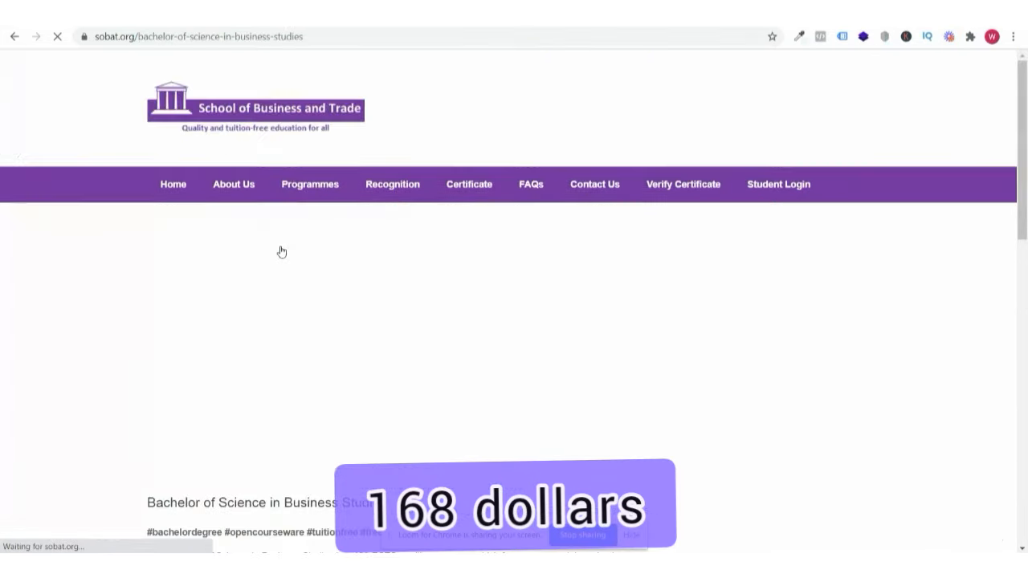
scroll(down, 3)
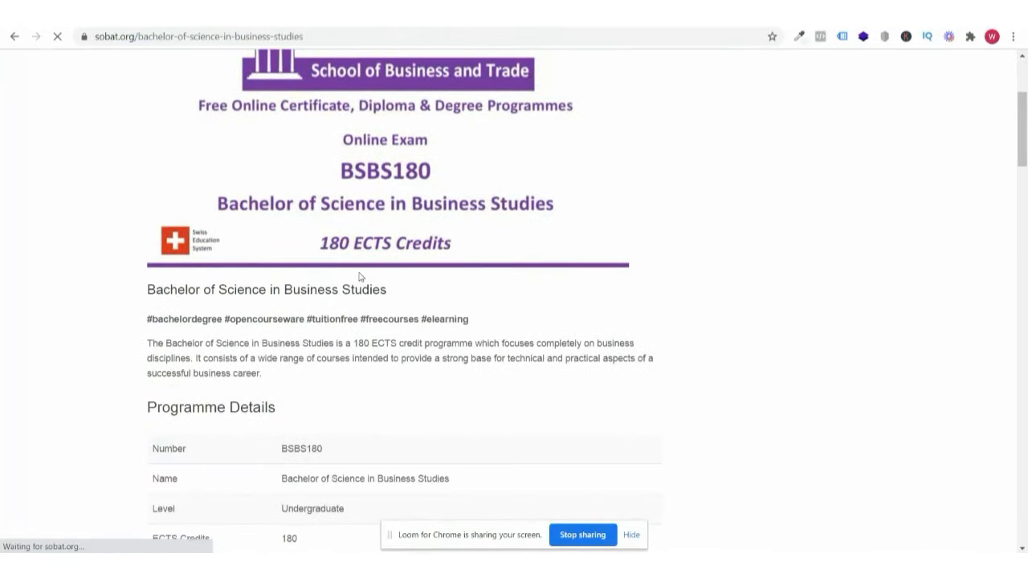
scroll(down, 3)
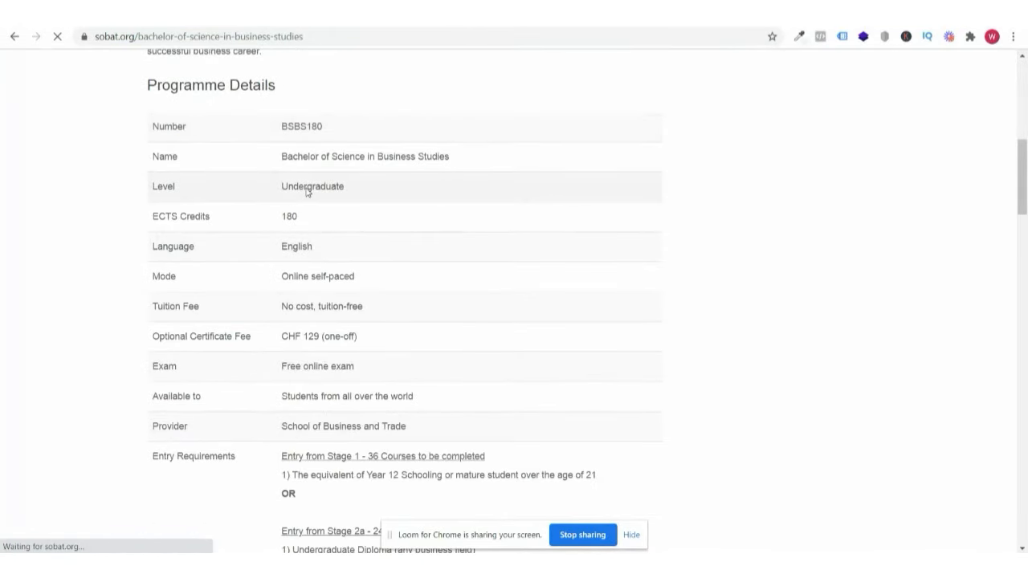
mouse_move(332, 286)
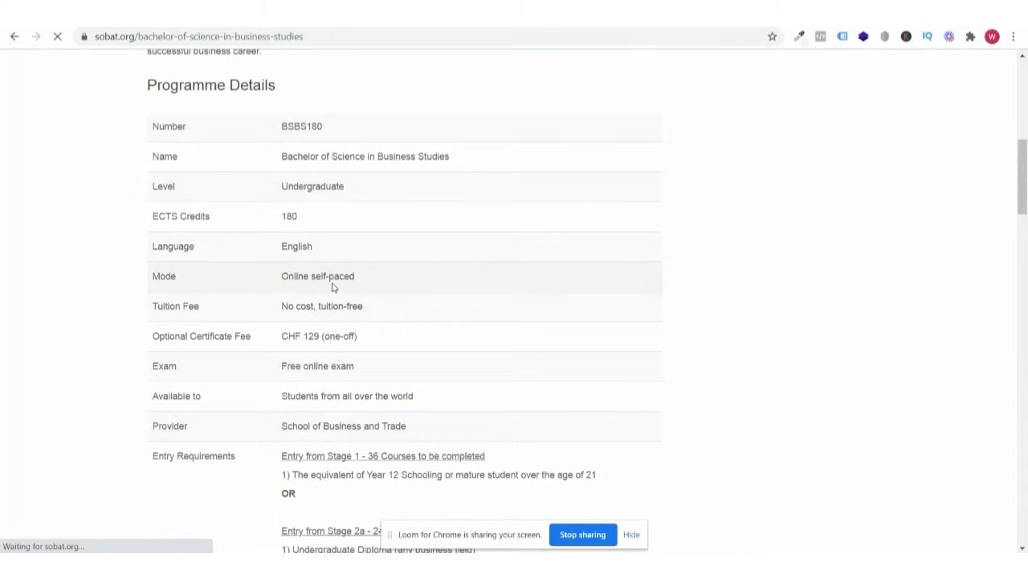
mouse_move(338, 316)
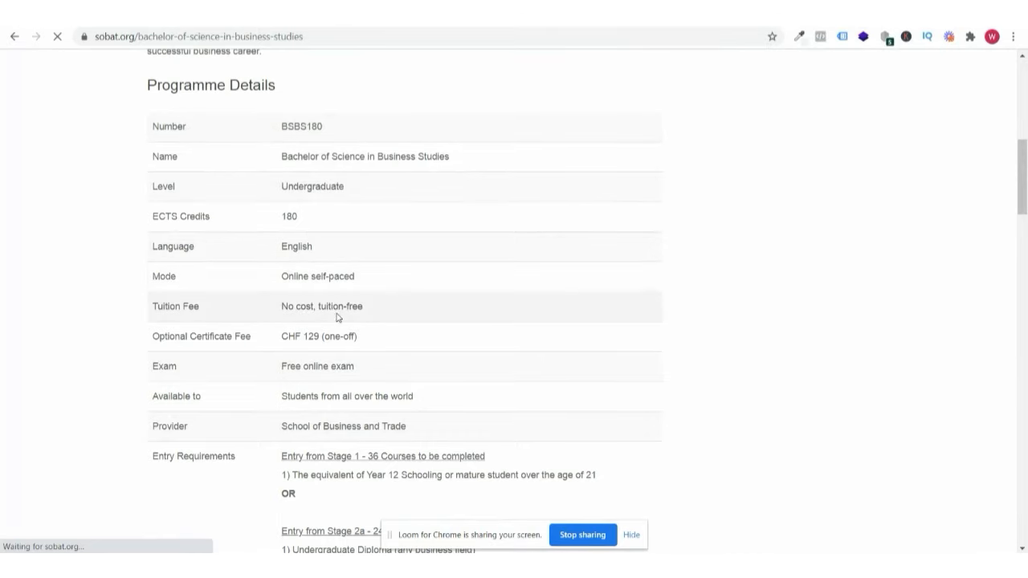
scroll(down, 3)
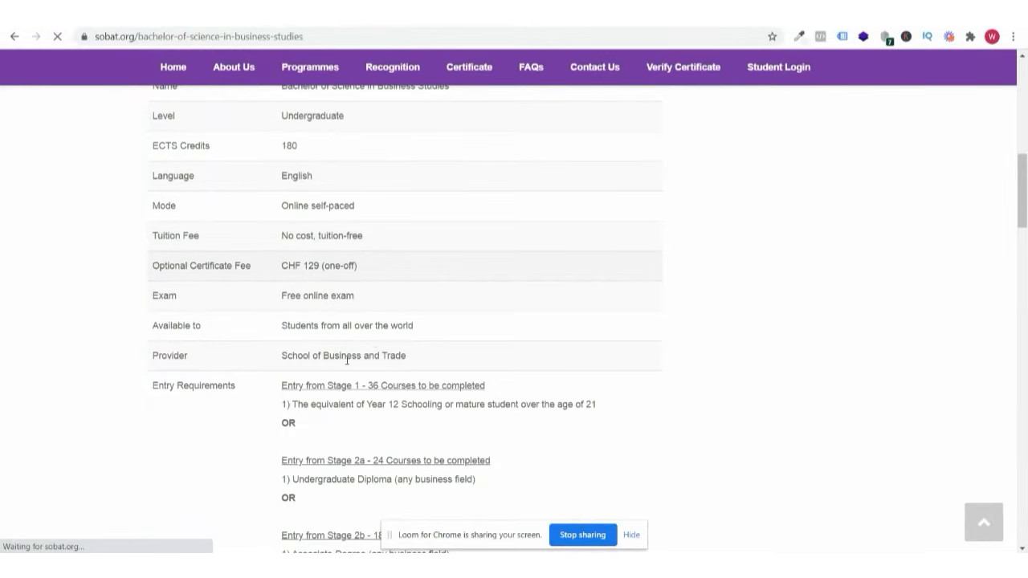
scroll(down, 3)
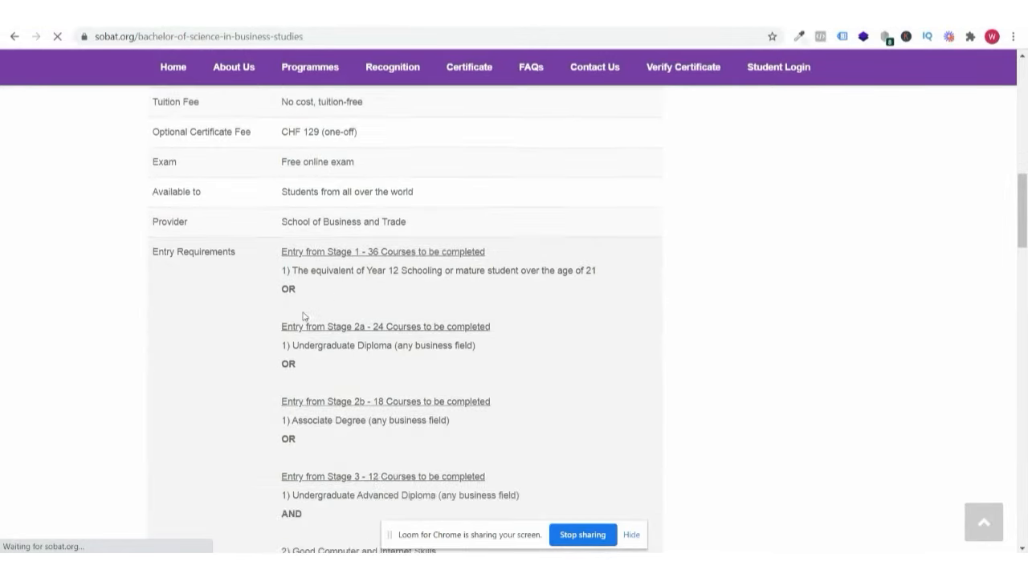
mouse_move(476, 264)
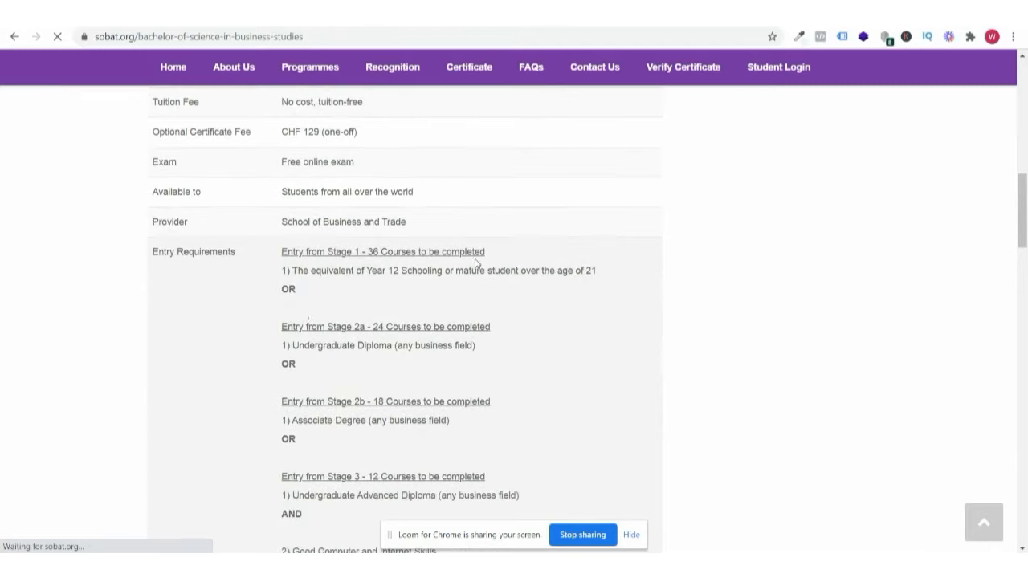
mouse_move(427, 281)
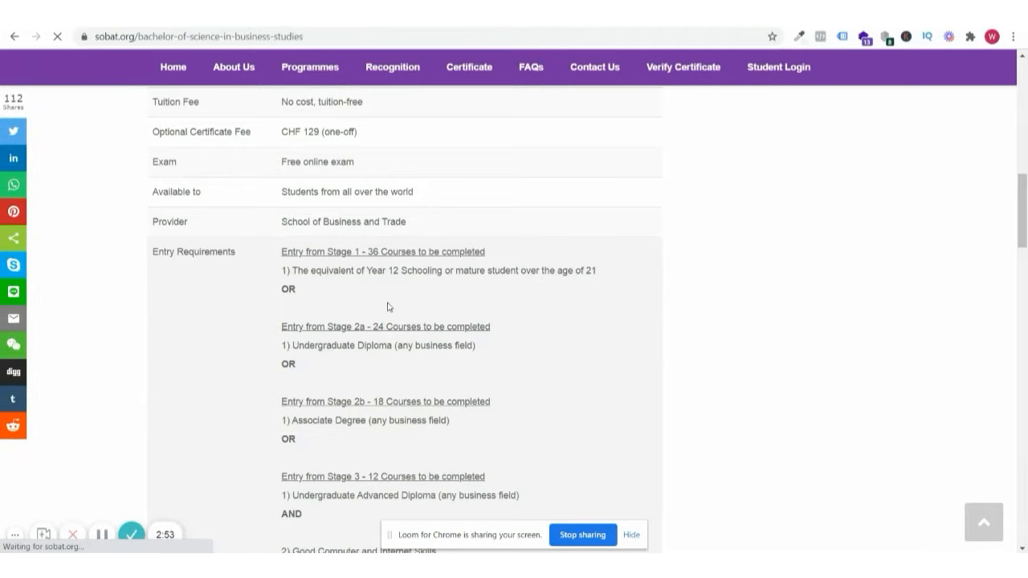
scroll(down, 3)
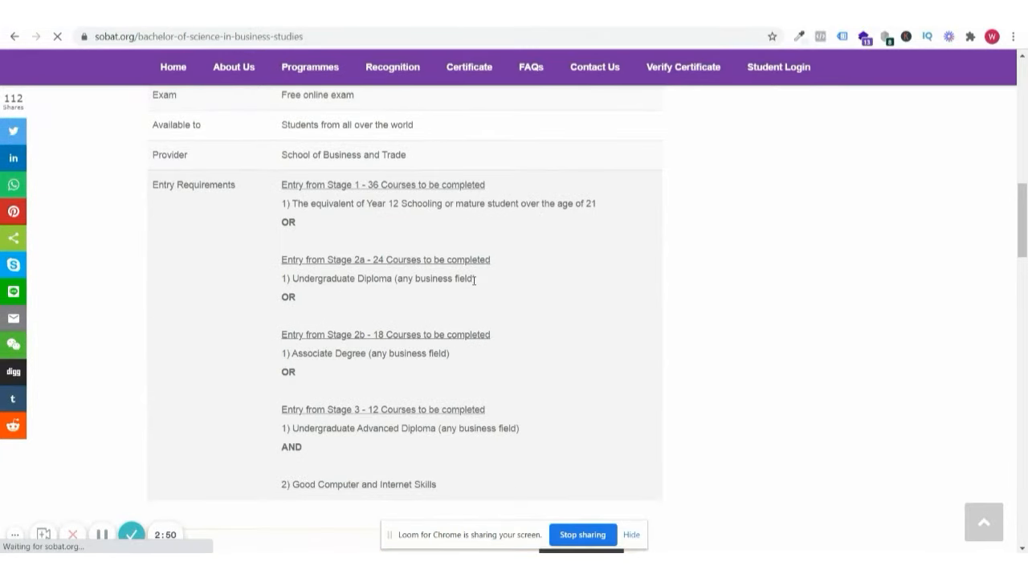
mouse_move(434, 345)
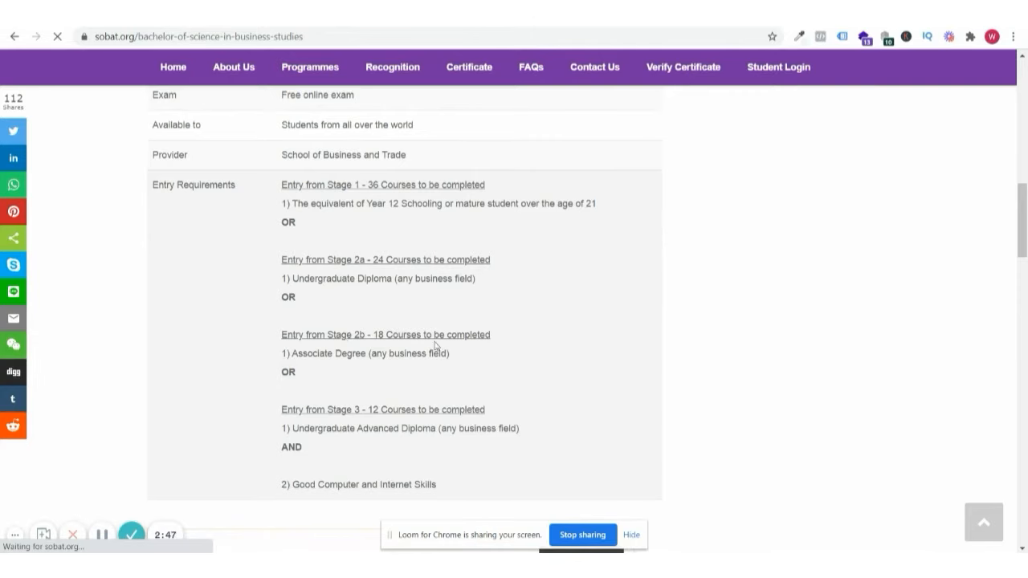
scroll(down, 3)
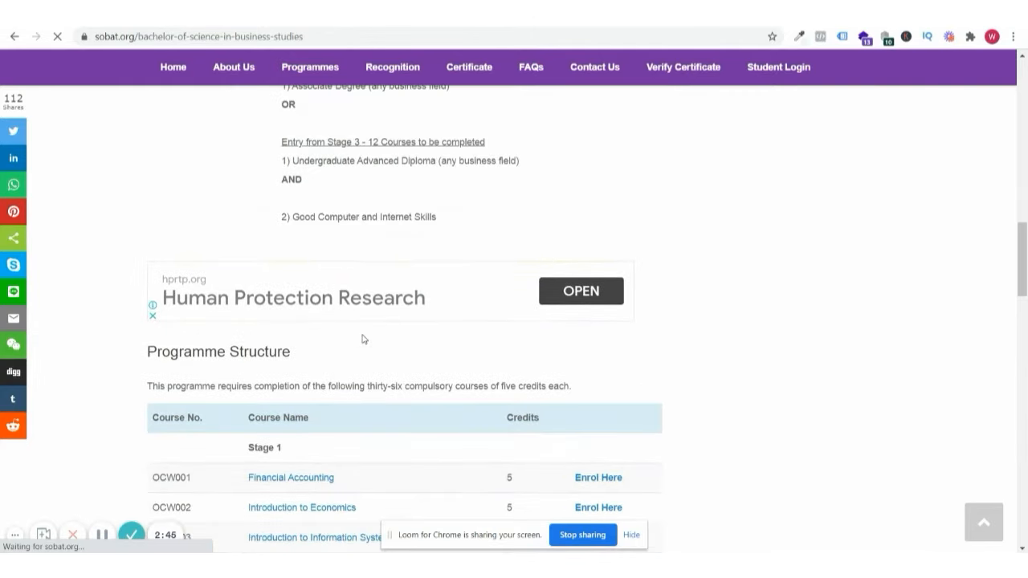
scroll(down, 3)
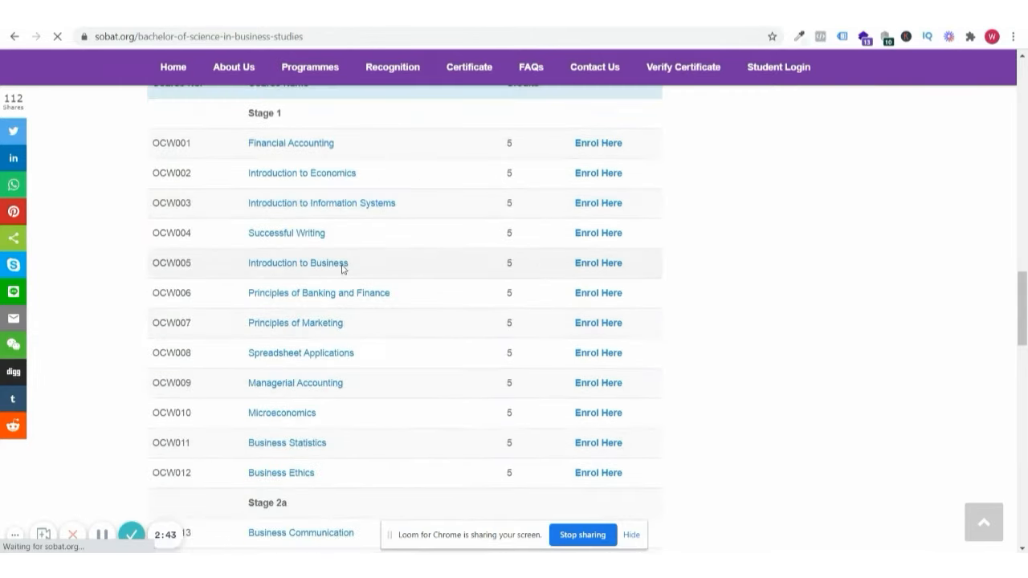
scroll(down, 3)
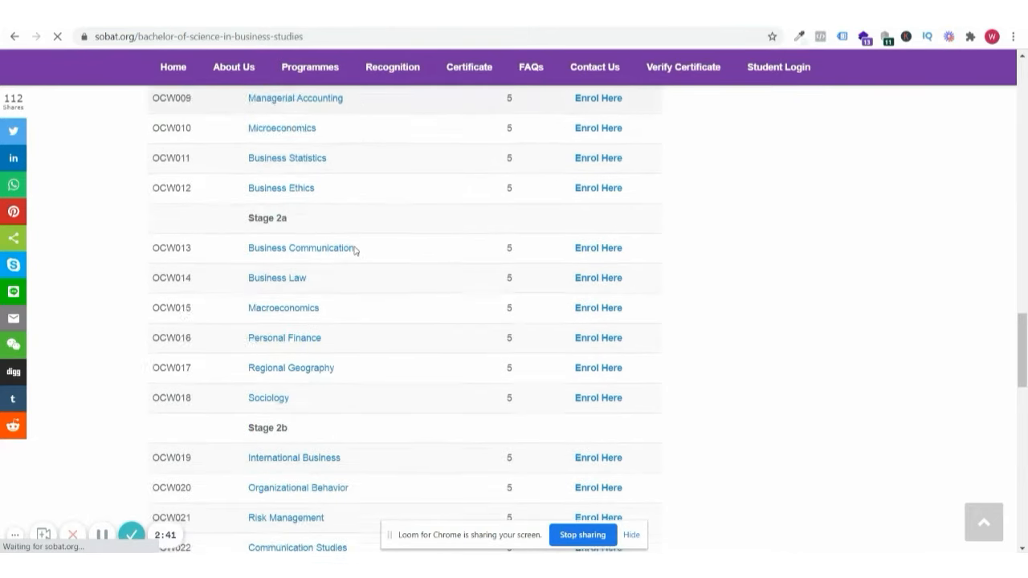
scroll(down, 3)
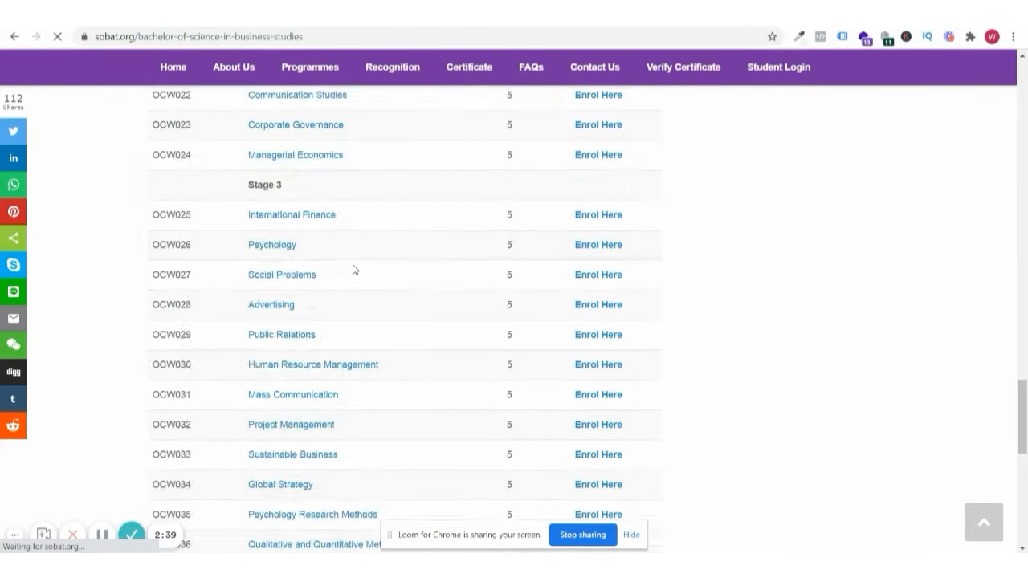
scroll(down, 3)
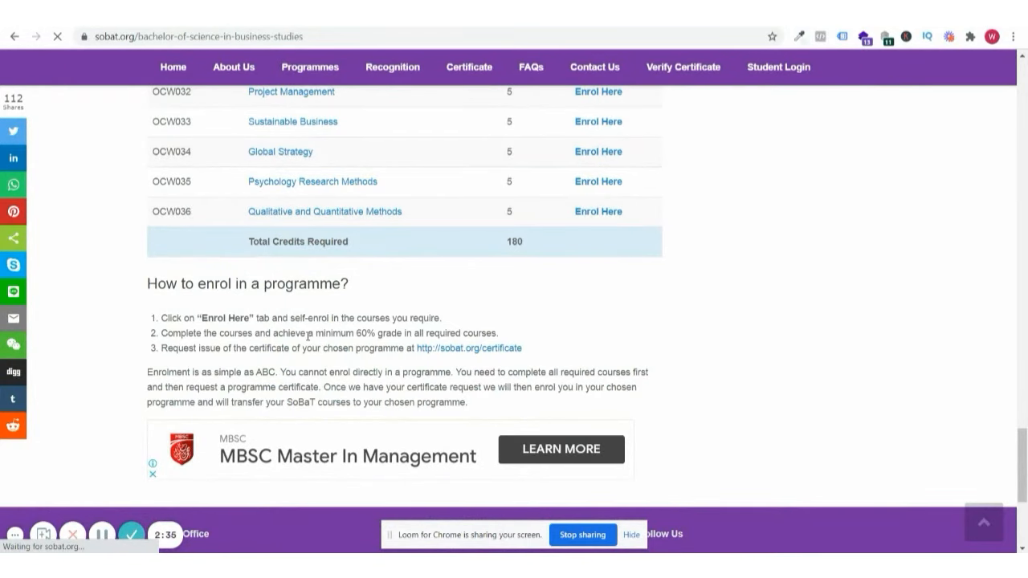
mouse_move(448, 360)
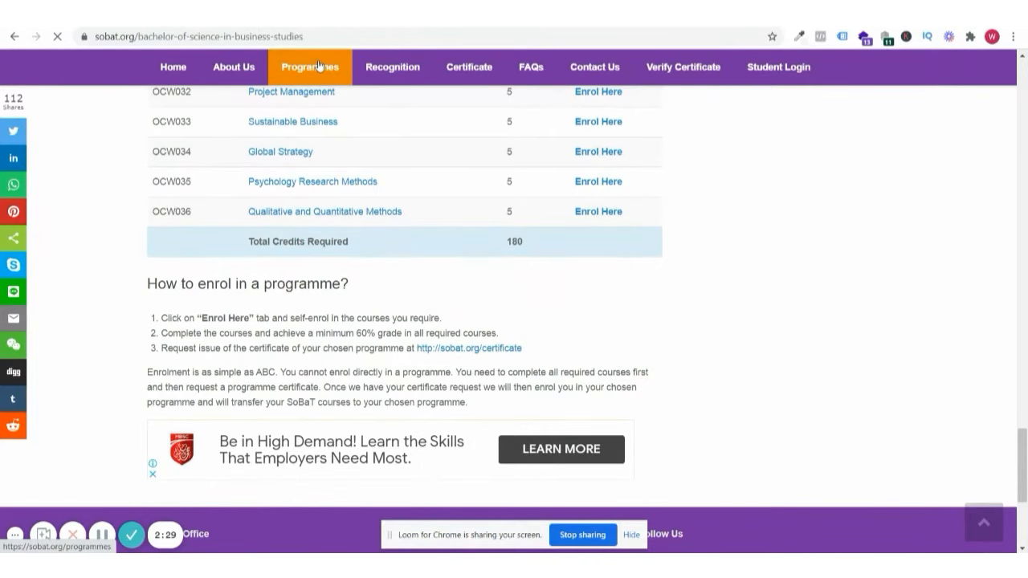
Return to the sobat.org Programmes page and bring the Degree Programmes table into view.
click(310, 67)
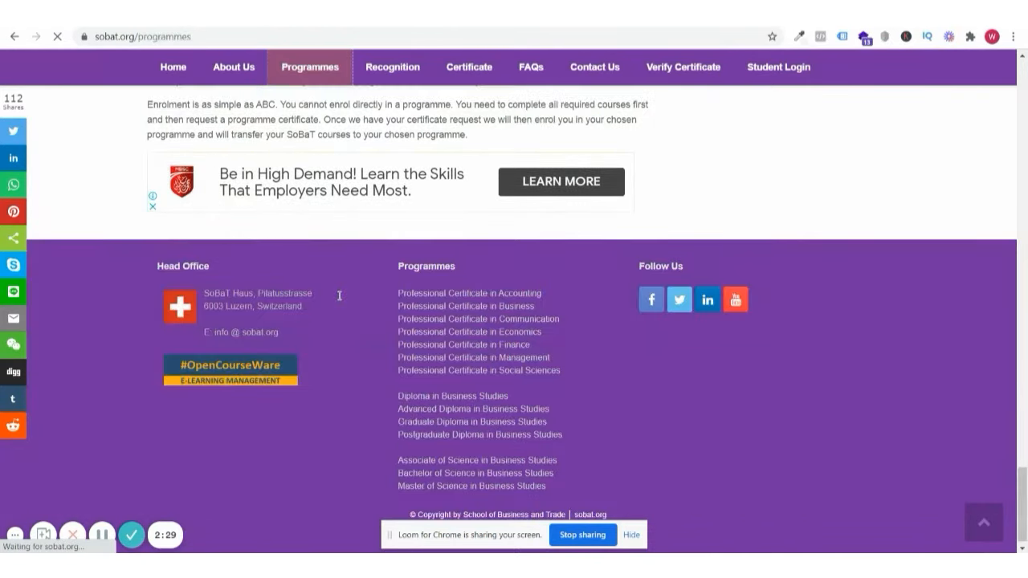
scroll(up, 3)
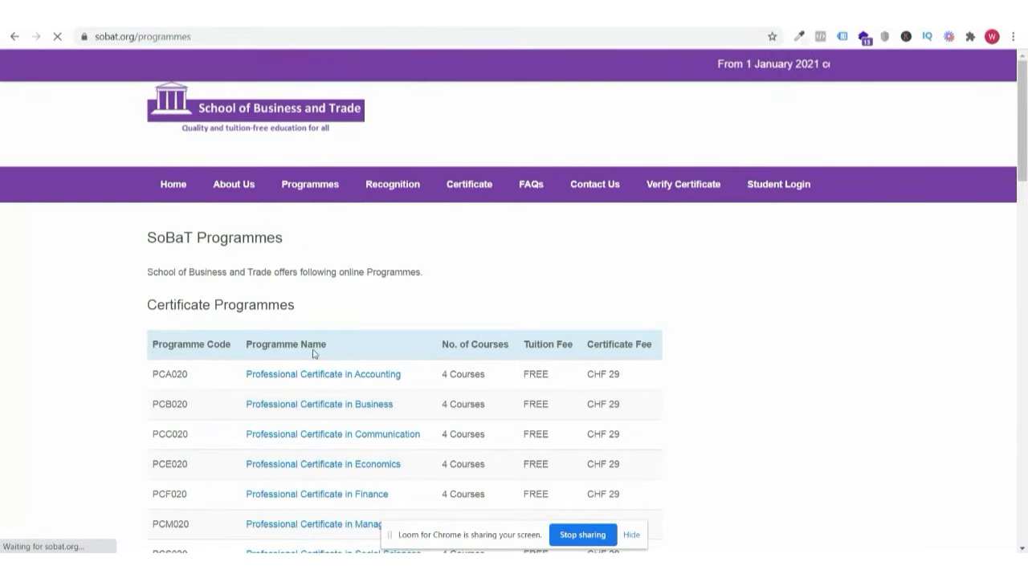
scroll(down, 3)
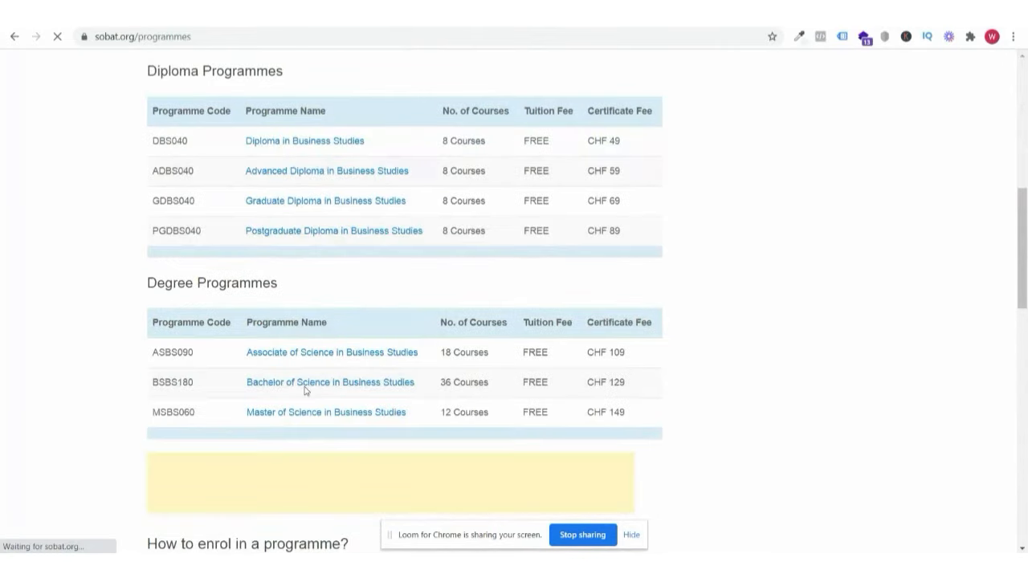
scroll(down, 3)
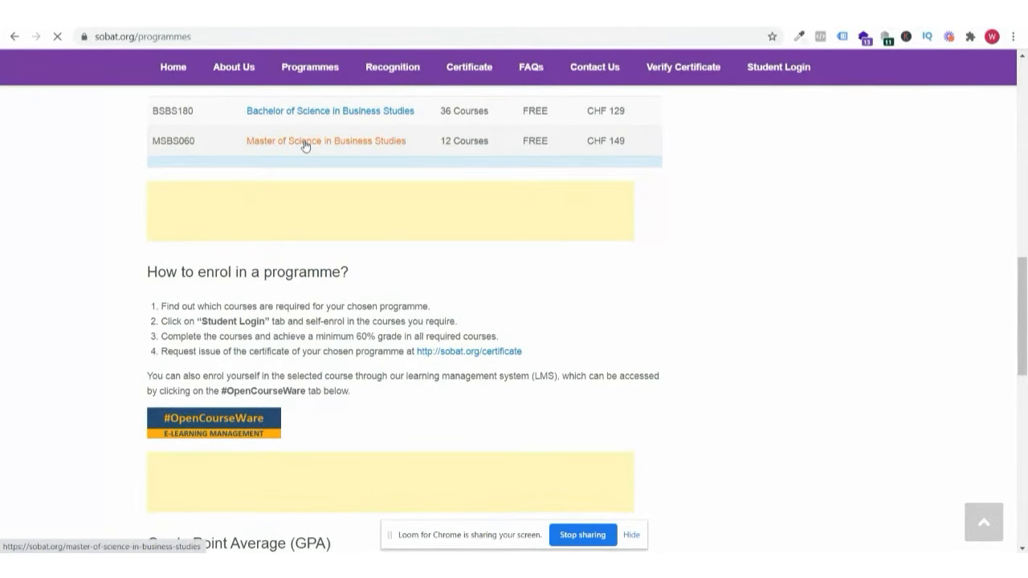
click(325, 141)
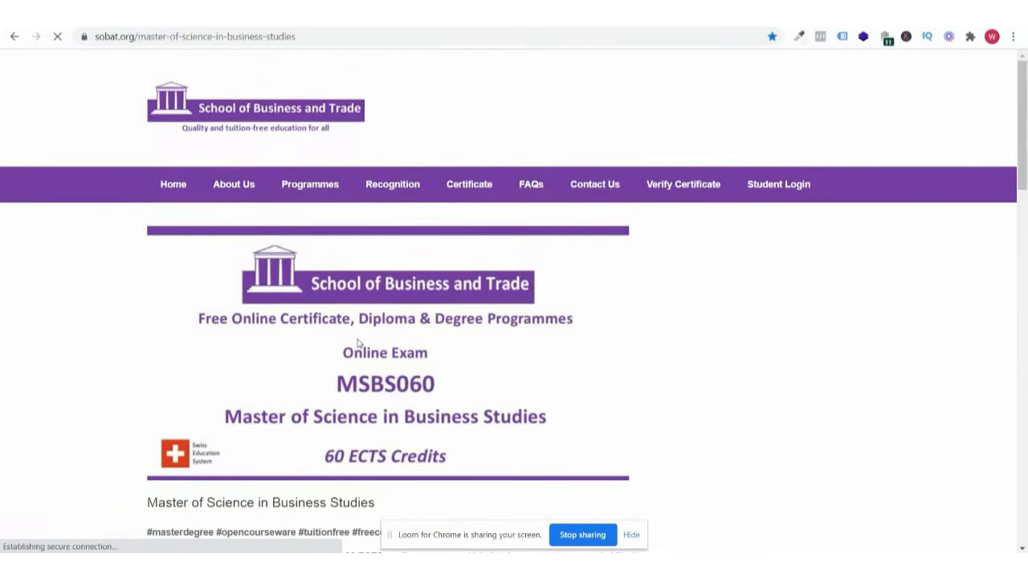
scroll(down, 3)
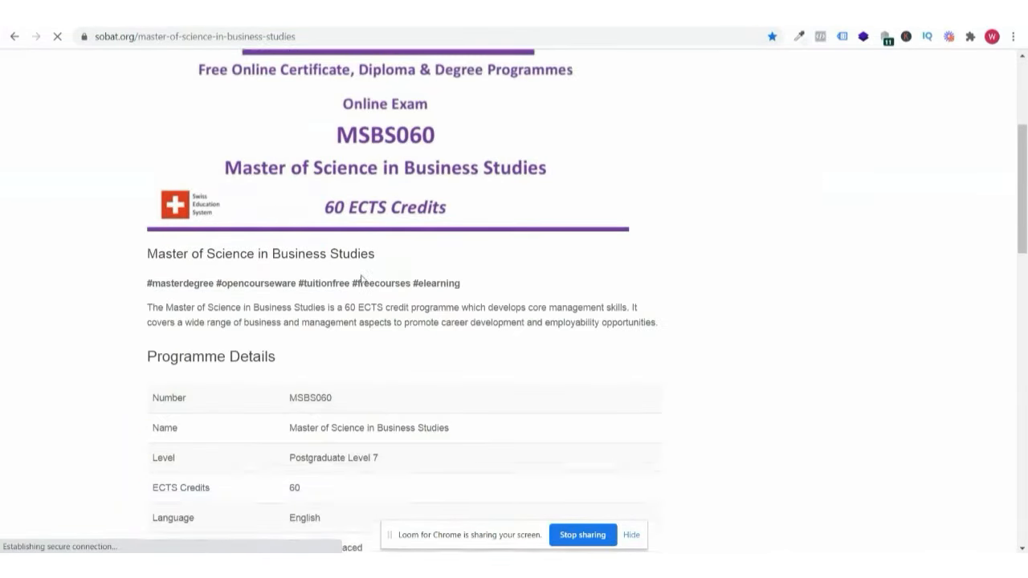
scroll(down, 3)
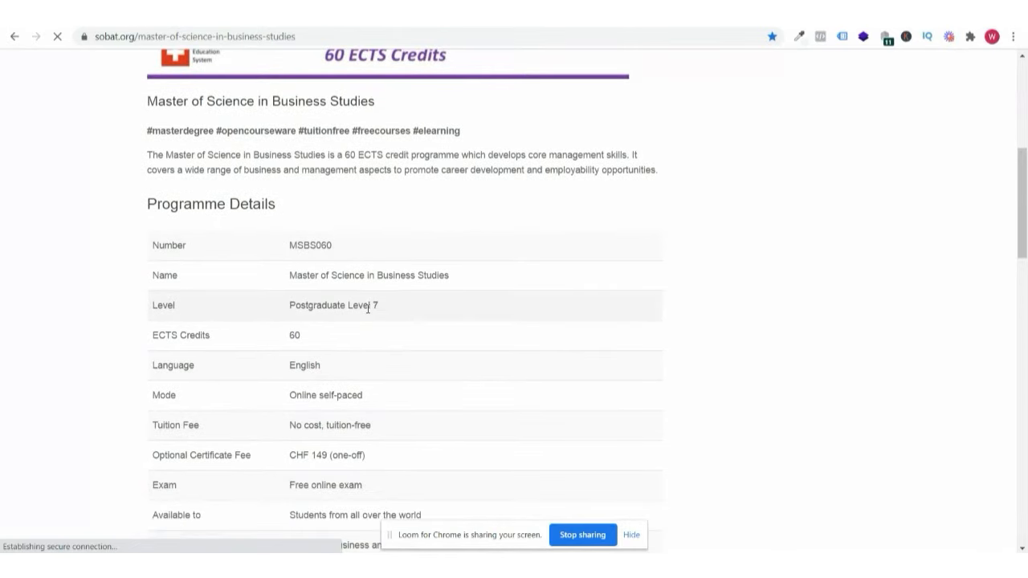
scroll(down, 3)
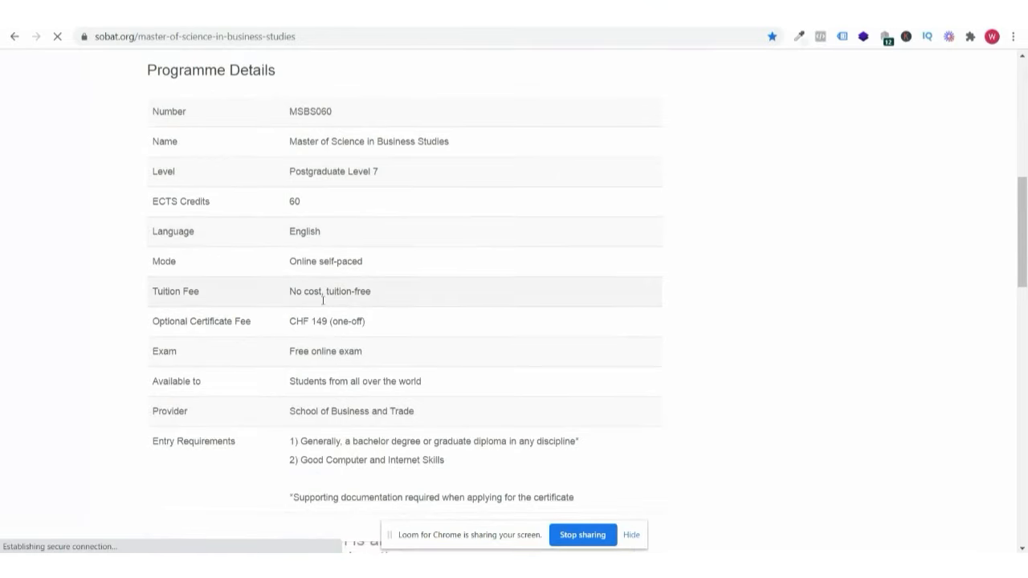
scroll(down, 3)
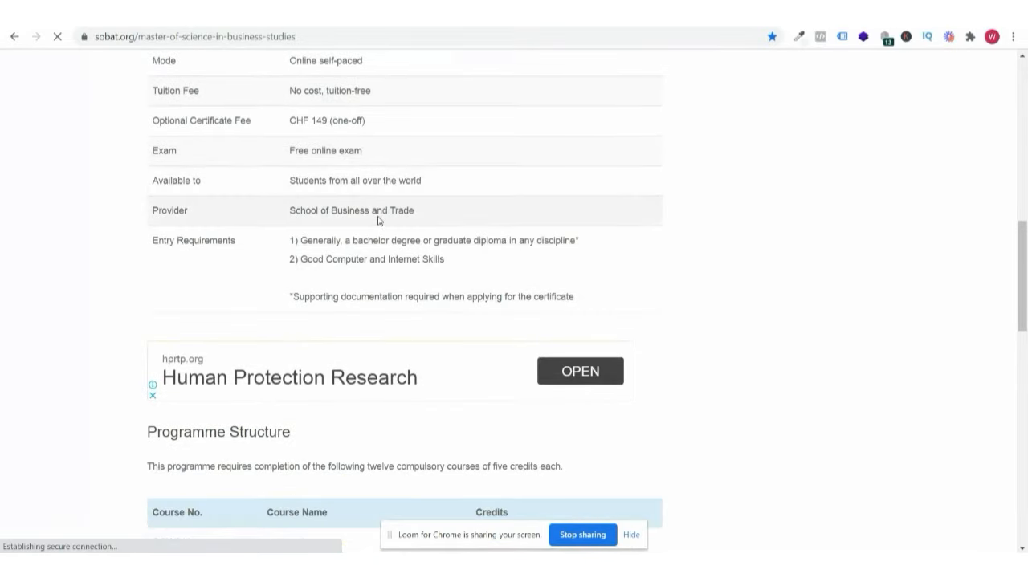
scroll(down, 3)
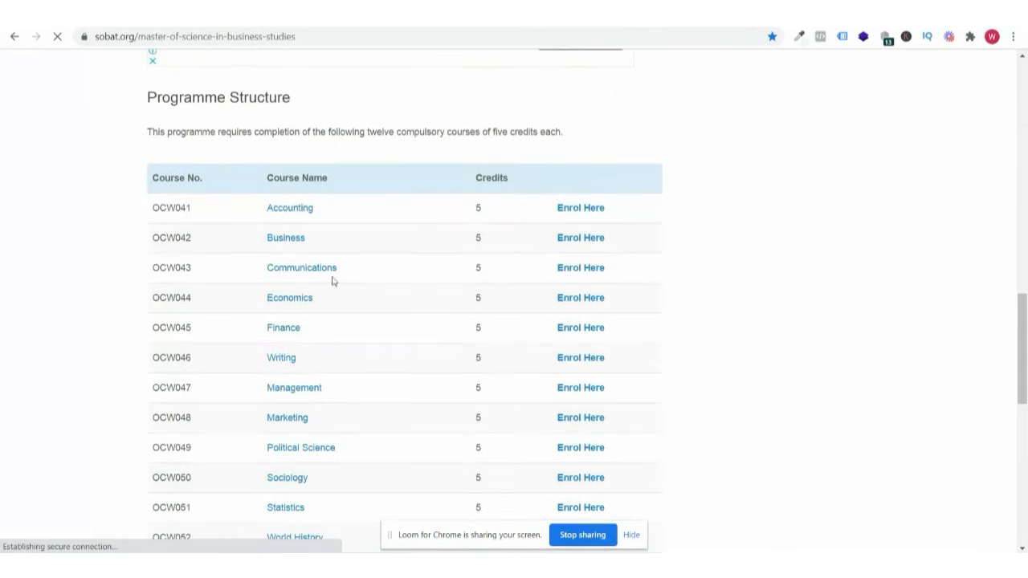
scroll(down, 3)
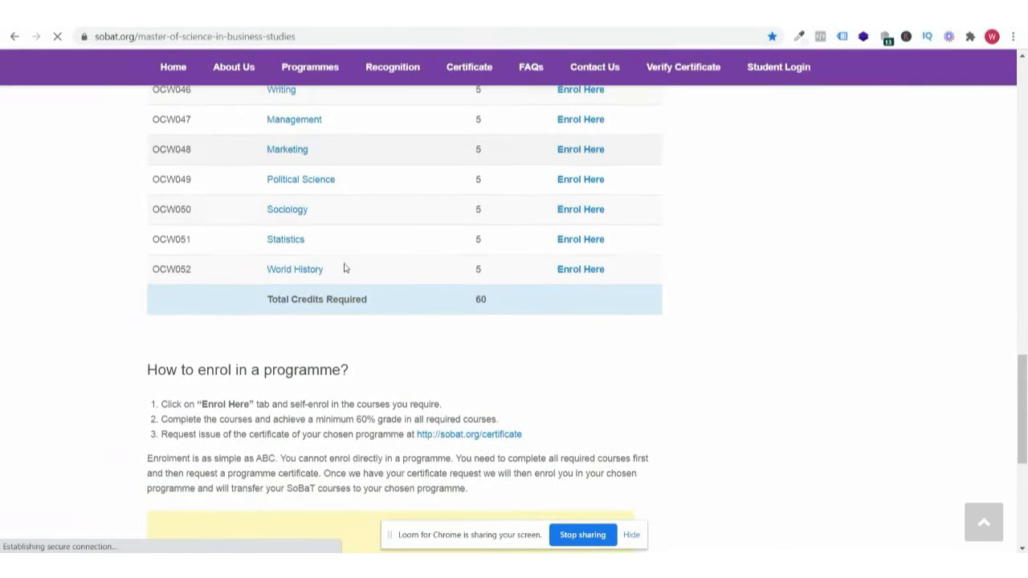
scroll(down, 3)
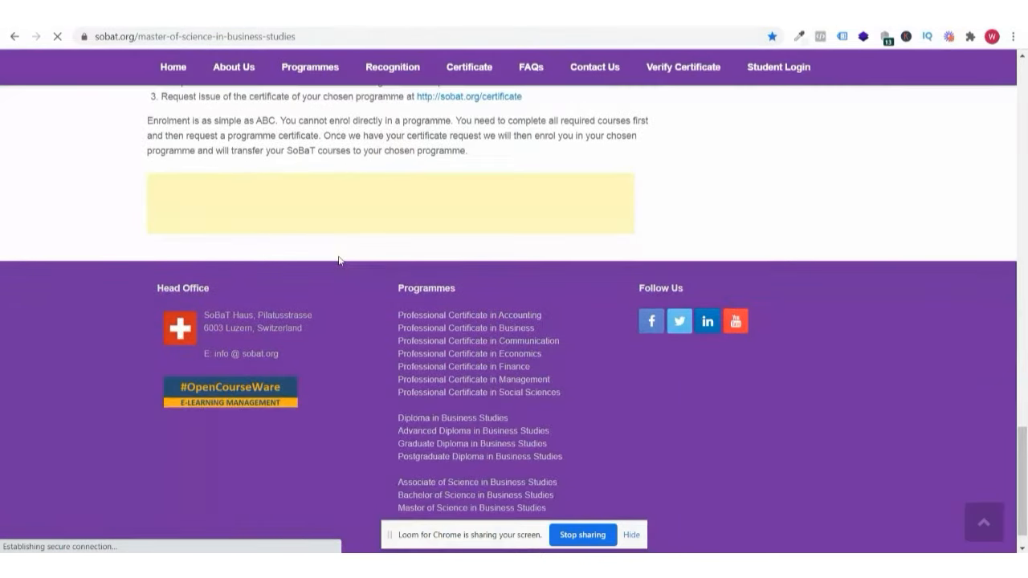
scroll(down, 3)
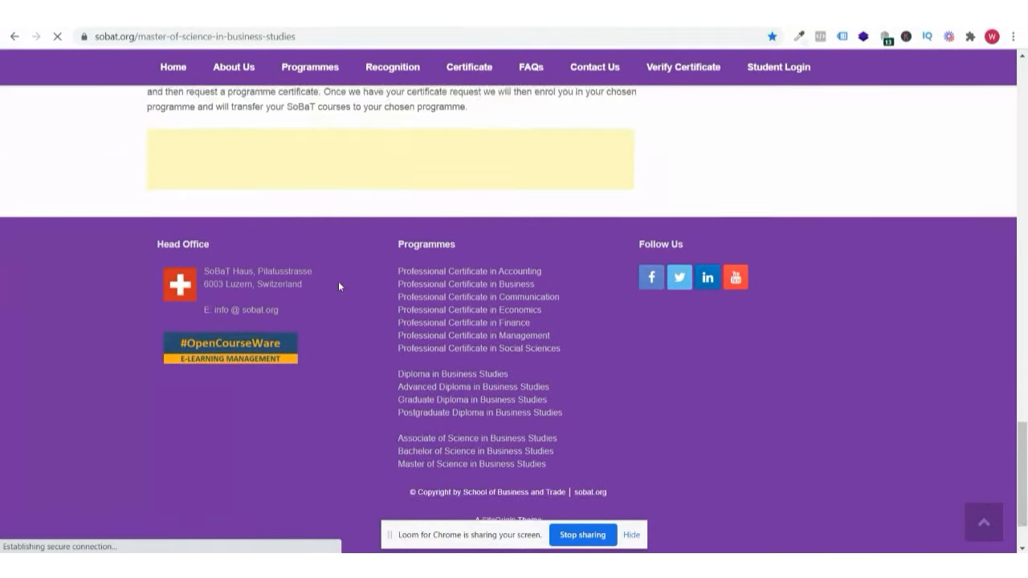
scroll(up, 3)
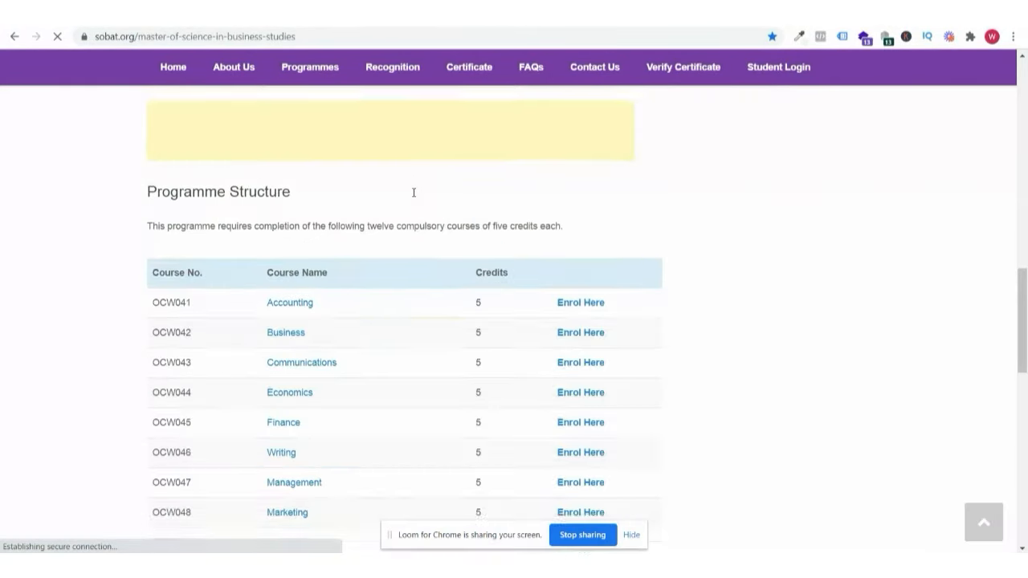
scroll(down, 3)
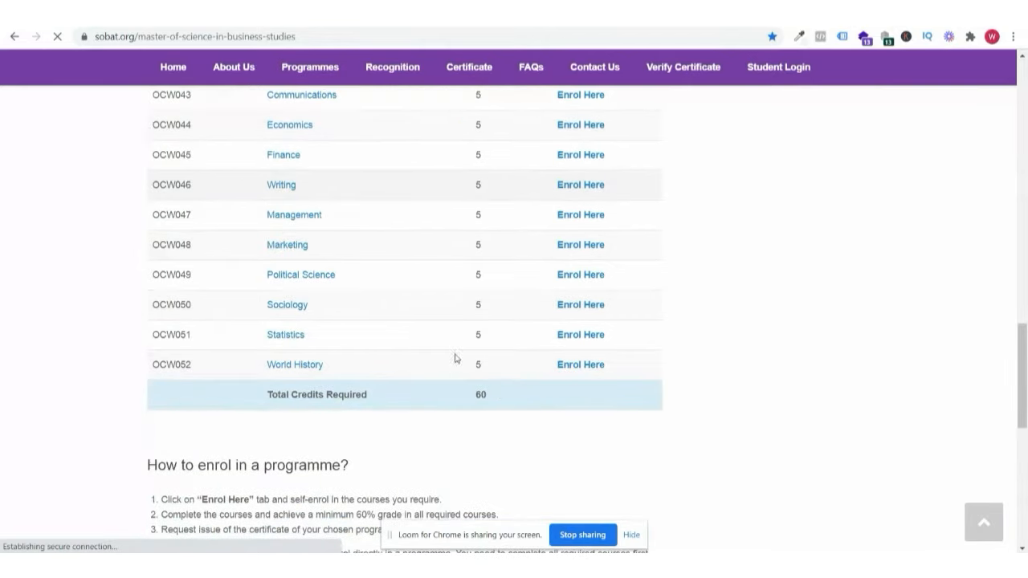
scroll(down, 3)
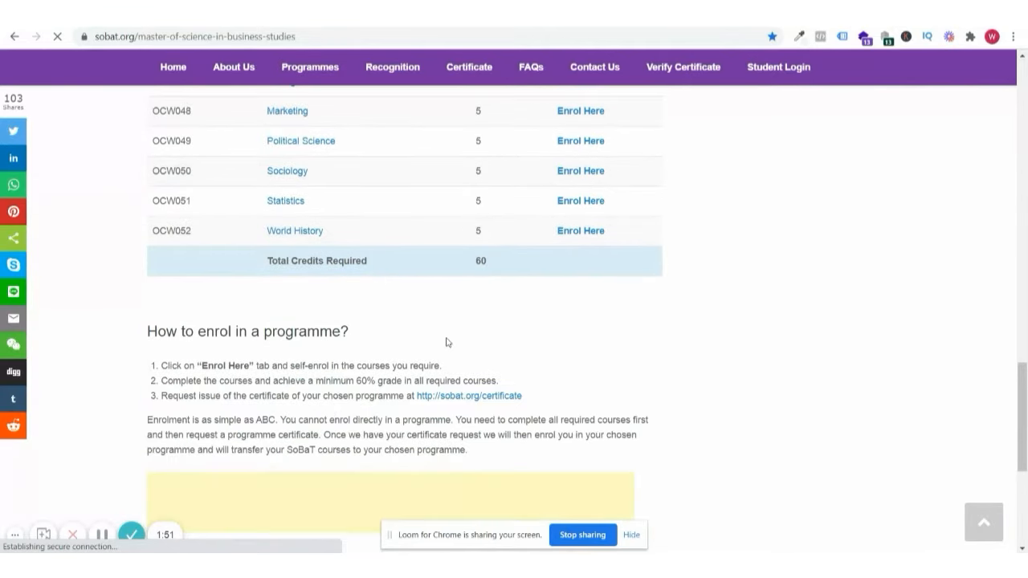
scroll(up, 3)
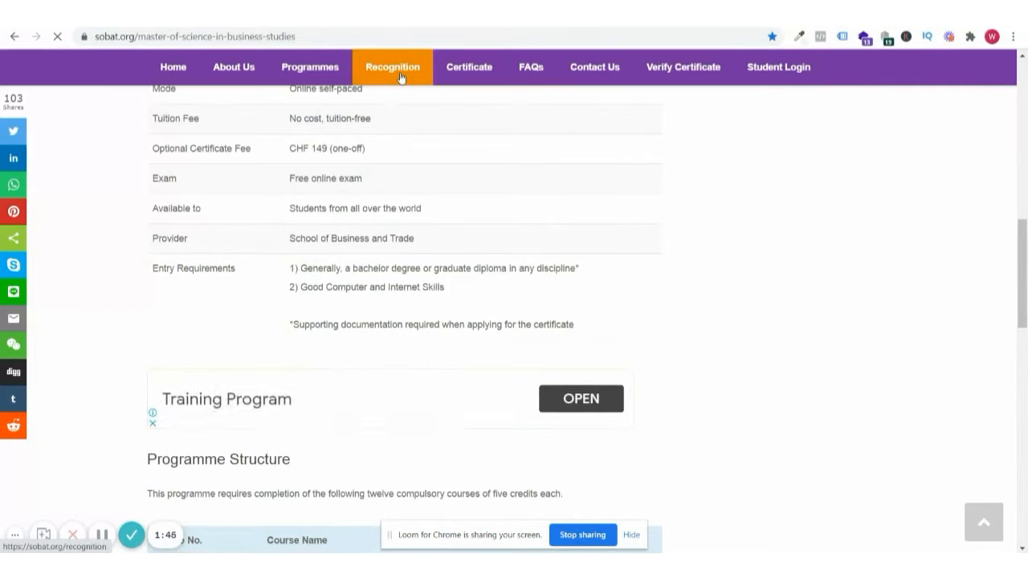
Read the Recognition of SoBaT/Swiss Degrees page down to the legalisation and notarisation instructions.
click(392, 67)
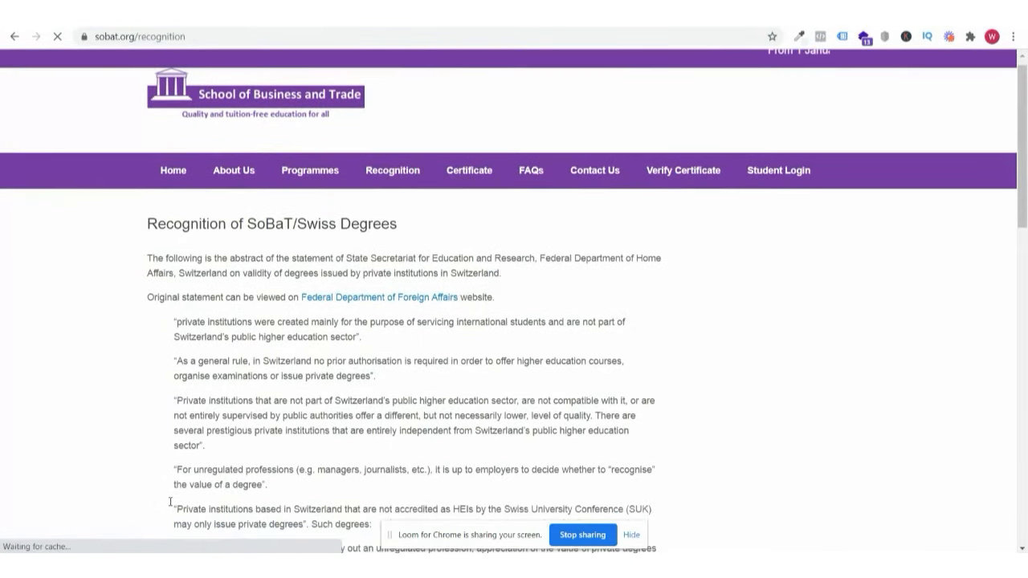
scroll(down, 3)
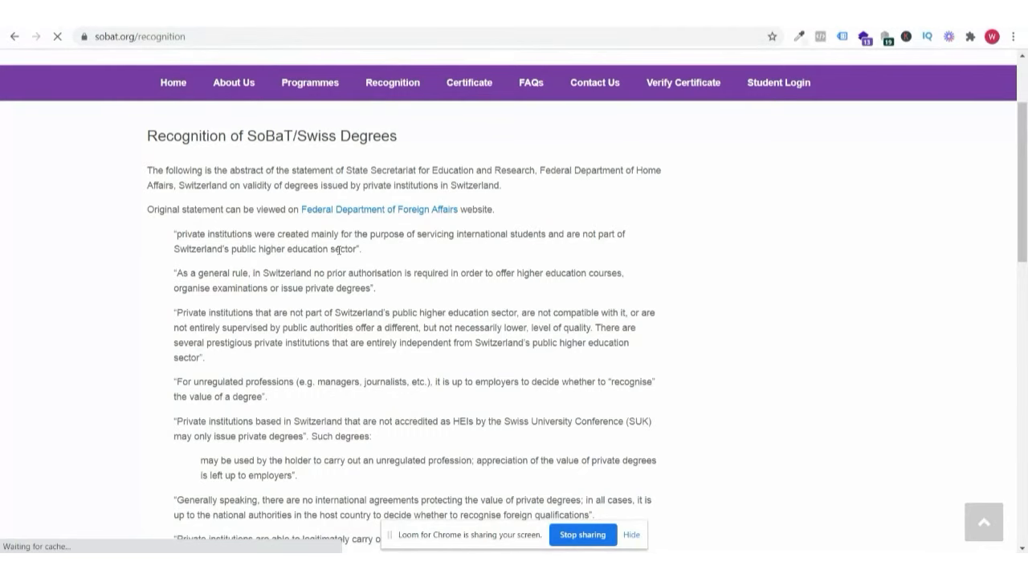
scroll(down, 3)
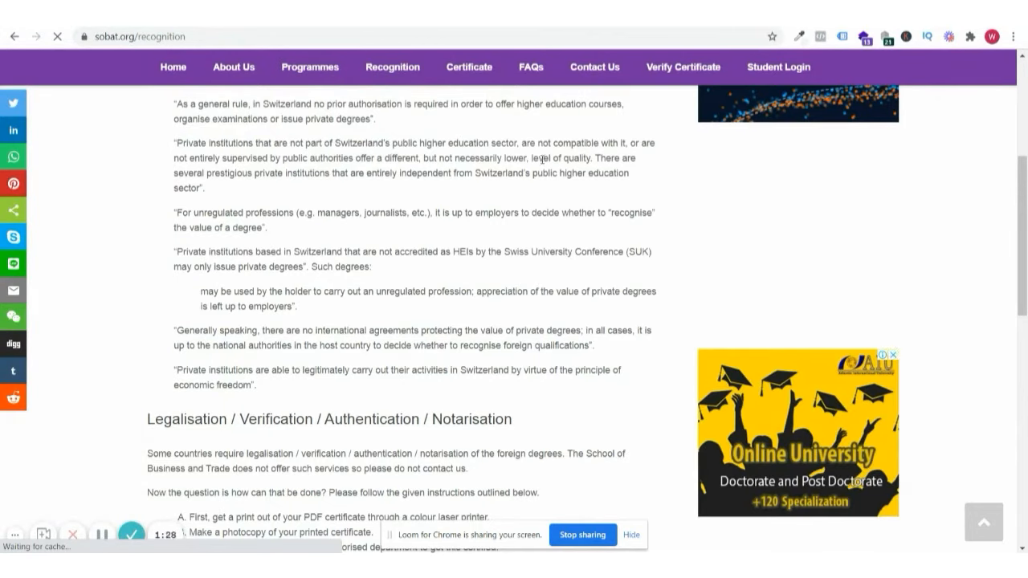
mouse_move(285, 183)
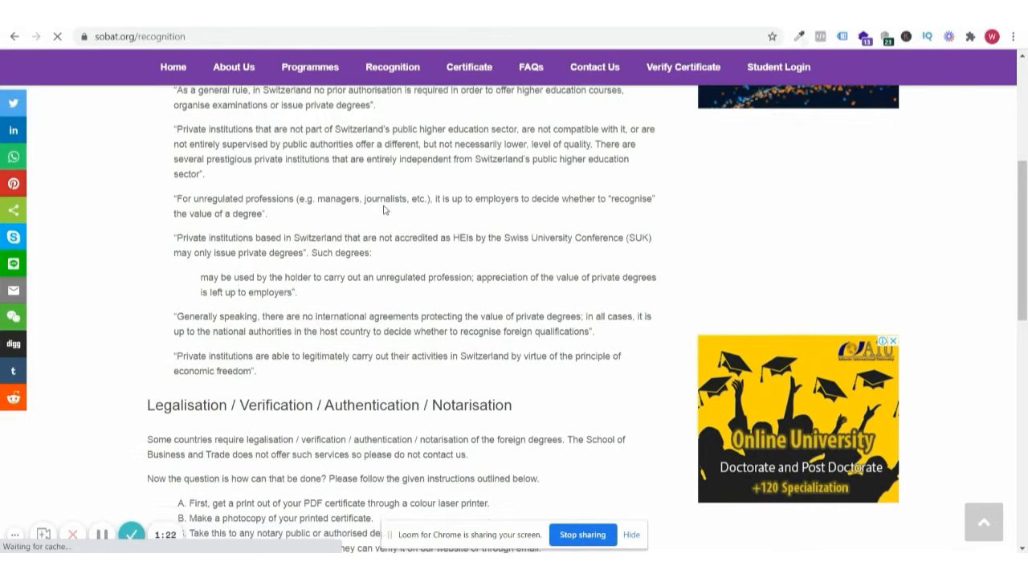
scroll(down, 3)
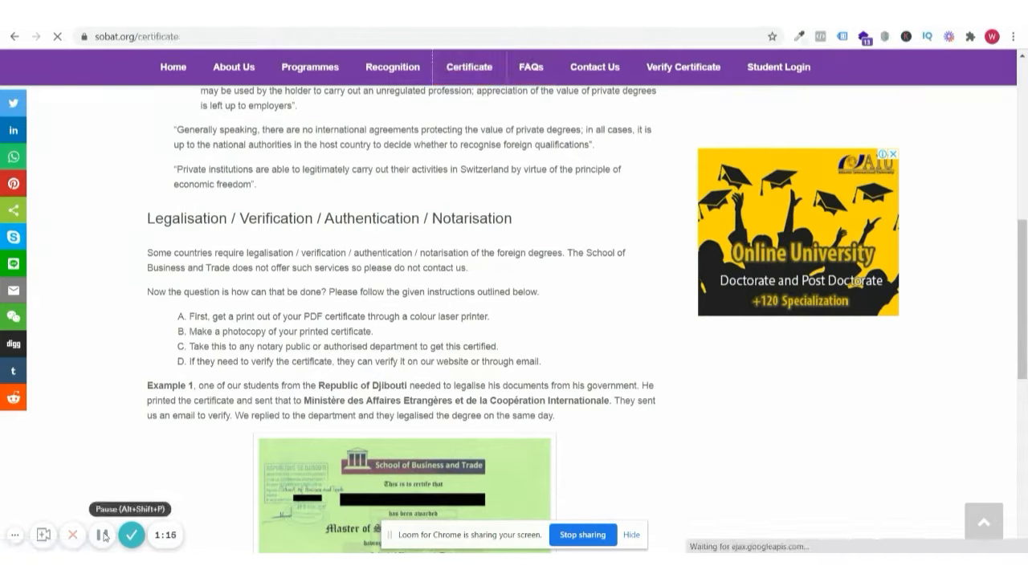
Read the Certificate page through the programme fee table to the PDF processing times.
scroll(up, 3)
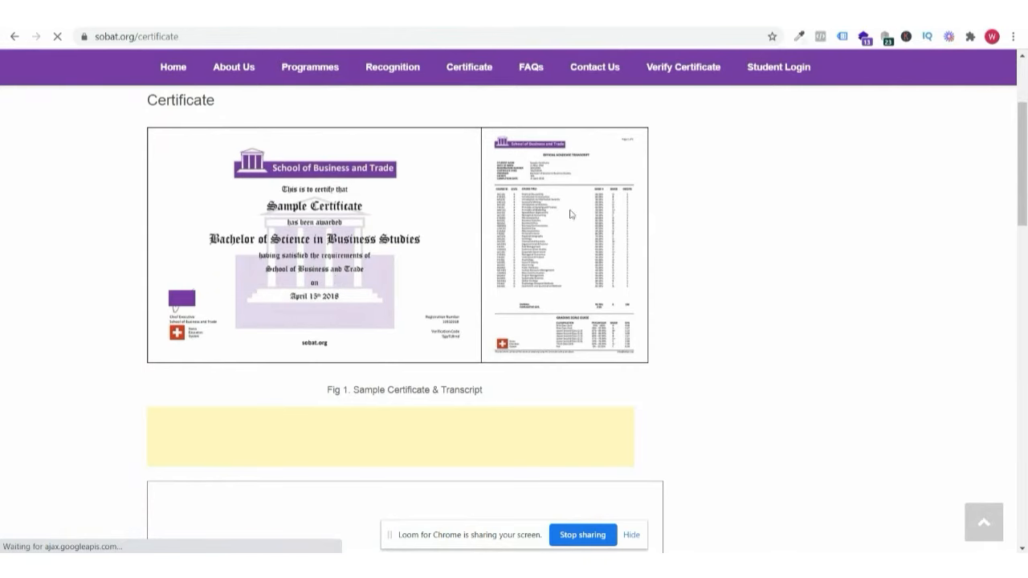
scroll(down, 3)
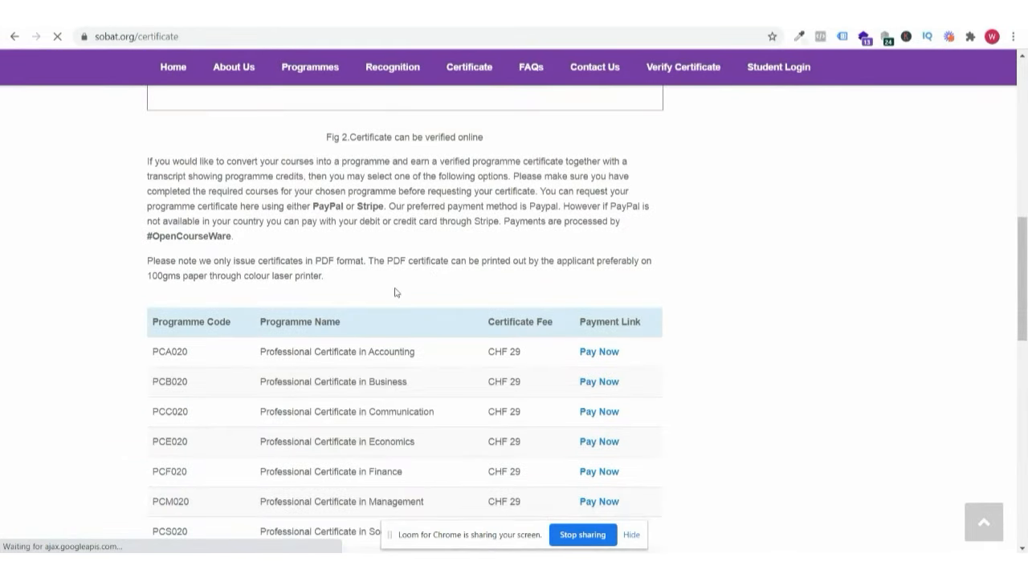
scroll(down, 3)
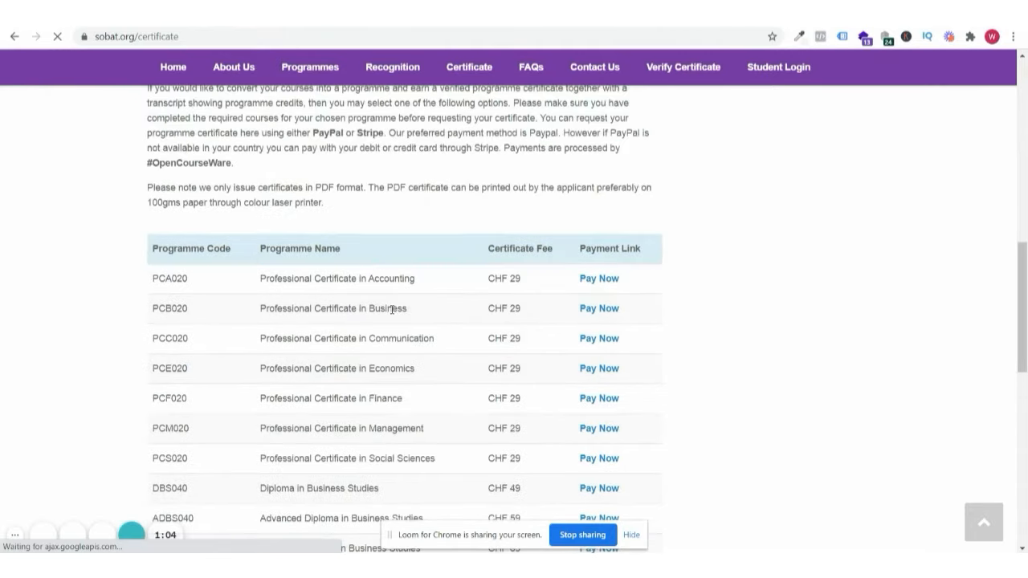
scroll(down, 3)
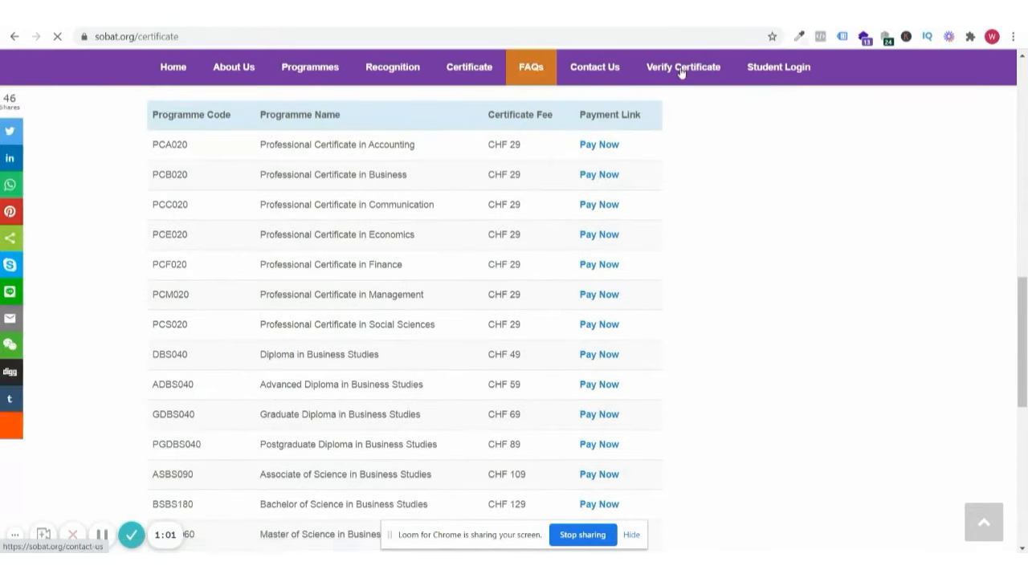
scroll(down, 3)
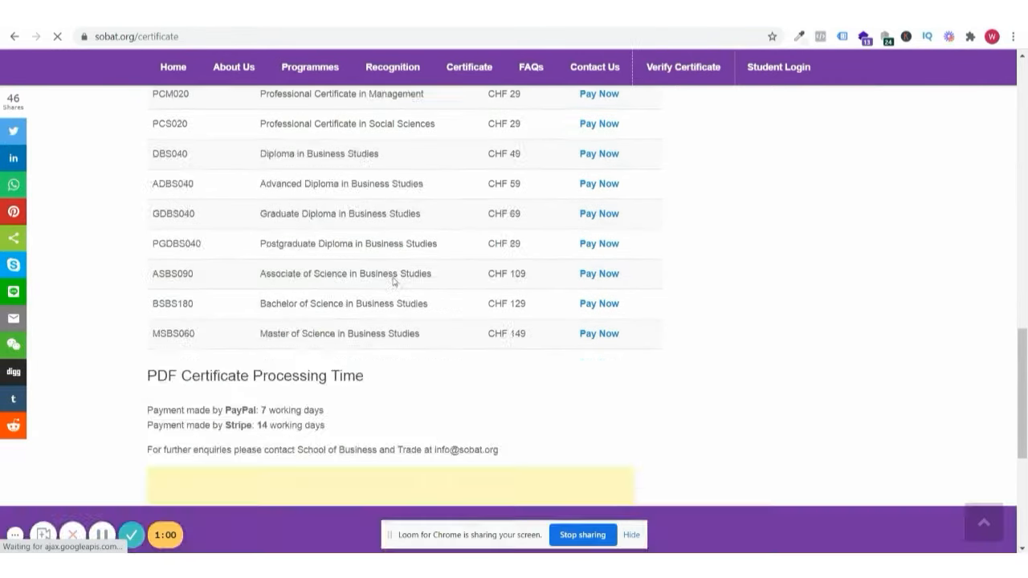
View the Verify Certificate page explaining unique certificate codes with a sample code.
click(685, 67)
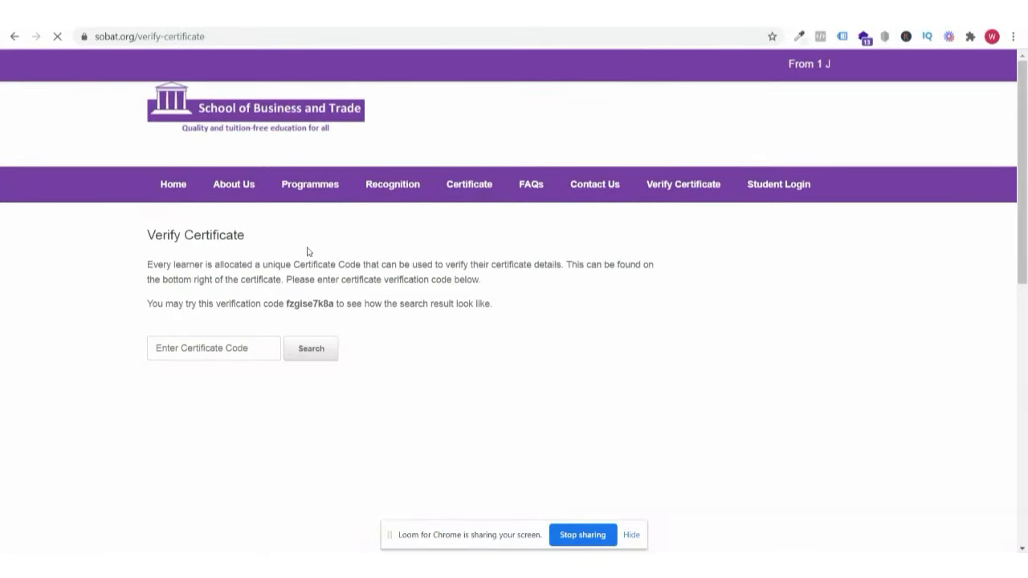
scroll(down, 3)
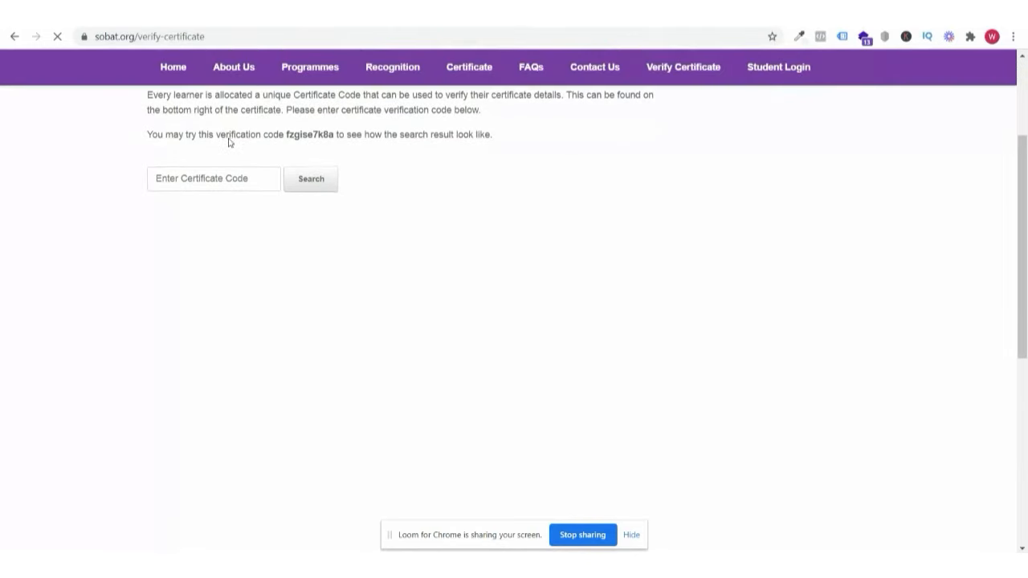
scroll(up, 3)
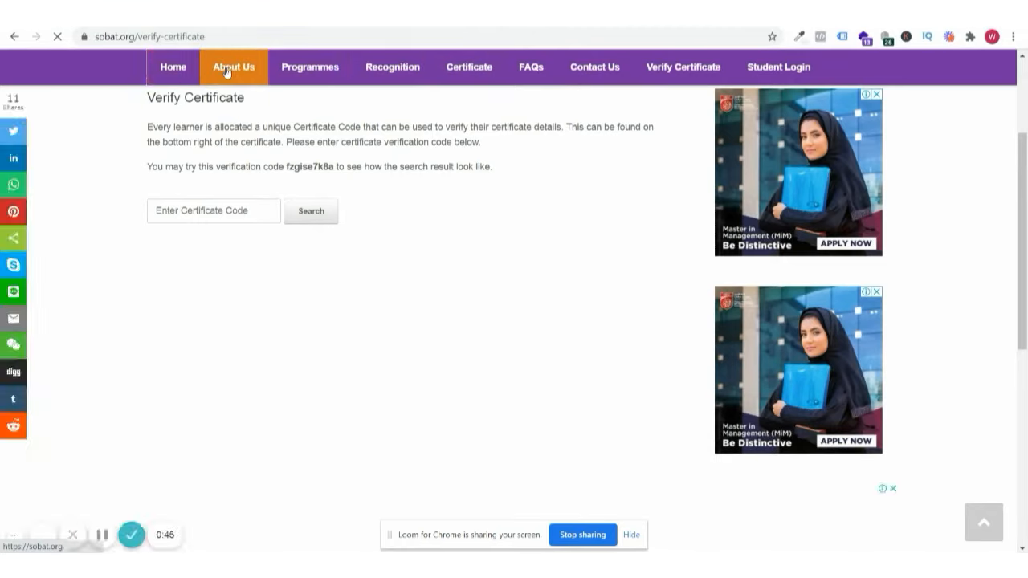
Return to the sobat.org home page and select the Accreditation paragraph text.
click(232, 67)
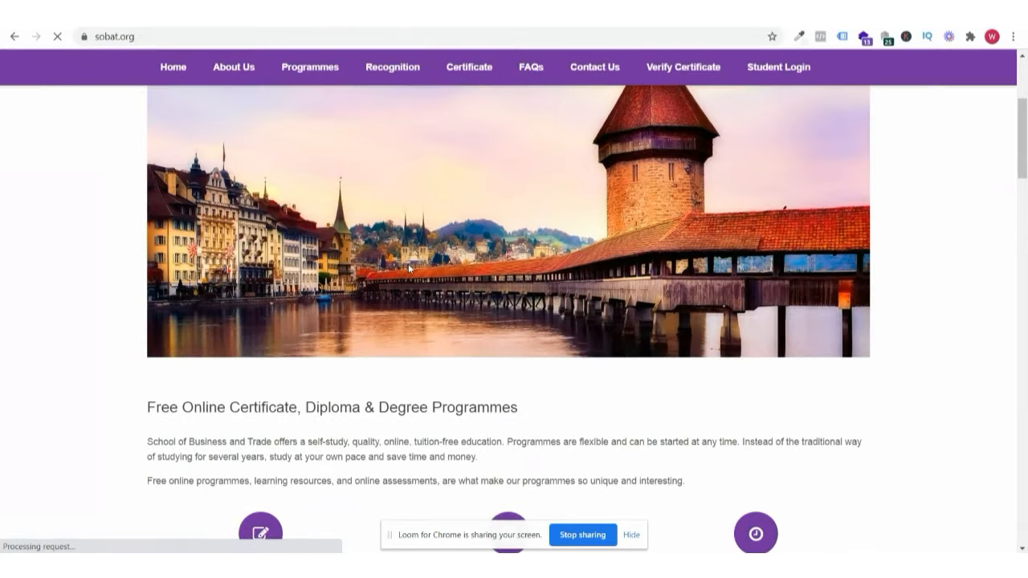
scroll(down, 3)
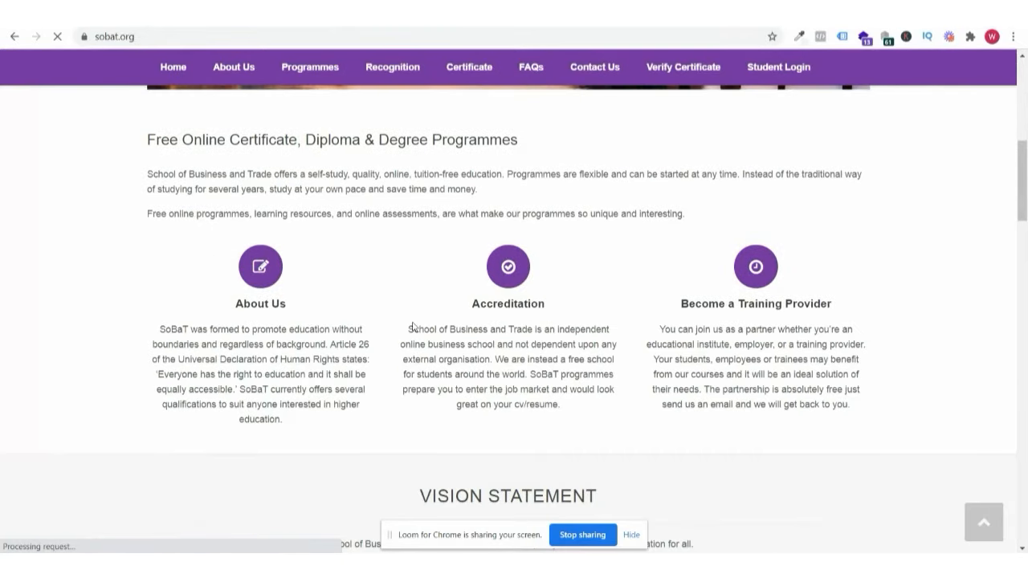
drag(408, 330, 572, 391)
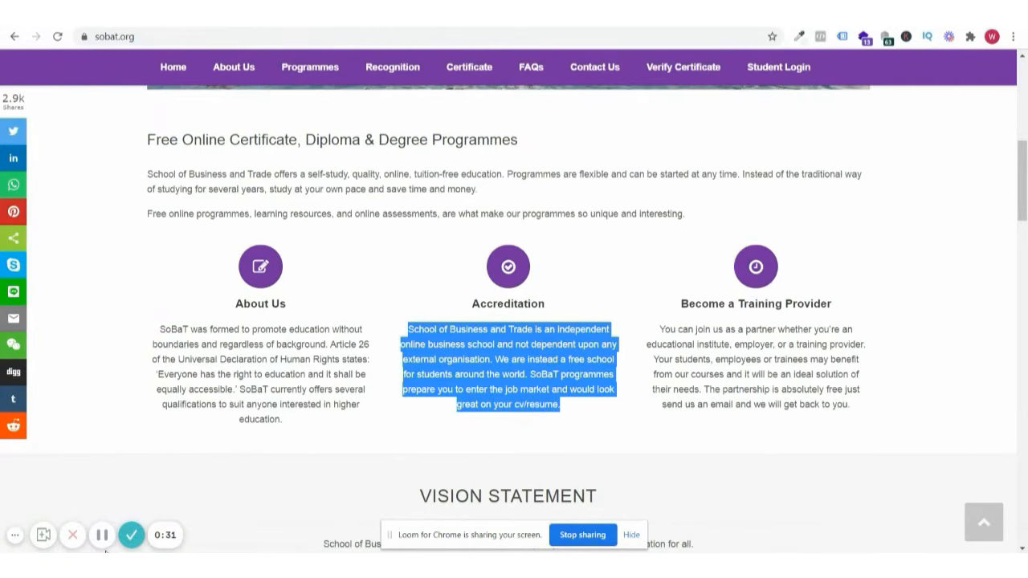
mouse_move(103, 535)
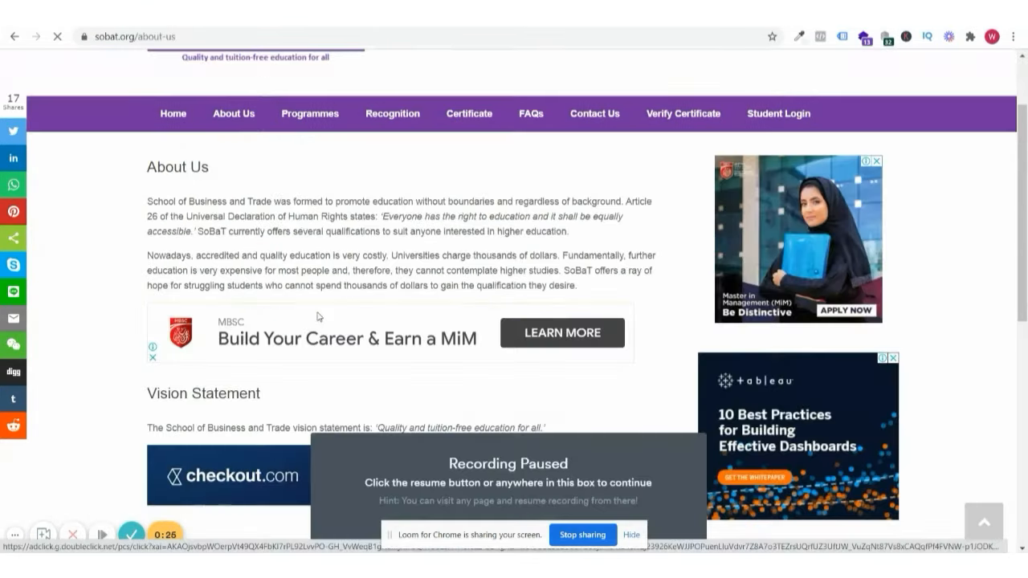
click(508, 482)
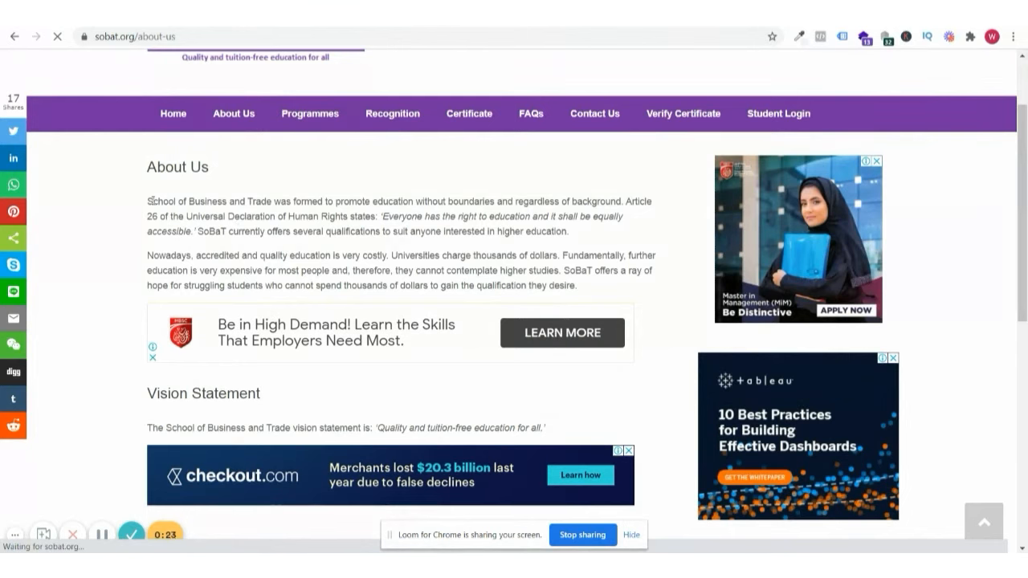
drag(148, 201, 342, 231)
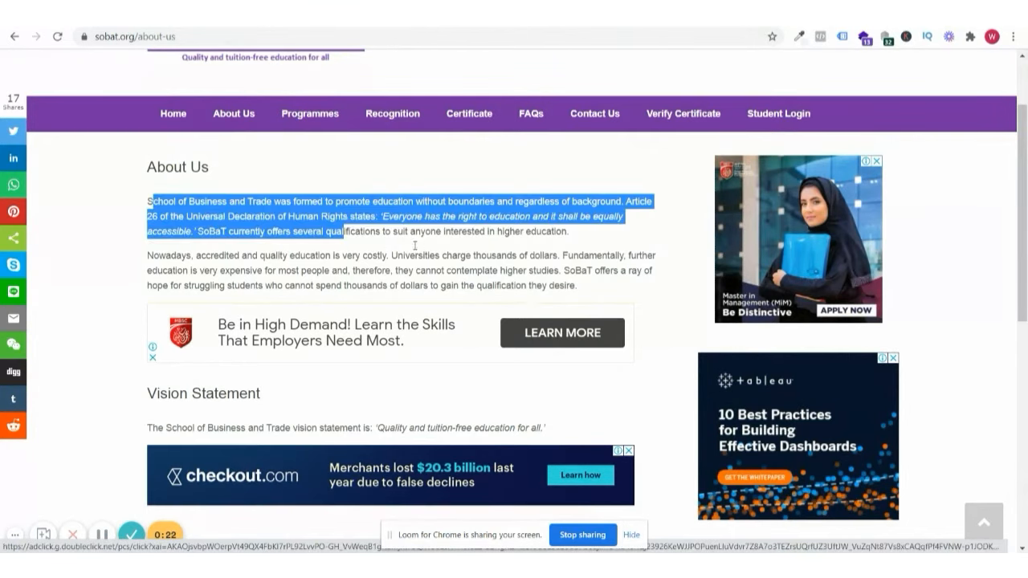
drag(338, 232, 575, 286)
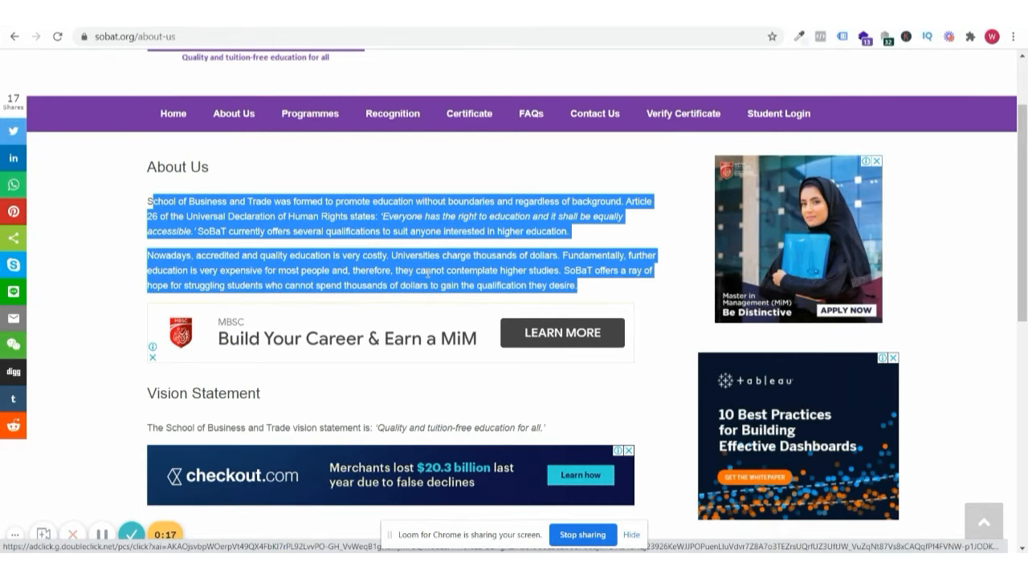
scroll(down, 3)
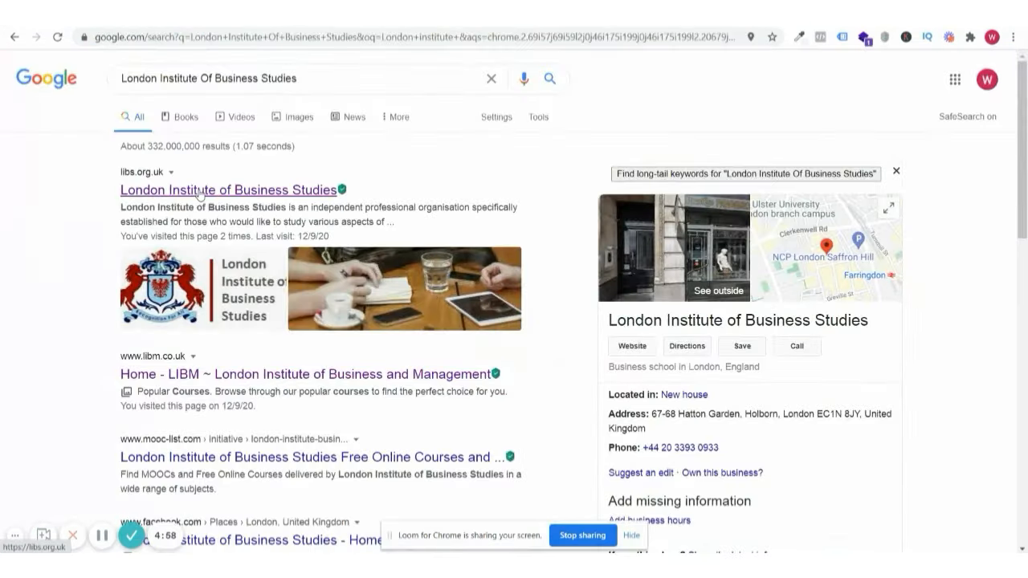
Visit libs.org.uk from the results and scroll through its free diploma programme listings.
click(228, 190)
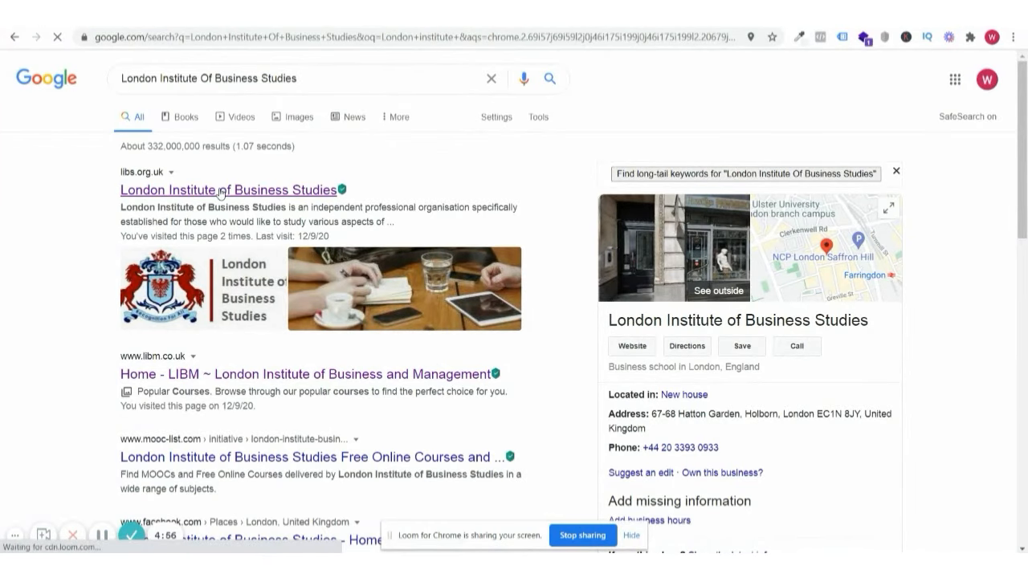
click(228, 190)
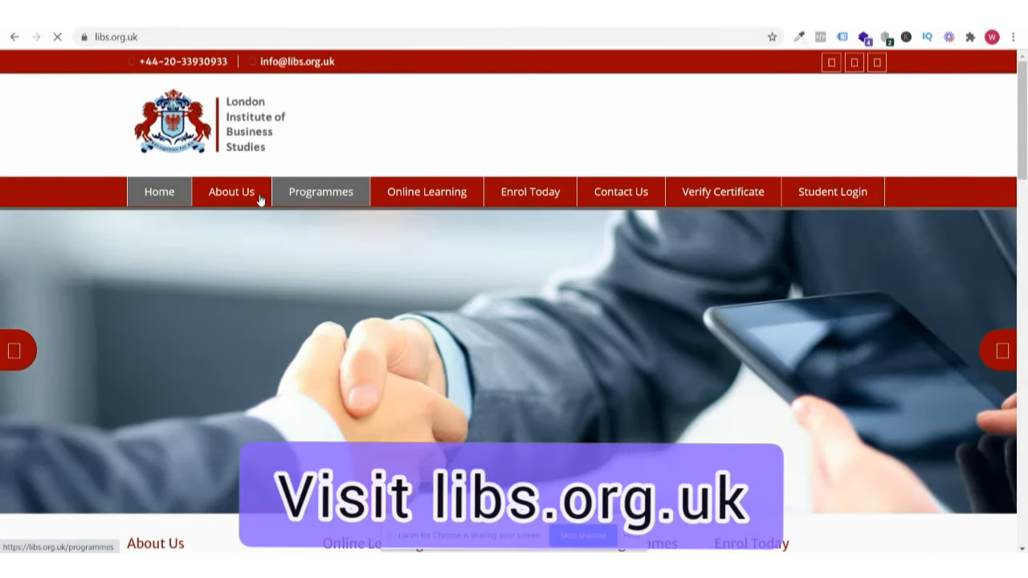
scroll(down, 3)
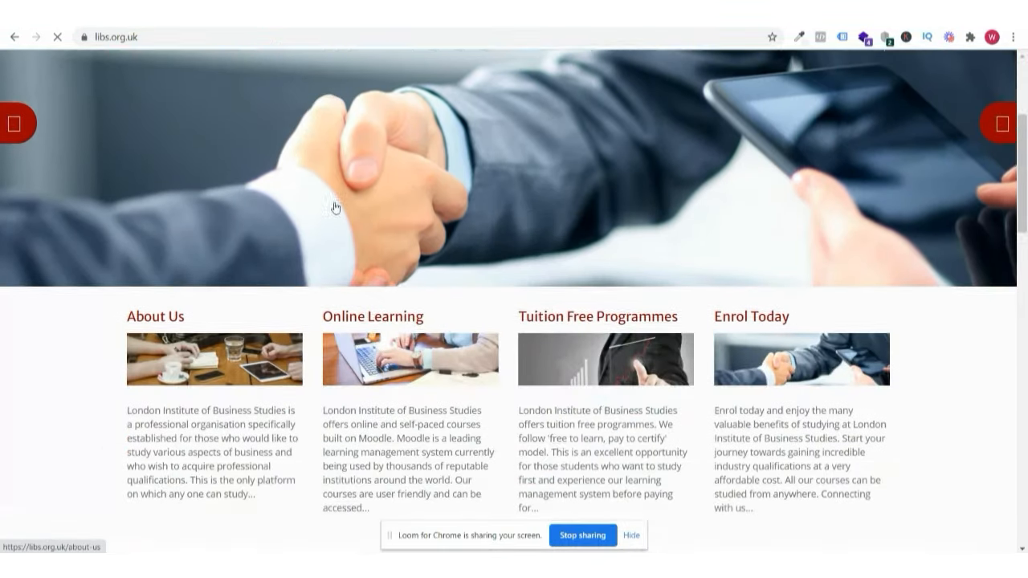
scroll(down, 3)
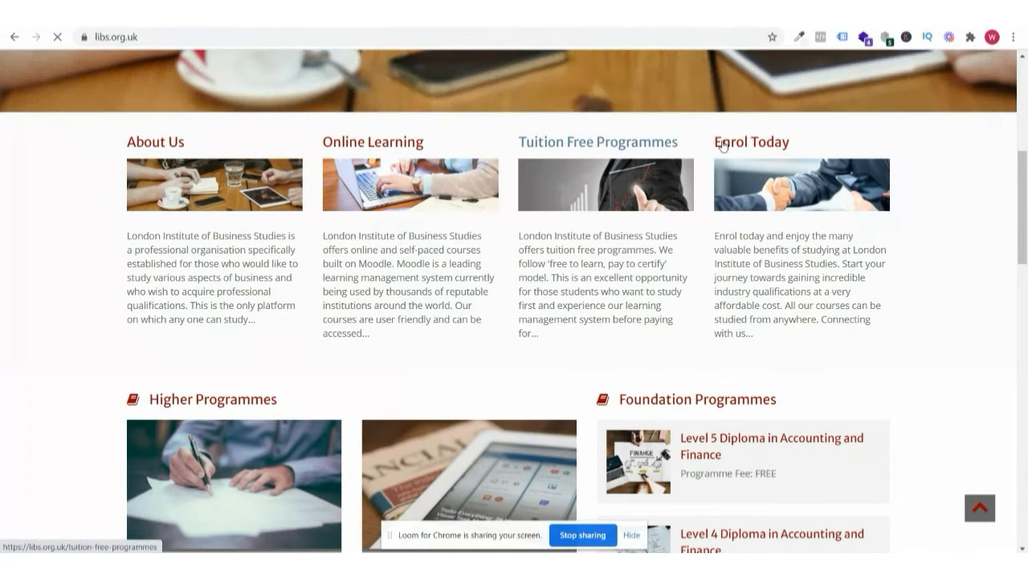
scroll(down, 3)
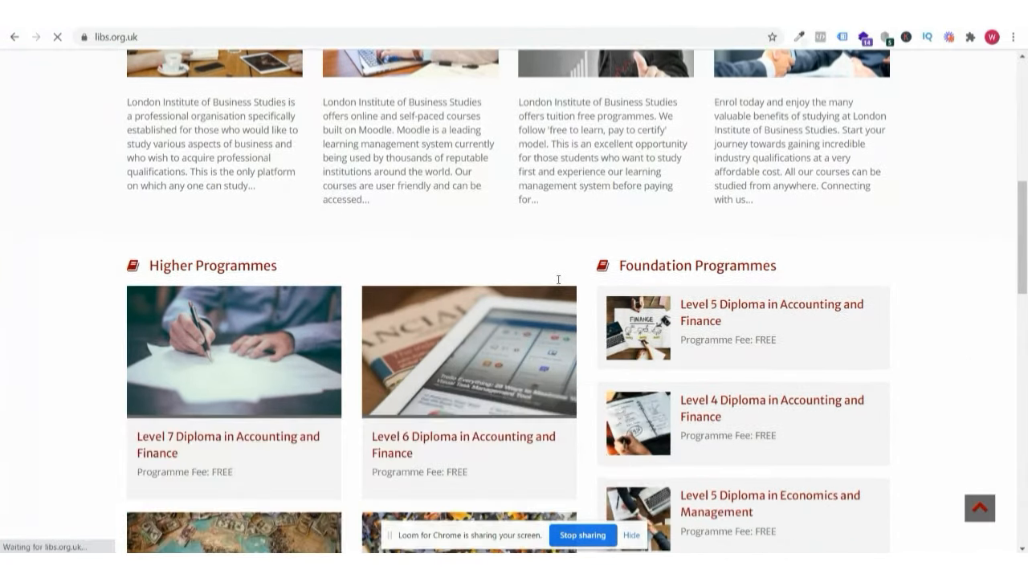
scroll(down, 3)
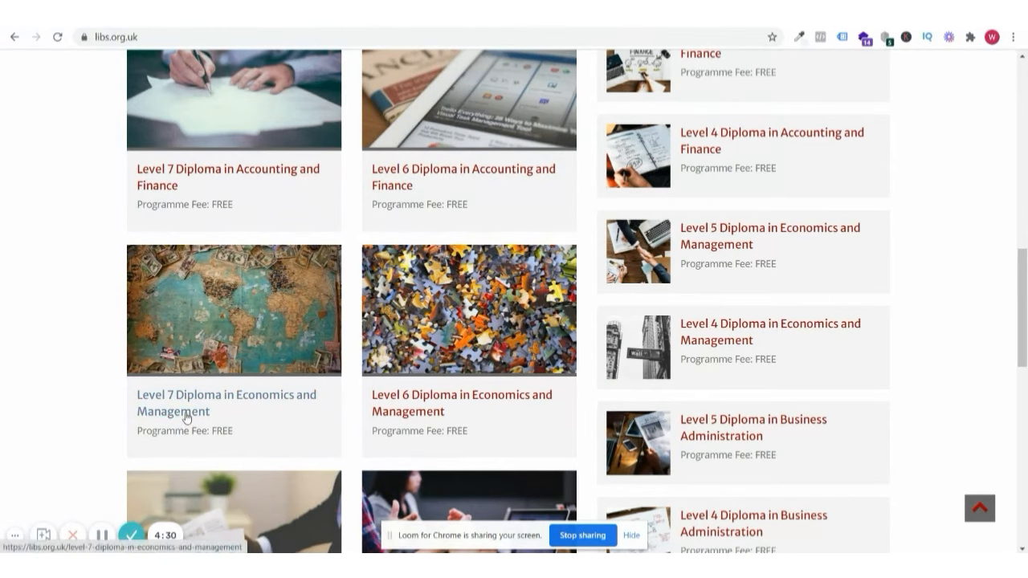
scroll(down, 3)
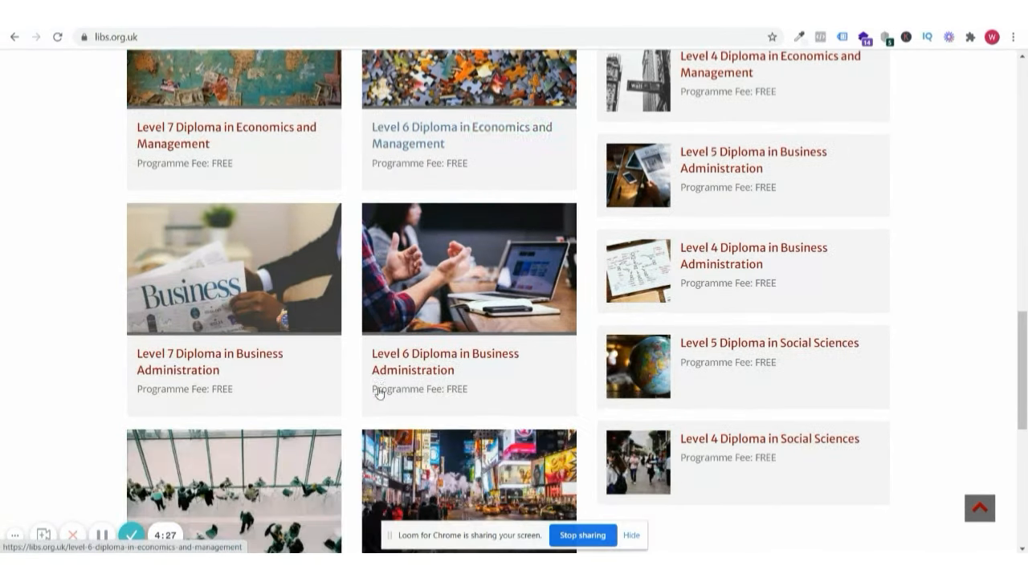
mouse_move(185, 361)
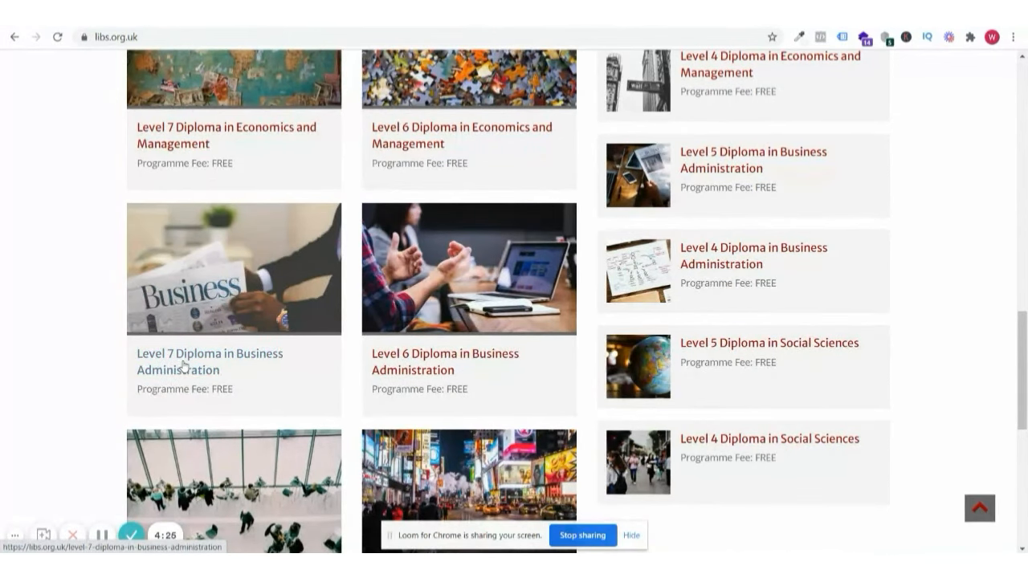
scroll(down, 3)
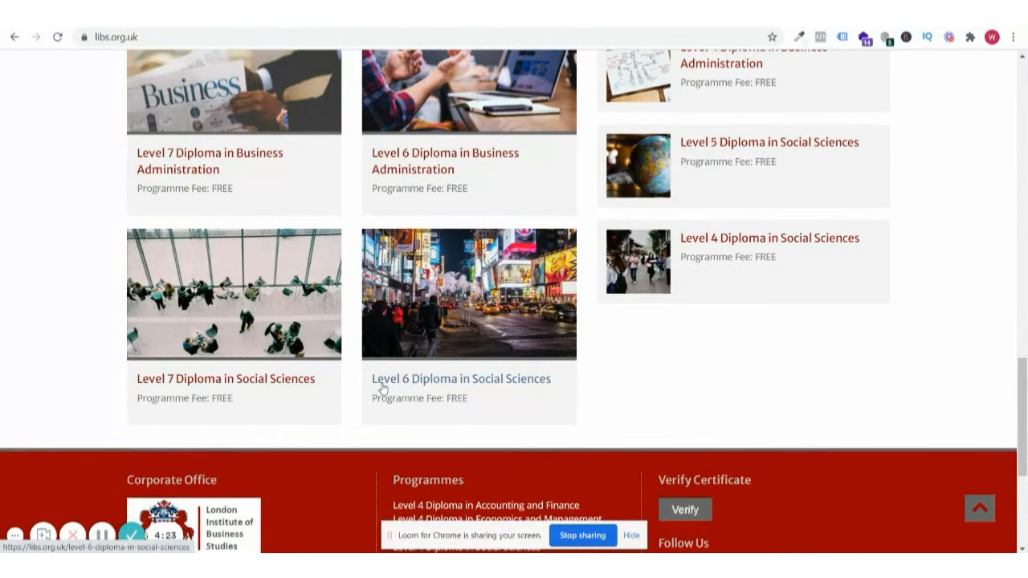
scroll(up, 3)
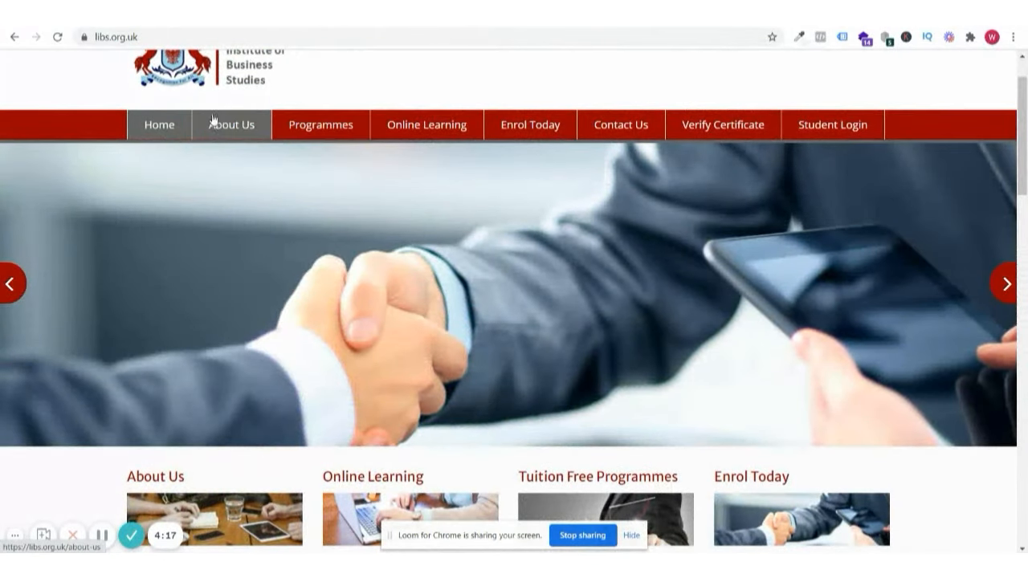
View the libs.org.uk About Us page and select its opening paragraph about the institute.
click(232, 126)
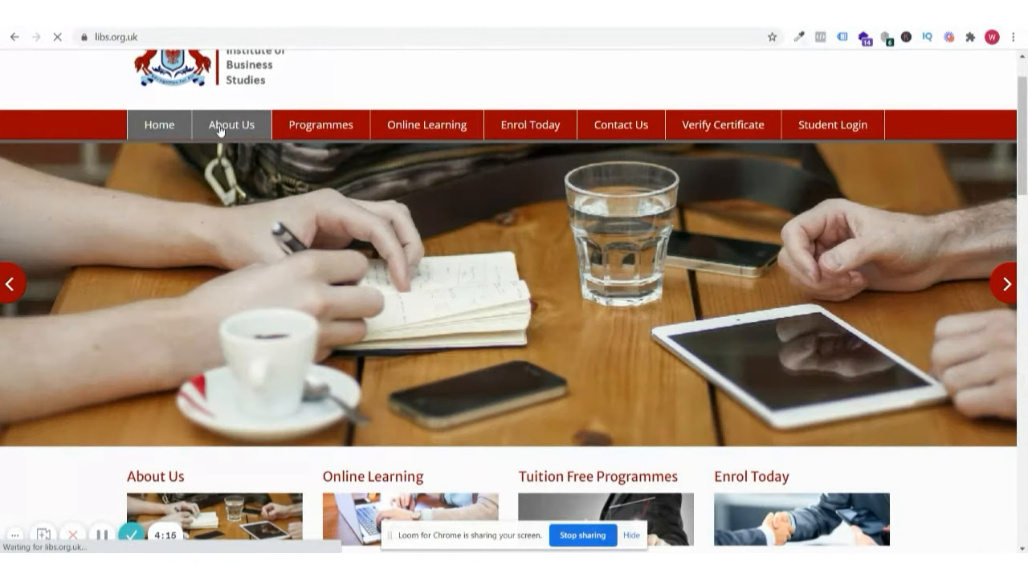
click(232, 125)
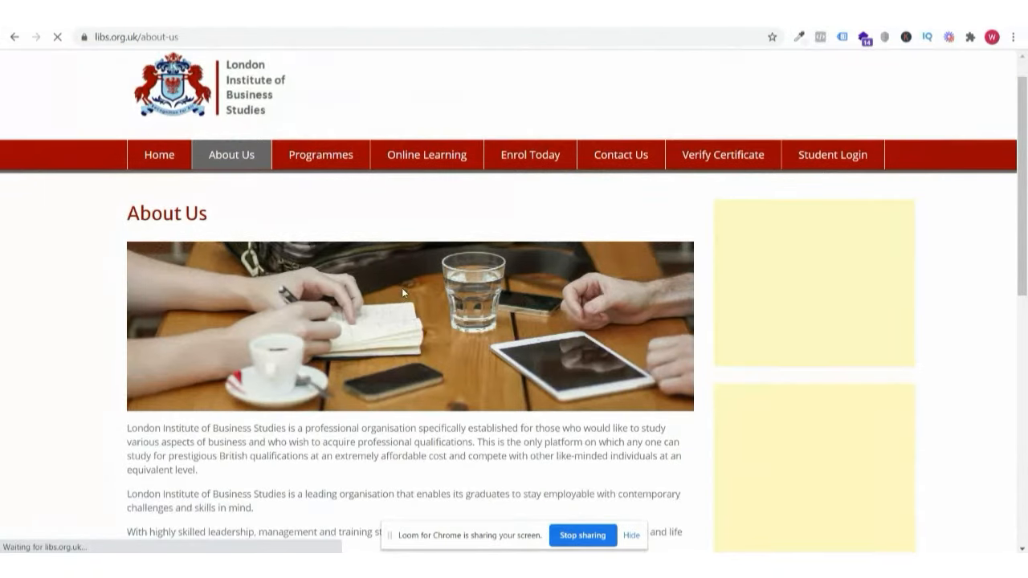
scroll(down, 3)
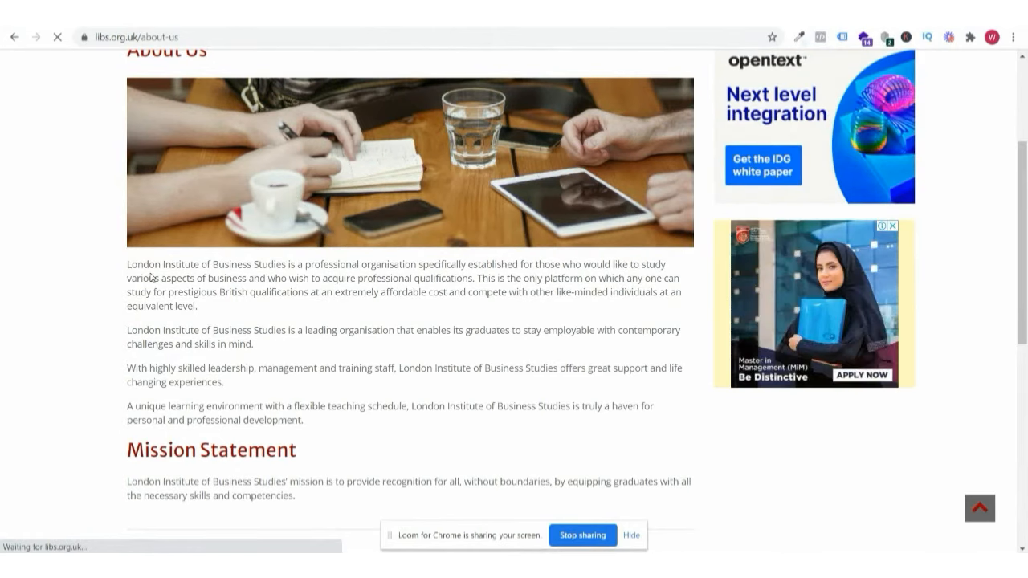
drag(125, 263, 200, 305)
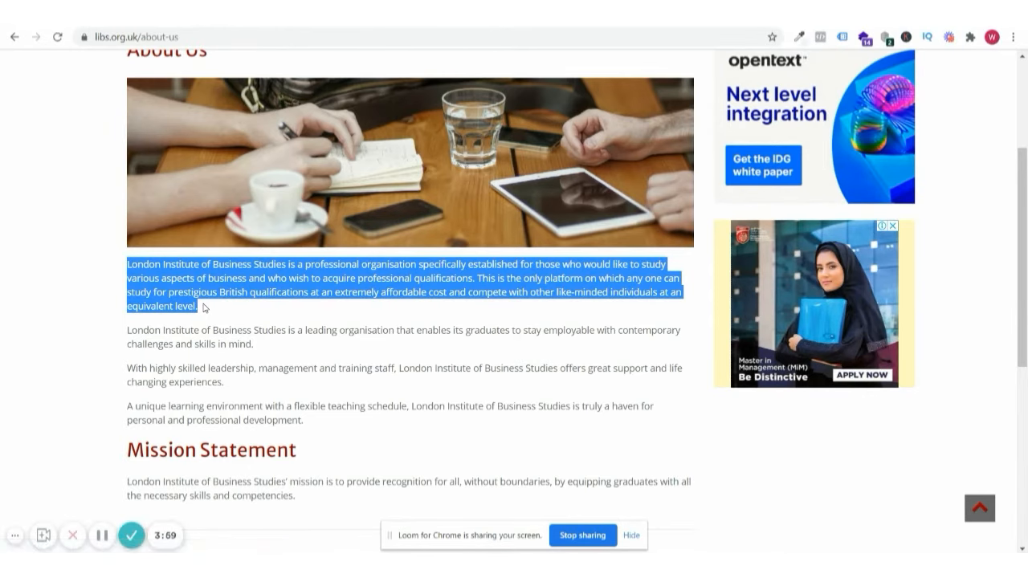
scroll(up, 3)
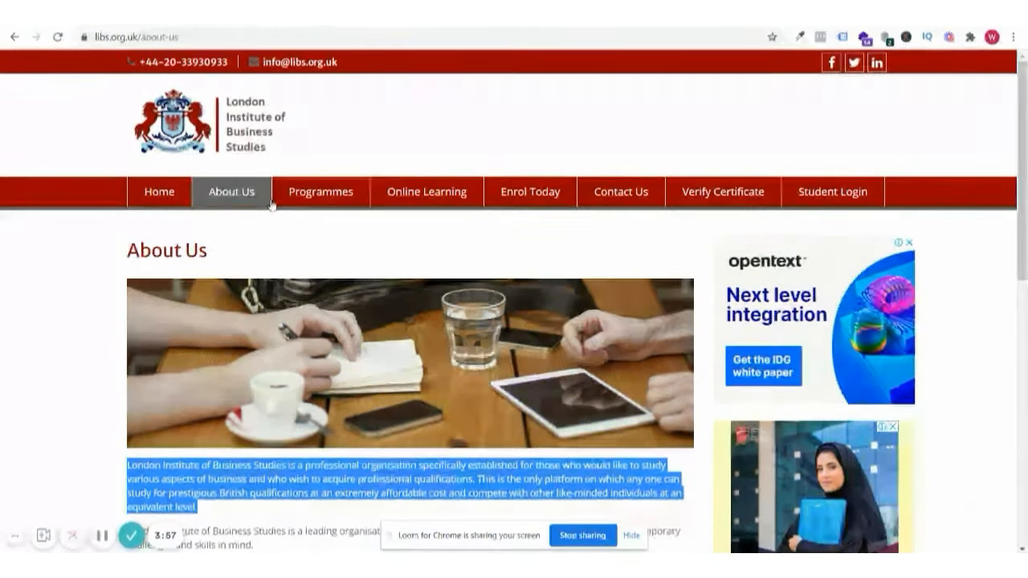
mouse_move(322, 191)
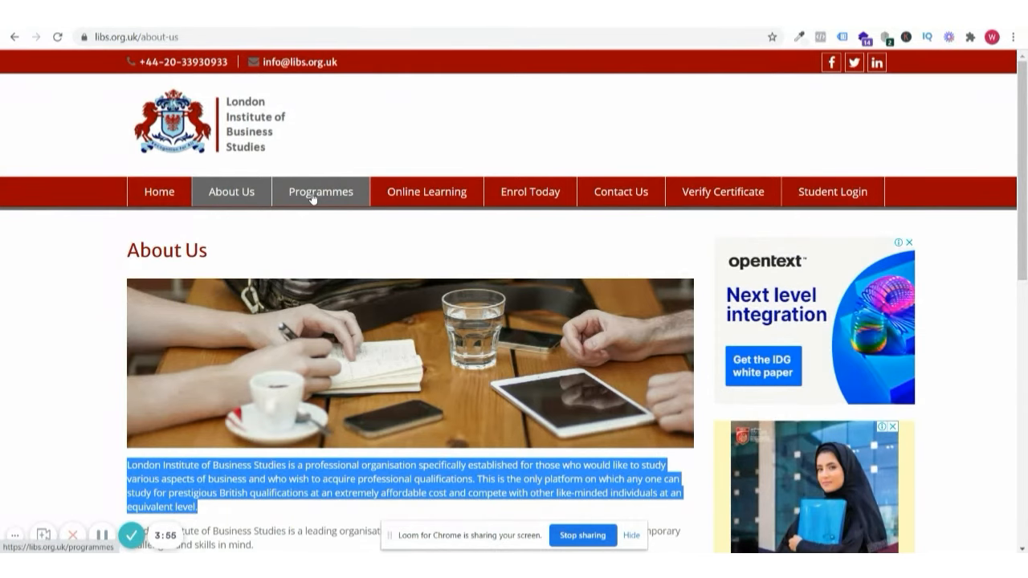
click(321, 191)
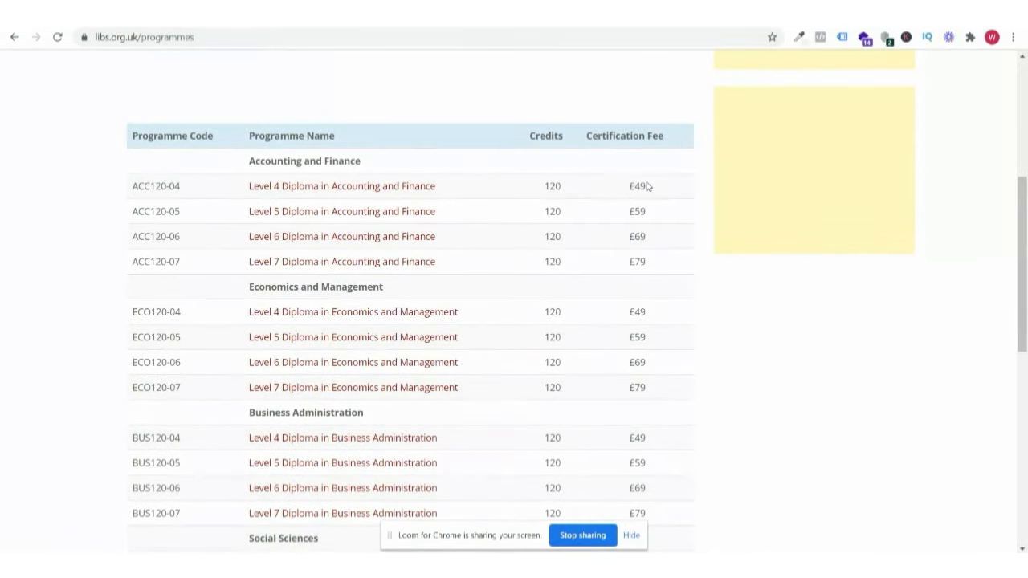
scroll(up, 3)
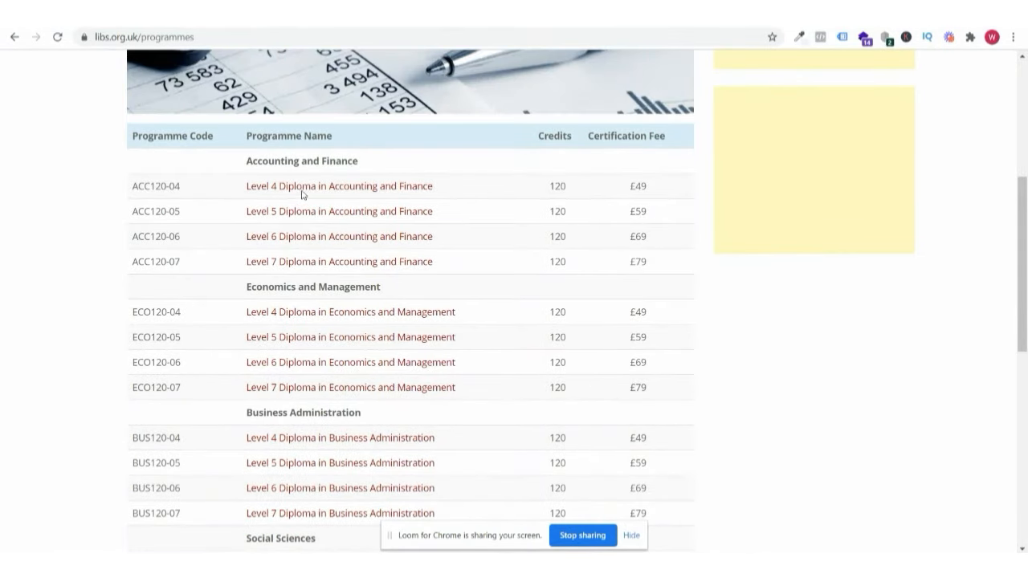
scroll(down, 3)
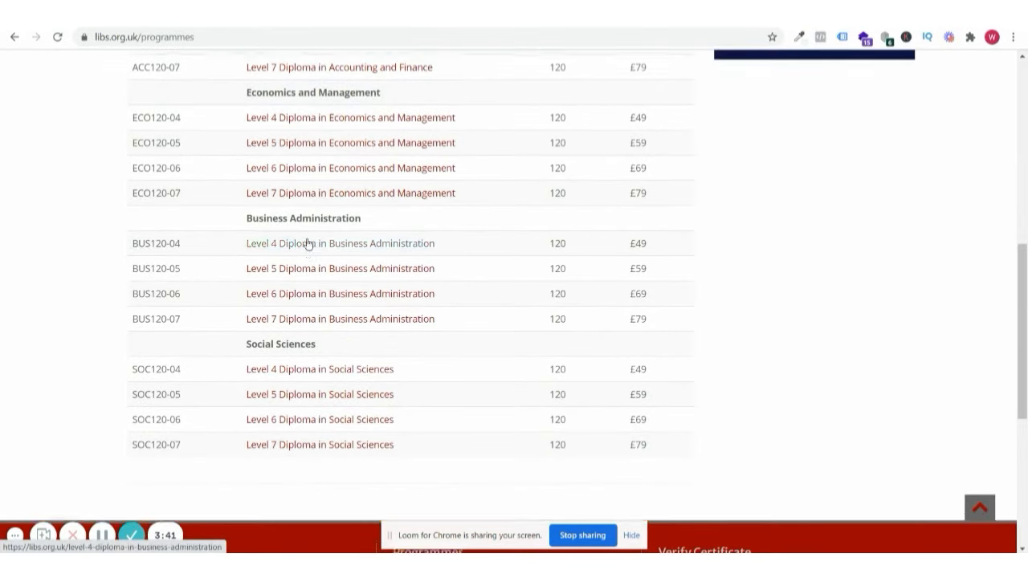
scroll(up, 3)
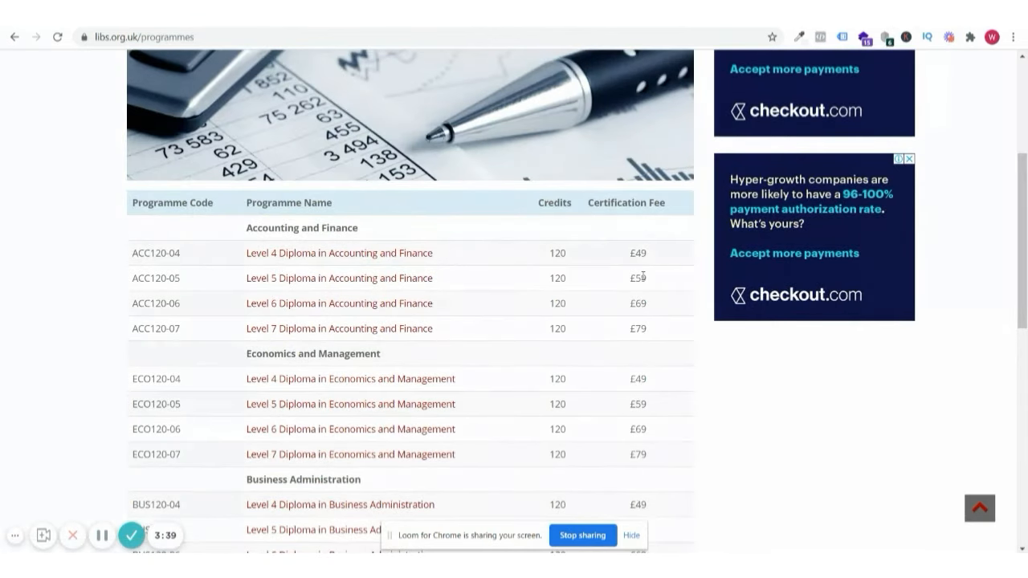
scroll(down, 3)
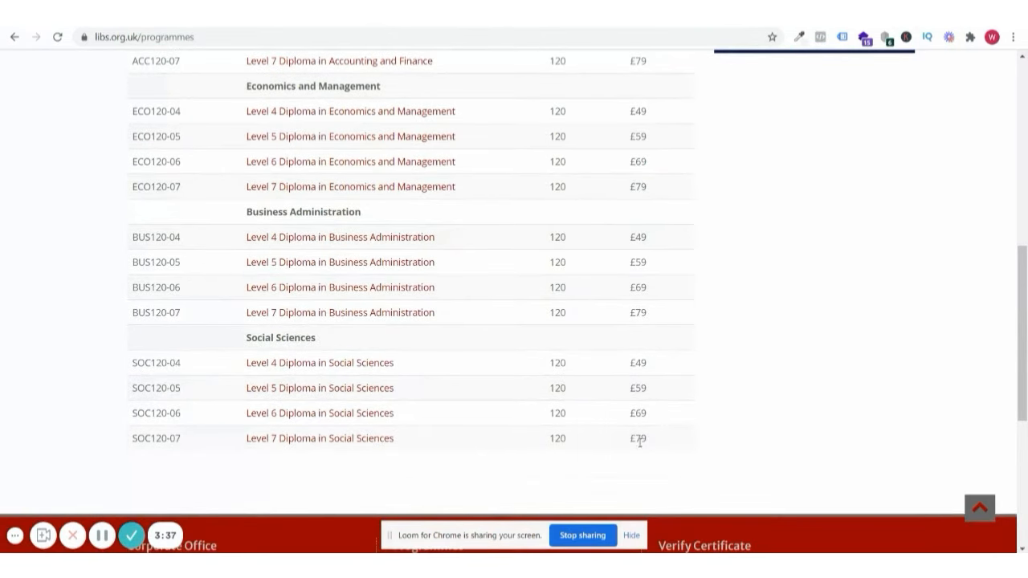
mouse_move(553, 401)
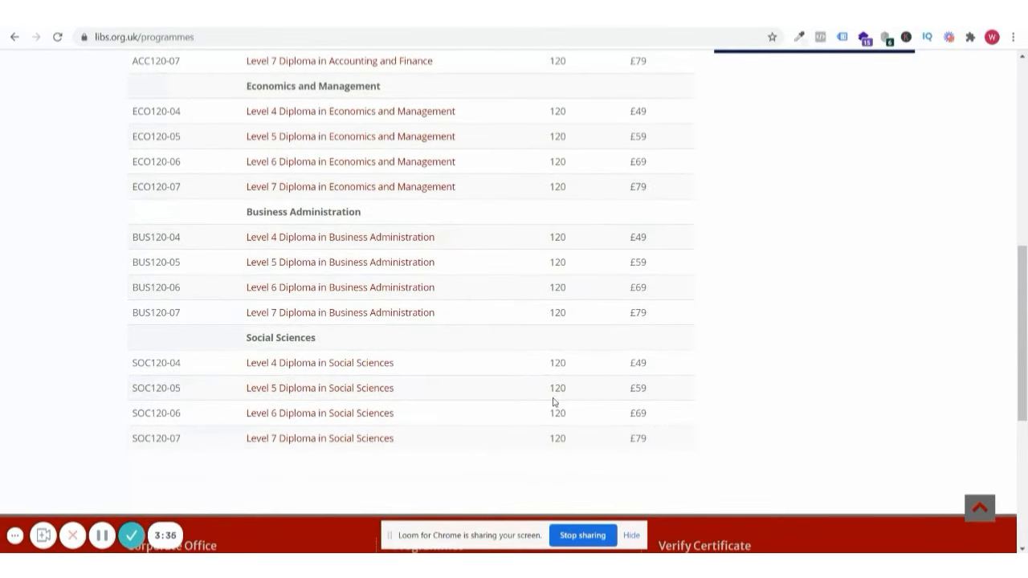
scroll(up, 3)
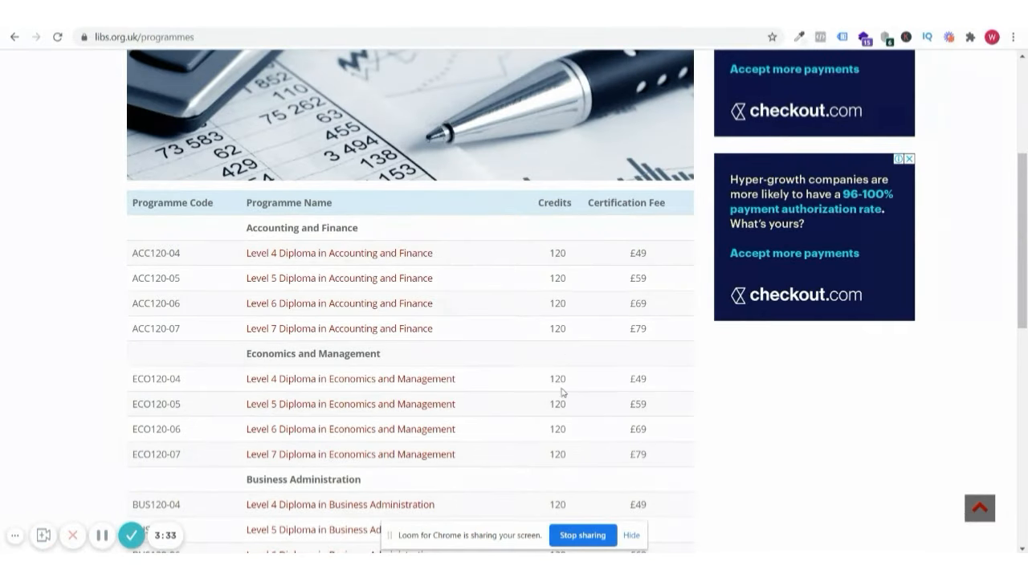
mouse_move(286, 328)
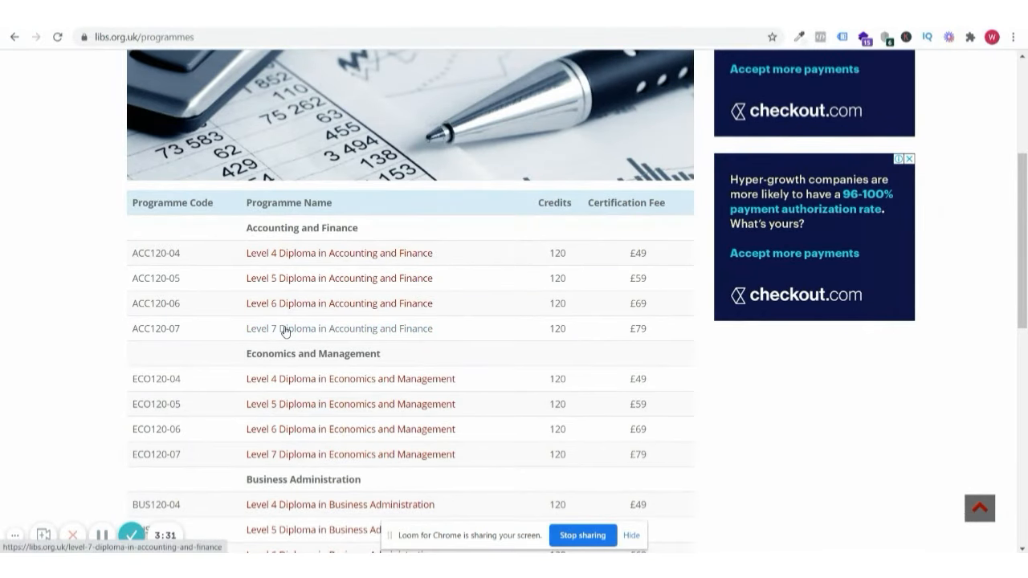
Read through the Level 7 Diploma in Accounting and Finance programme page on libs.org.uk.
click(339, 328)
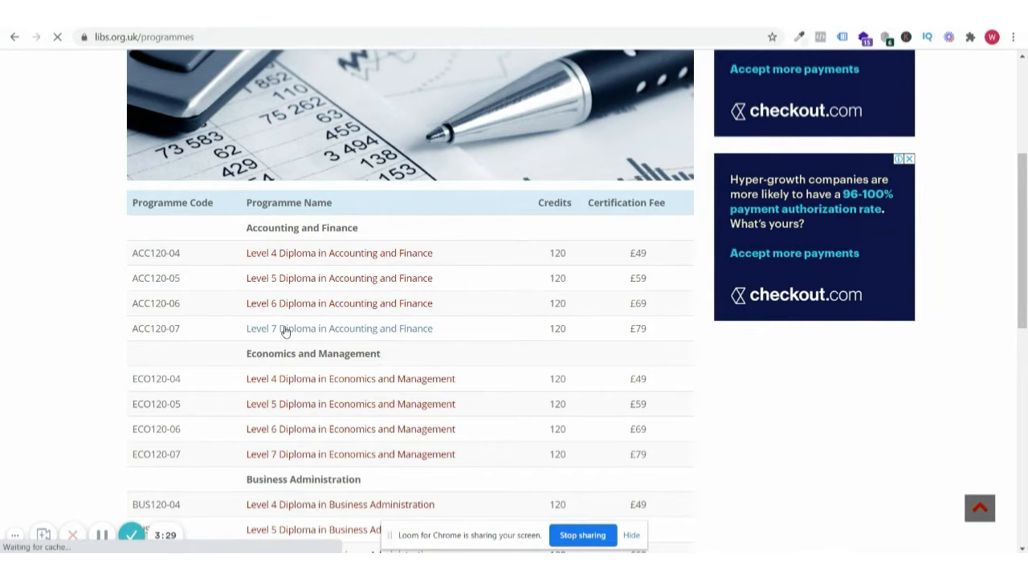
click(339, 328)
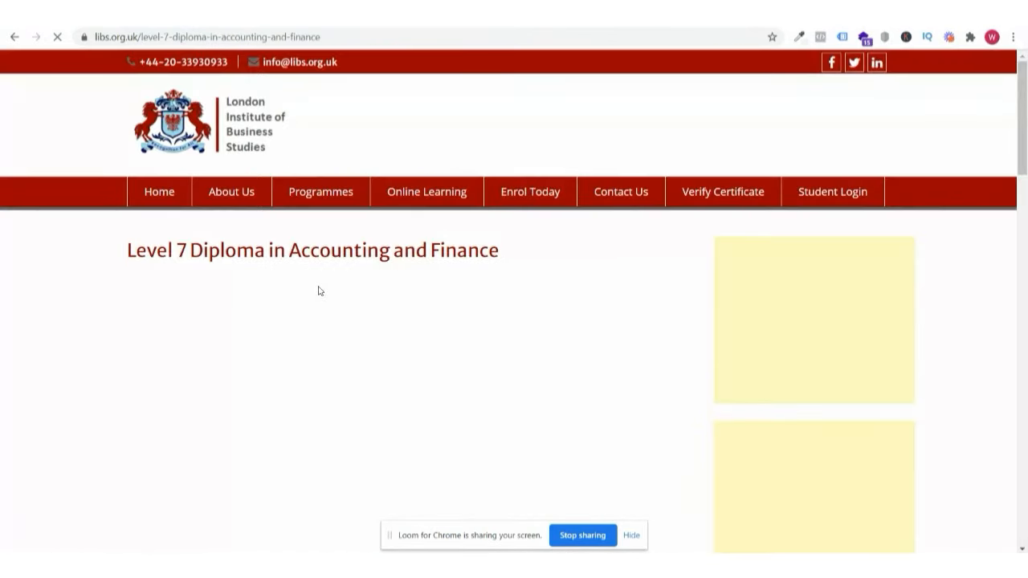
scroll(down, 3)
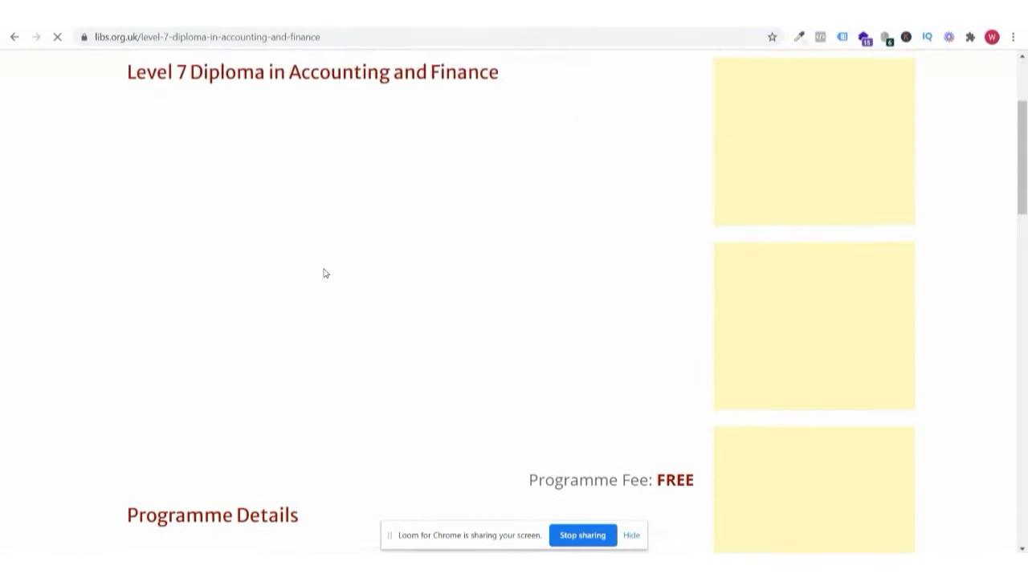
scroll(down, 3)
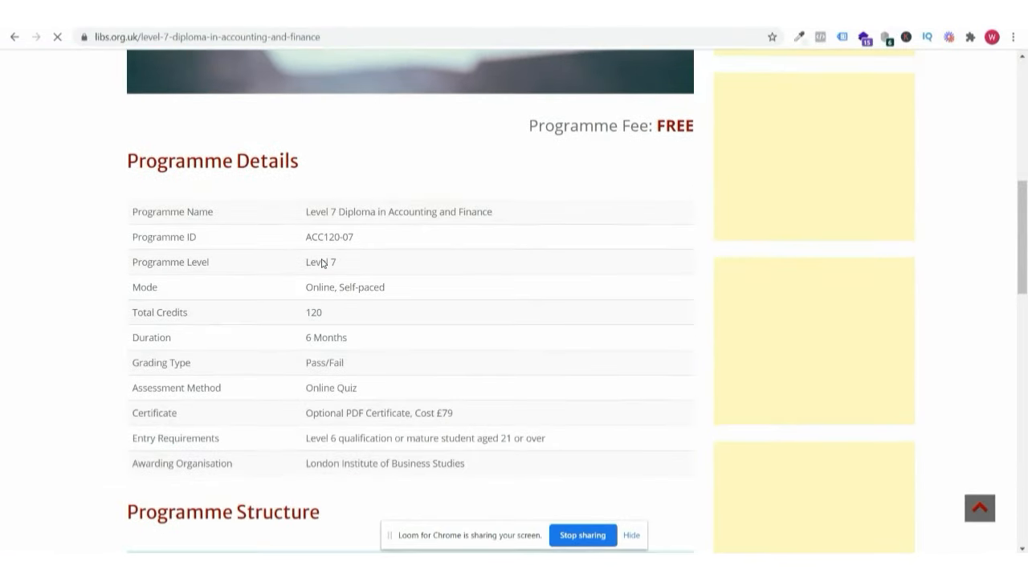
scroll(down, 3)
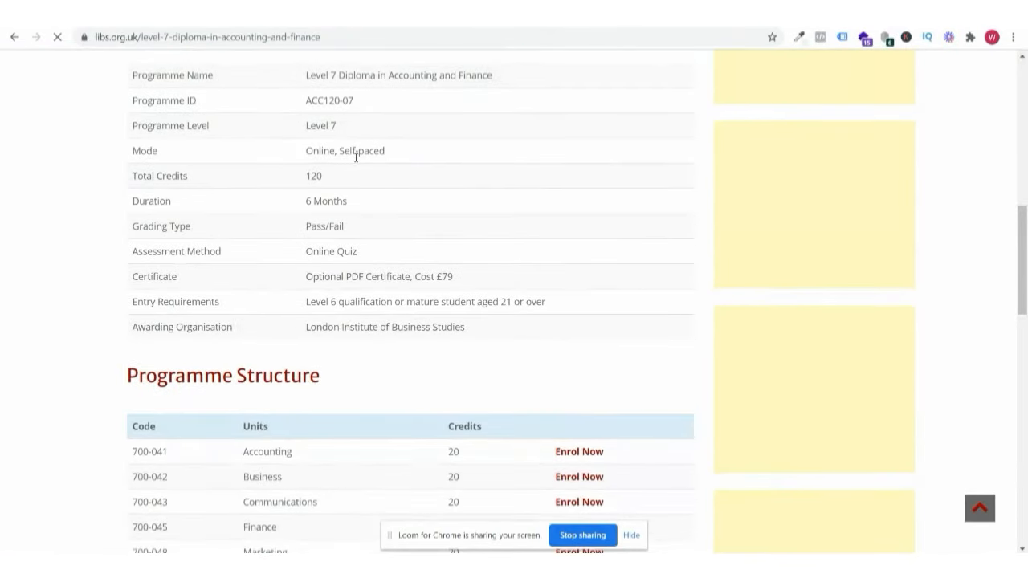
mouse_move(344, 244)
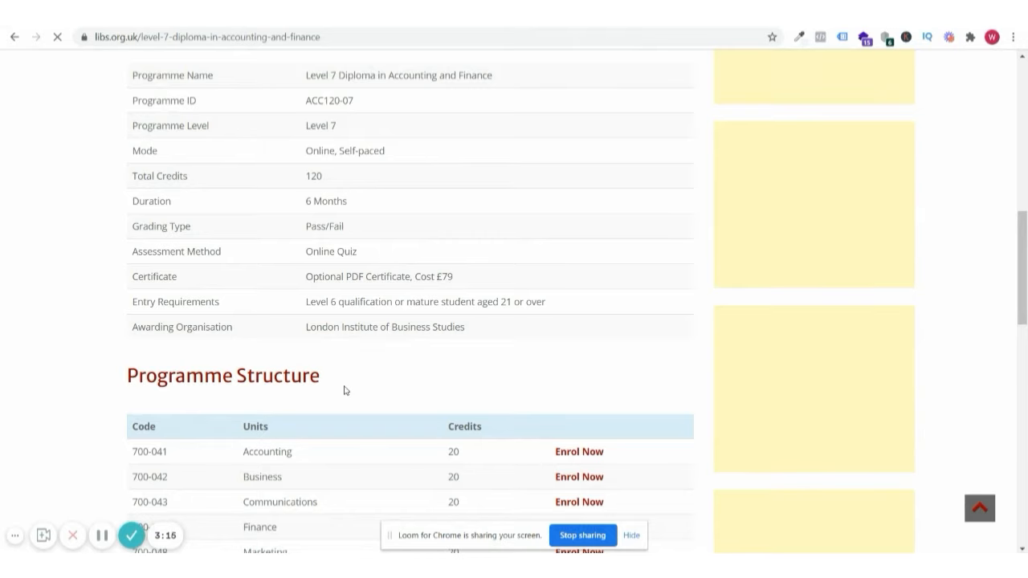
scroll(down, 3)
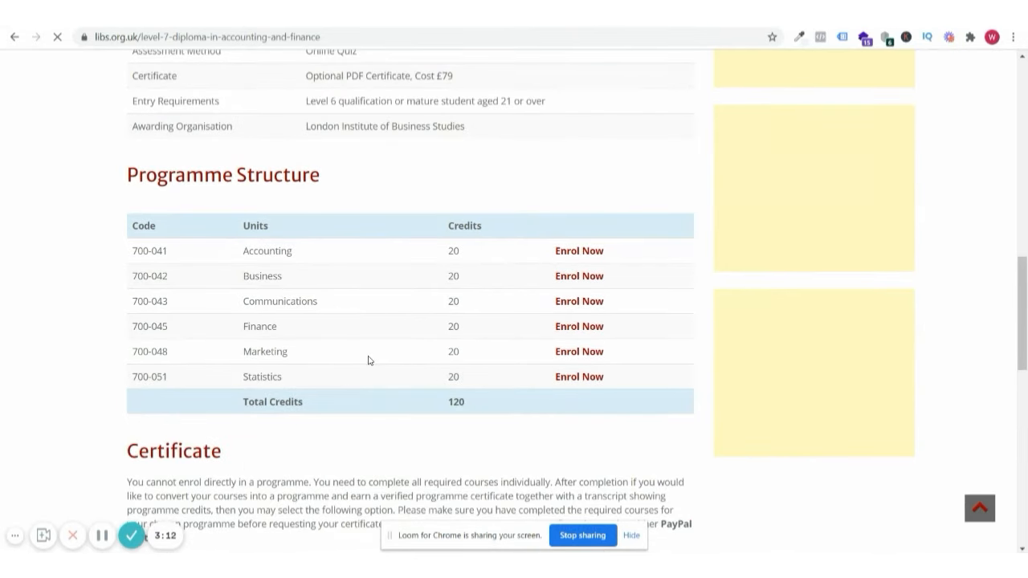
scroll(down, 3)
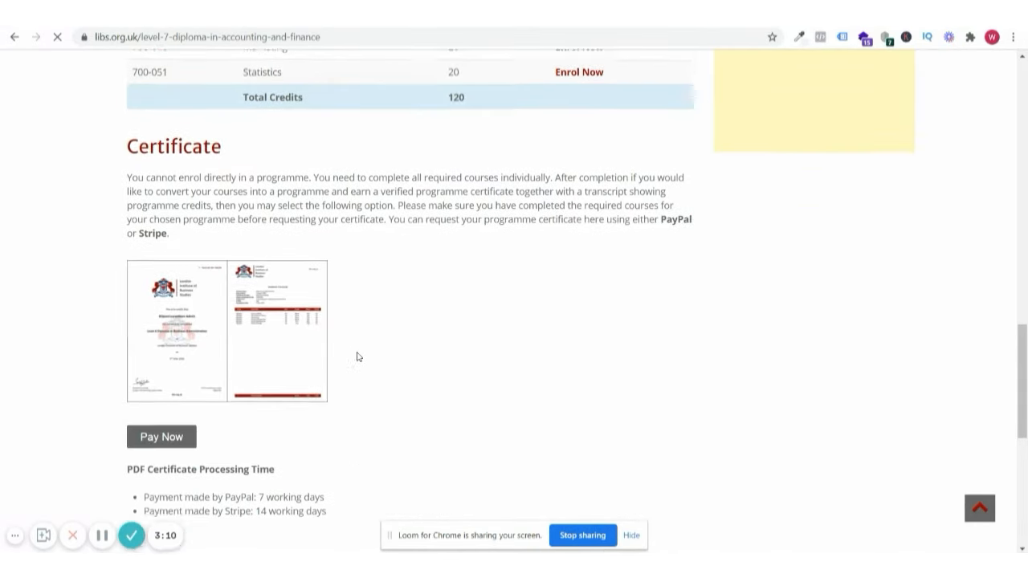
scroll(up, 3)
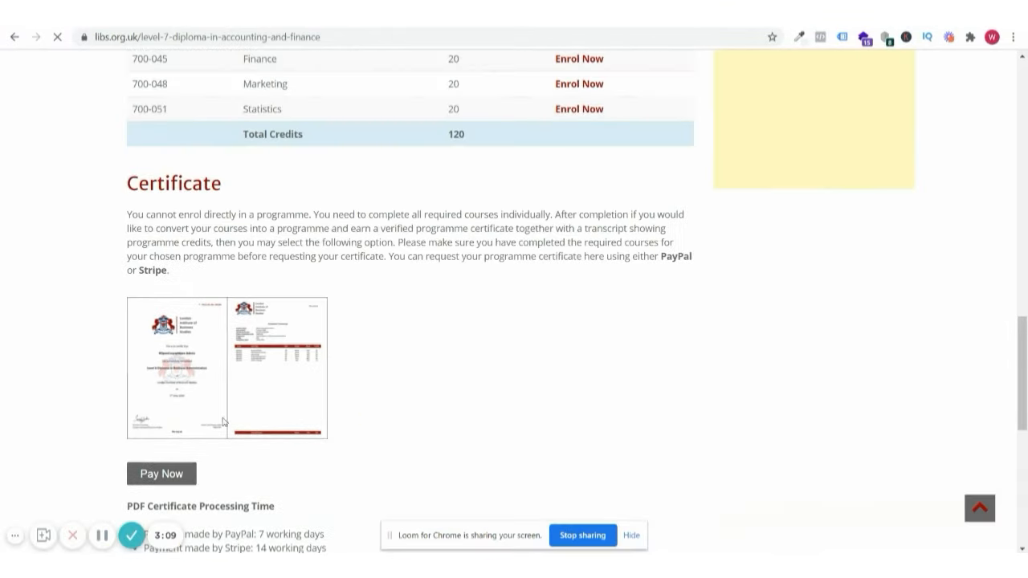
scroll(down, 3)
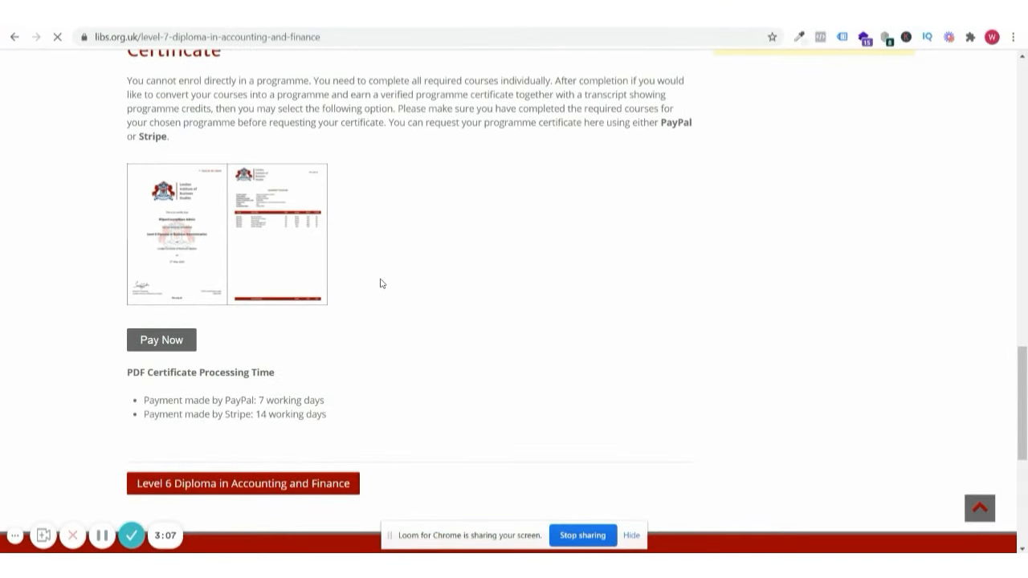
scroll(up, 3)
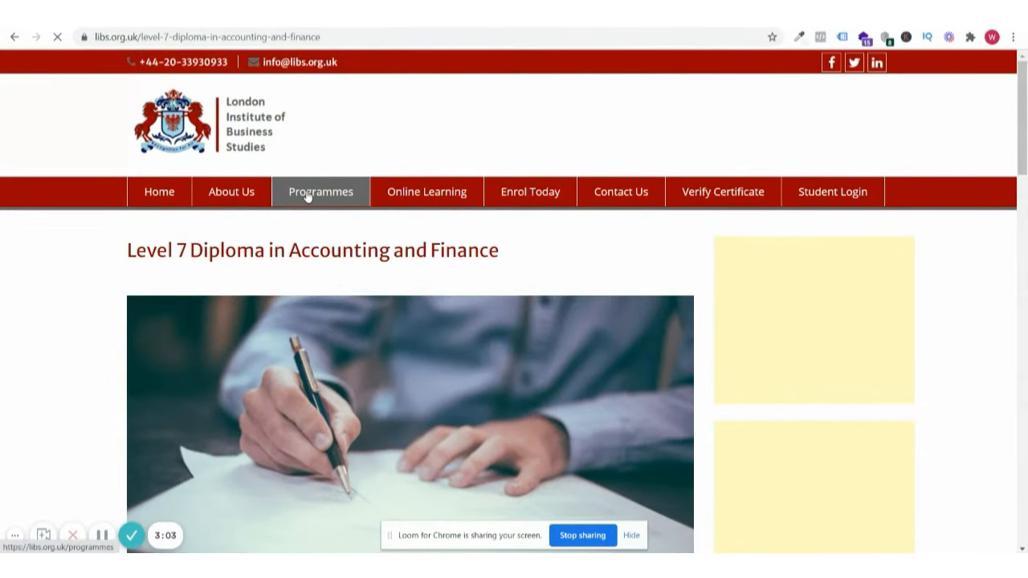
Return to the libs.org.uk programmes list and scan the diploma table.
click(322, 191)
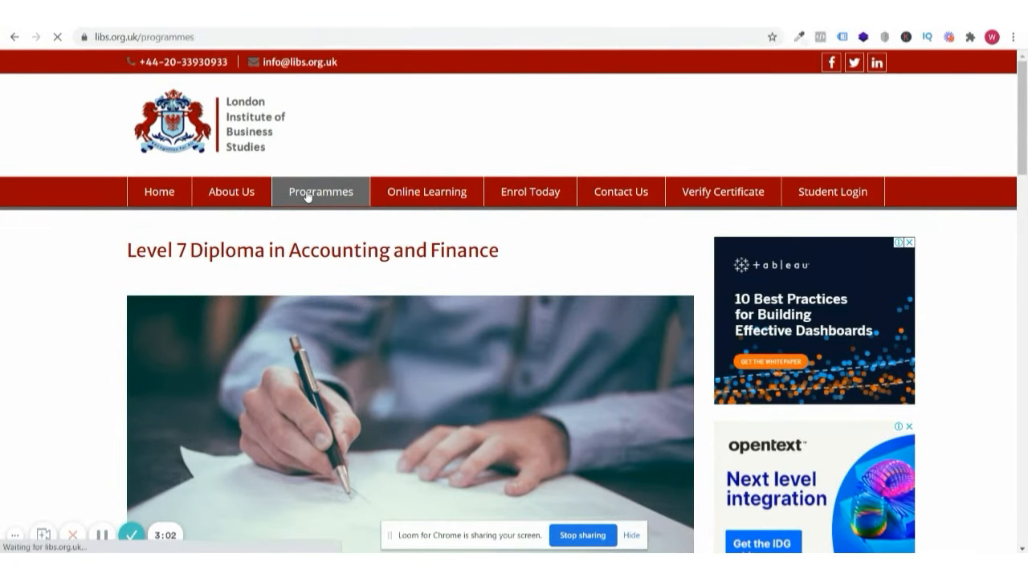
click(322, 191)
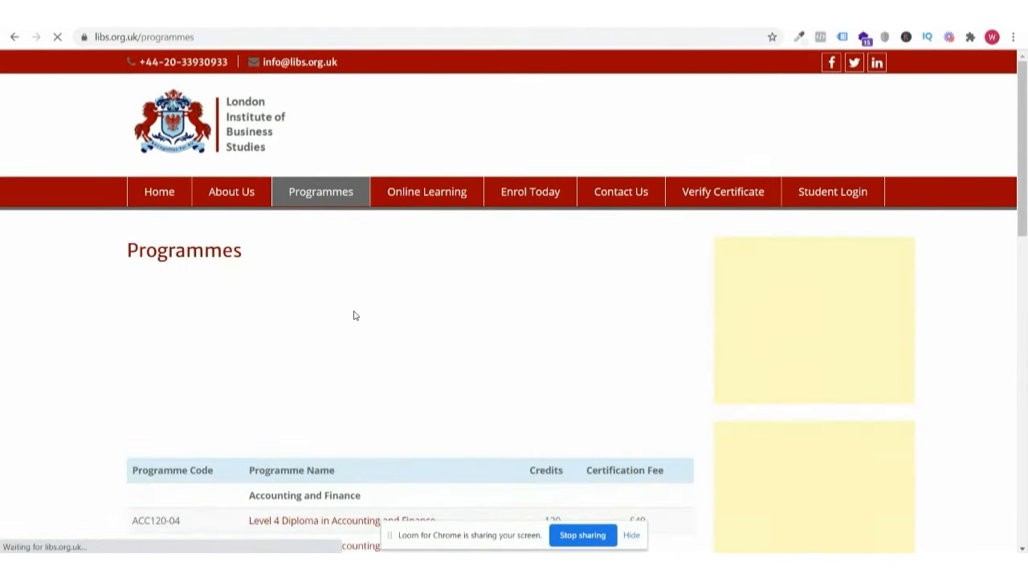
scroll(down, 3)
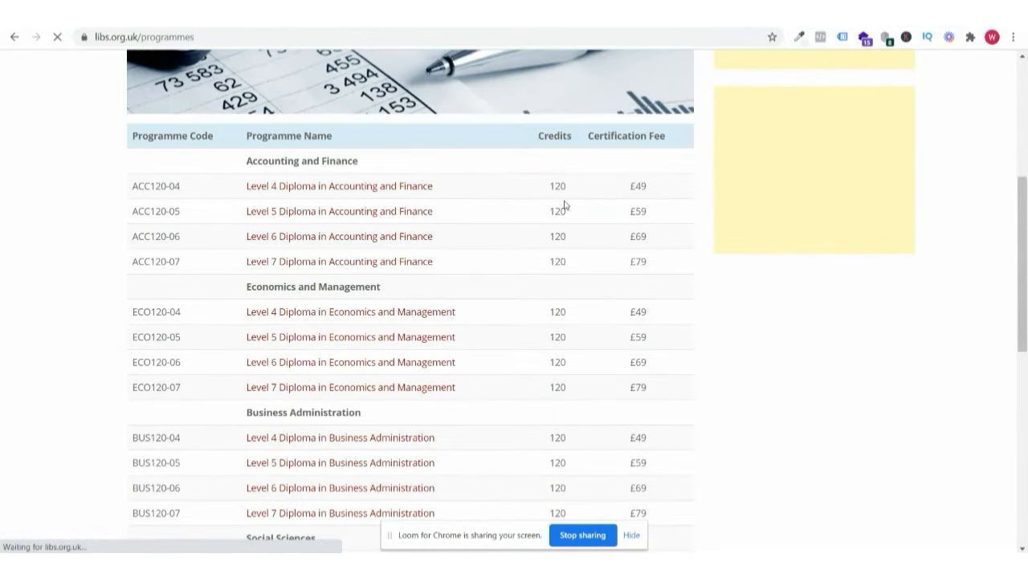
scroll(down, 3)
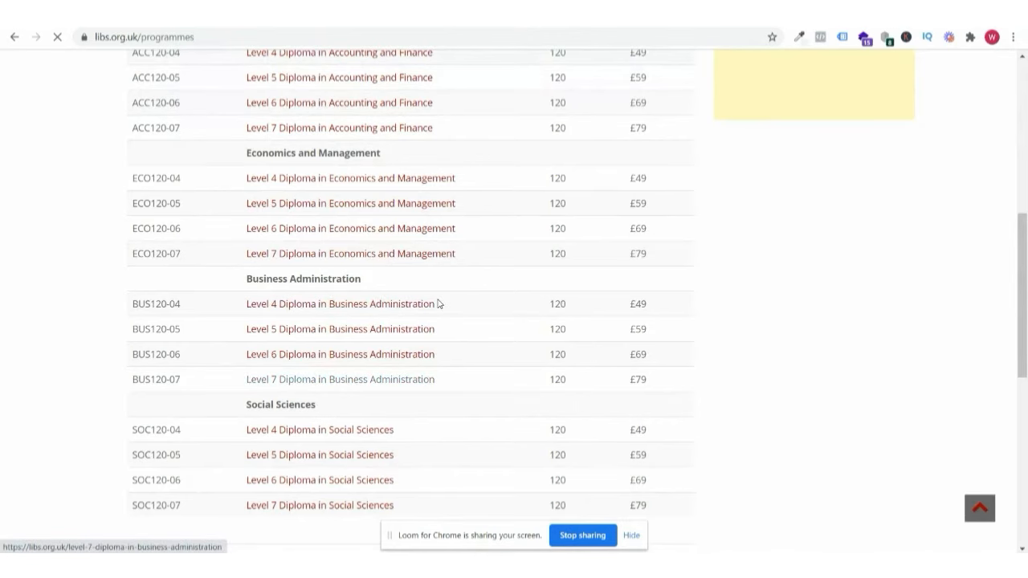
scroll(up, 3)
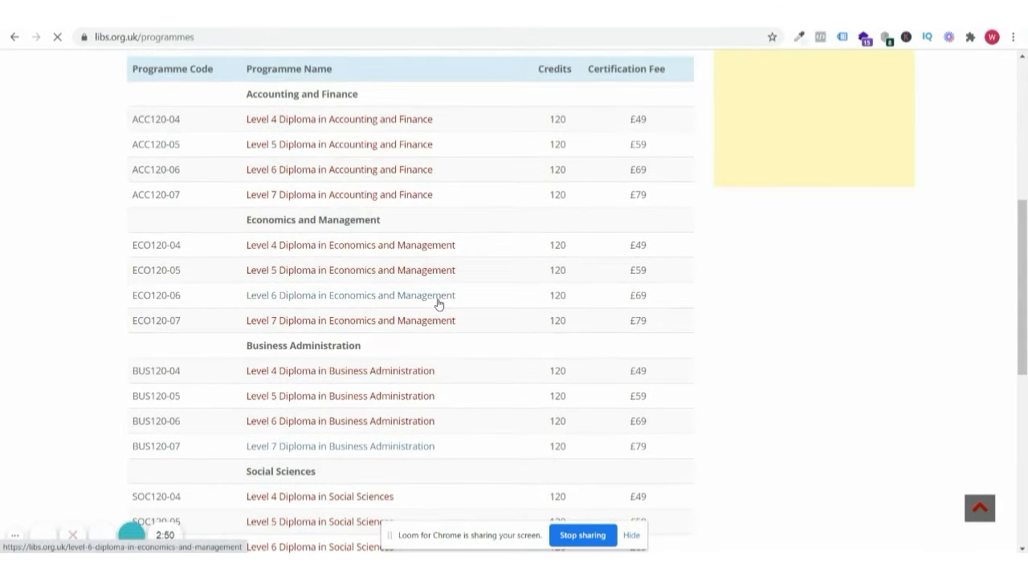
Read the Level 7 Diploma in Business Administration page through its details and six-unit structure.
click(340, 447)
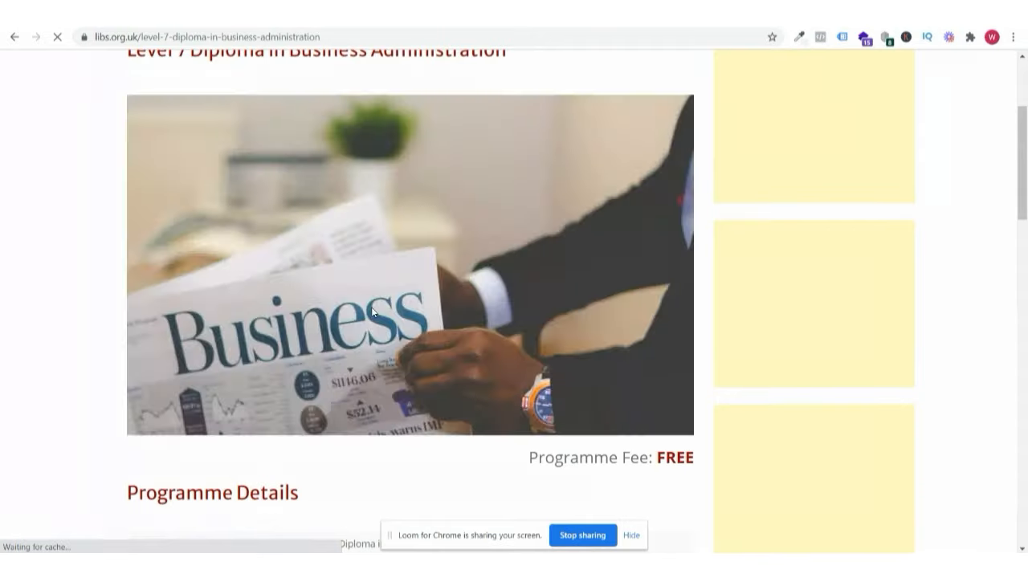
scroll(down, 3)
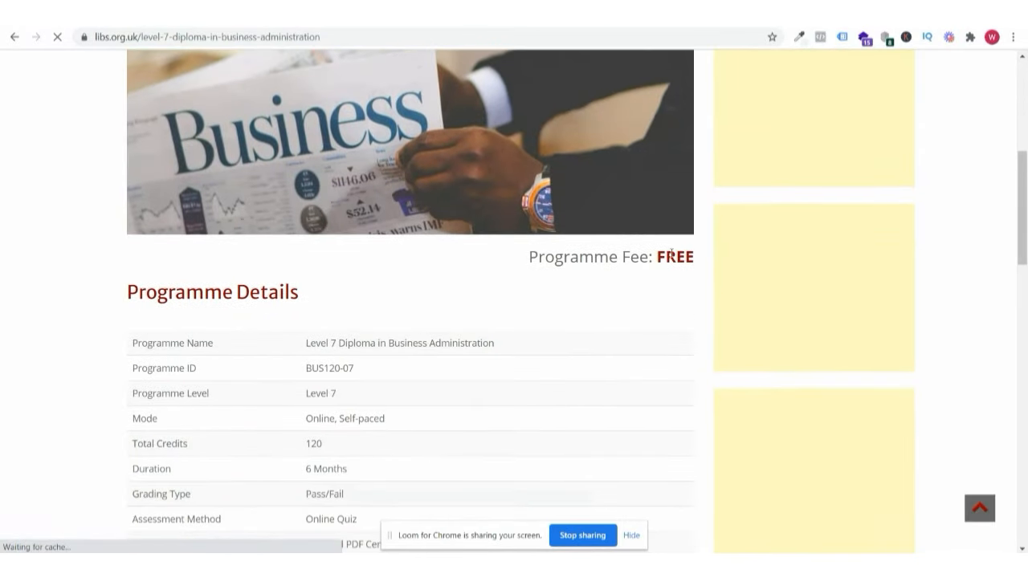
scroll(down, 3)
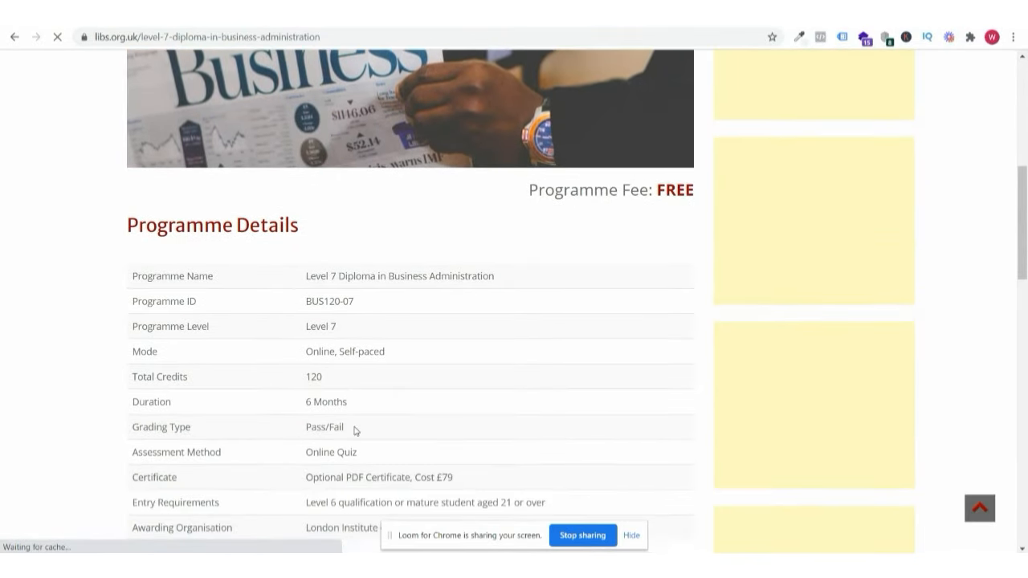
scroll(down, 3)
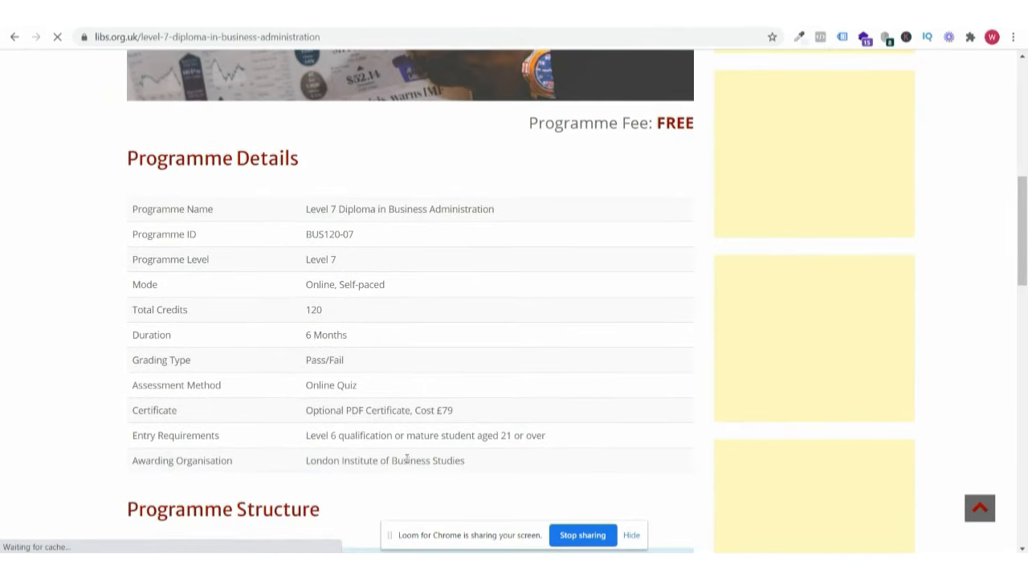
scroll(down, 3)
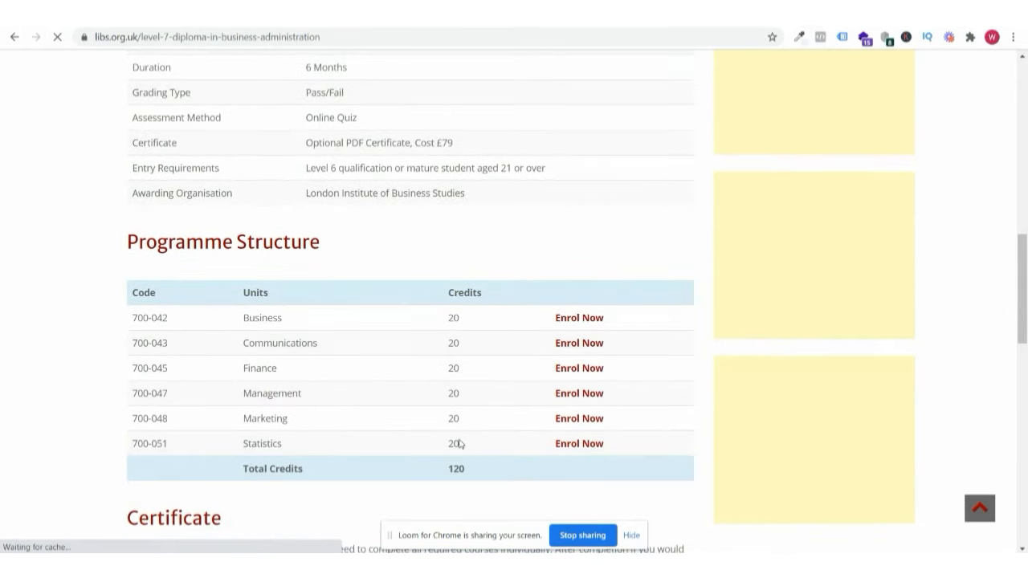
scroll(down, 3)
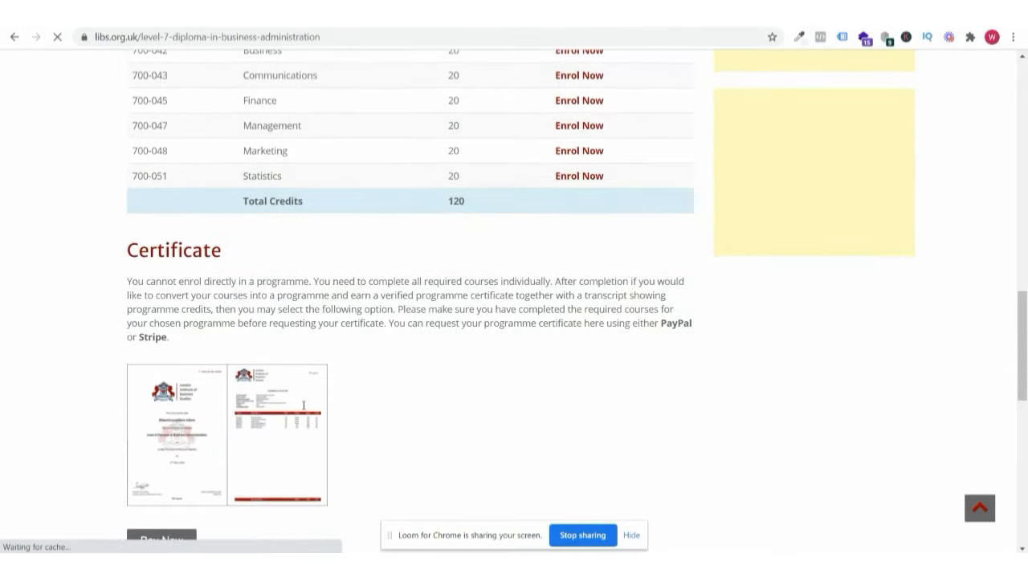
scroll(down, 3)
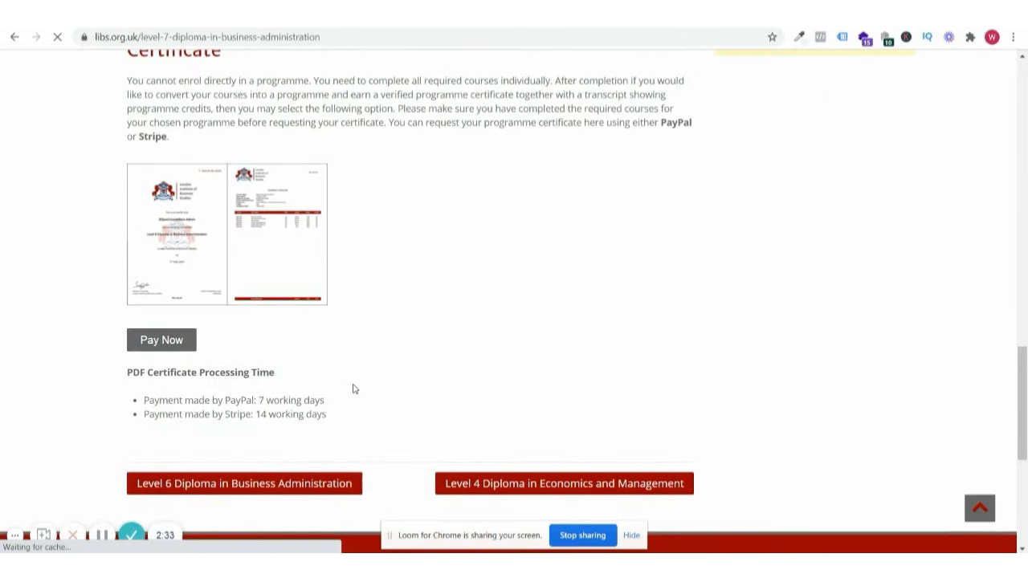
scroll(up, 3)
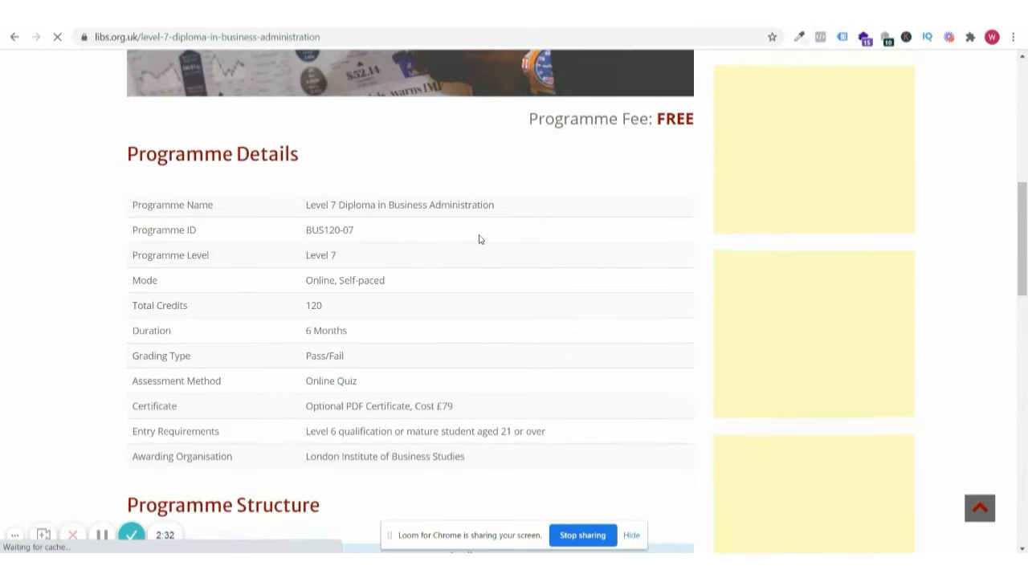
scroll(up, 3)
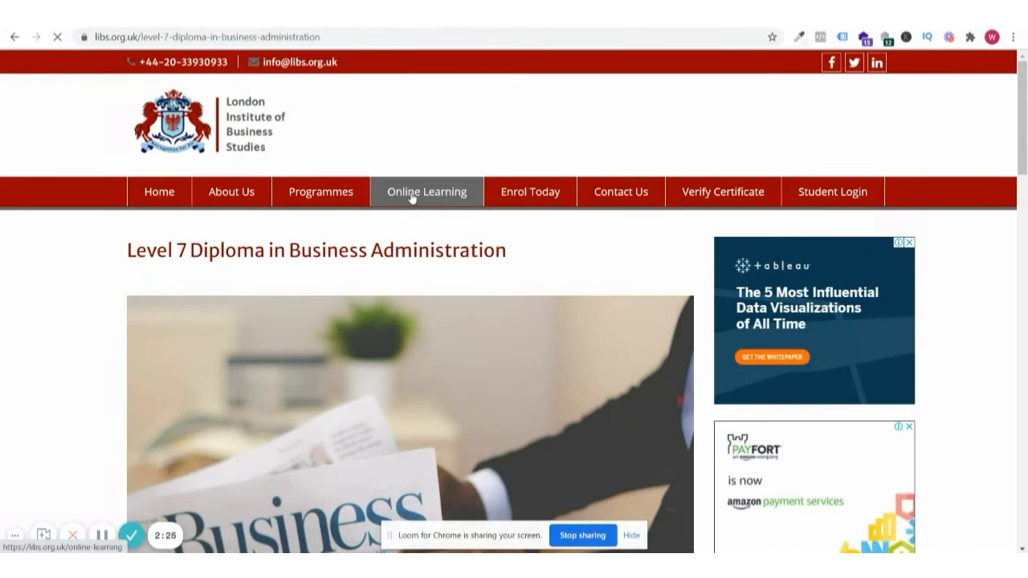
View the Online Learning page describing Moodle-based self-paced courses on libs.org.uk.
click(428, 191)
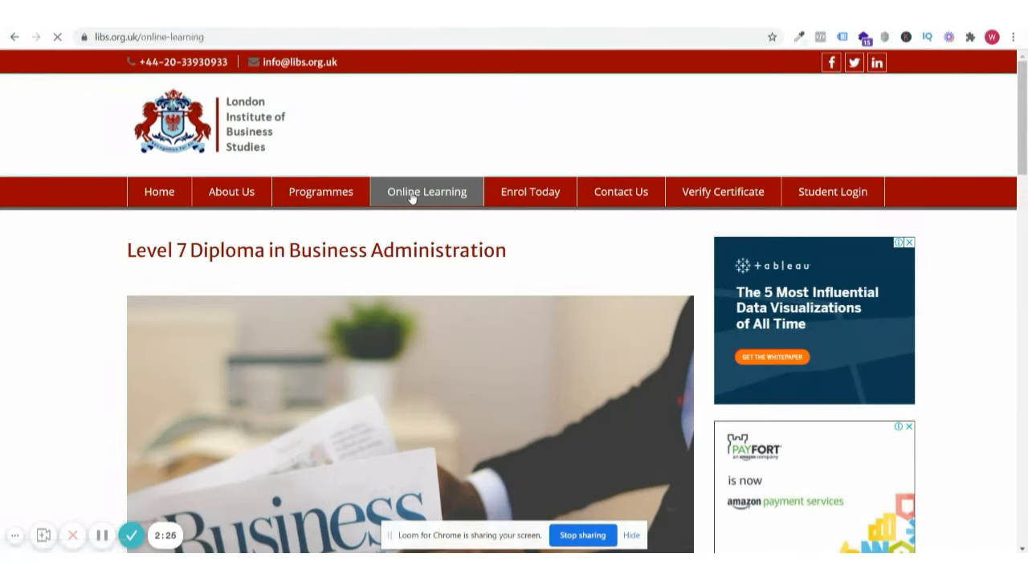
scroll(down, 3)
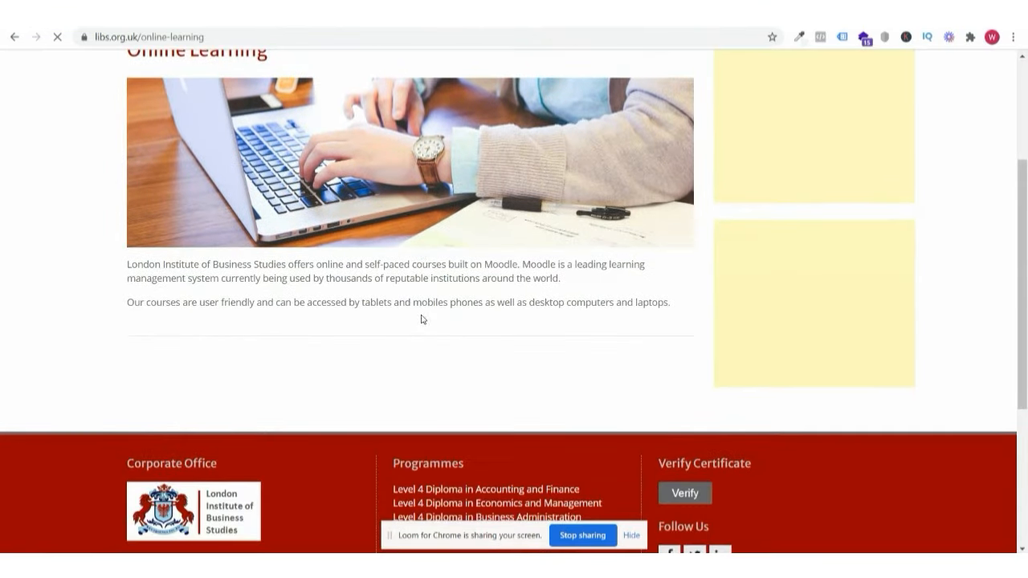
scroll(up, 3)
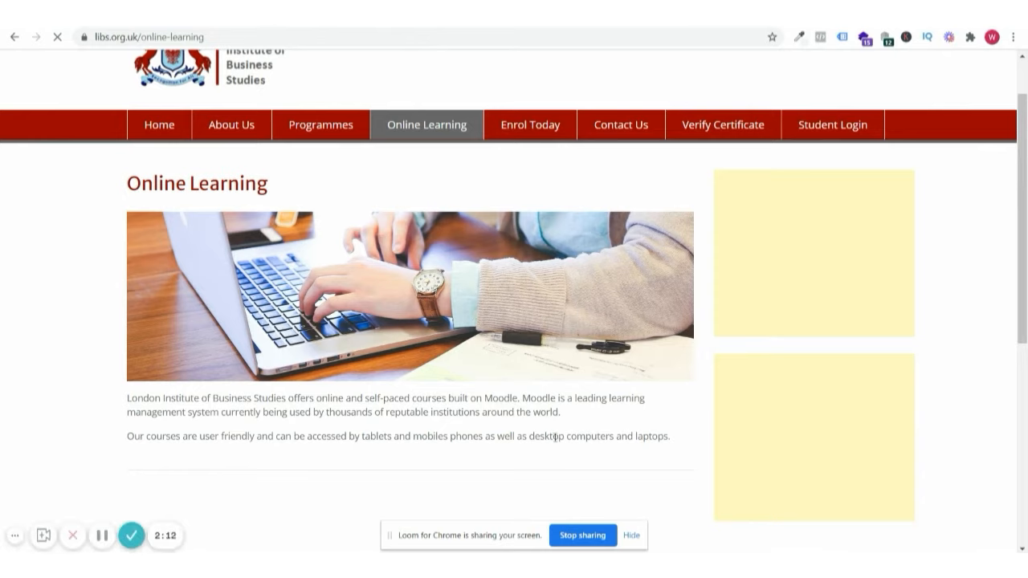
mouse_move(593, 401)
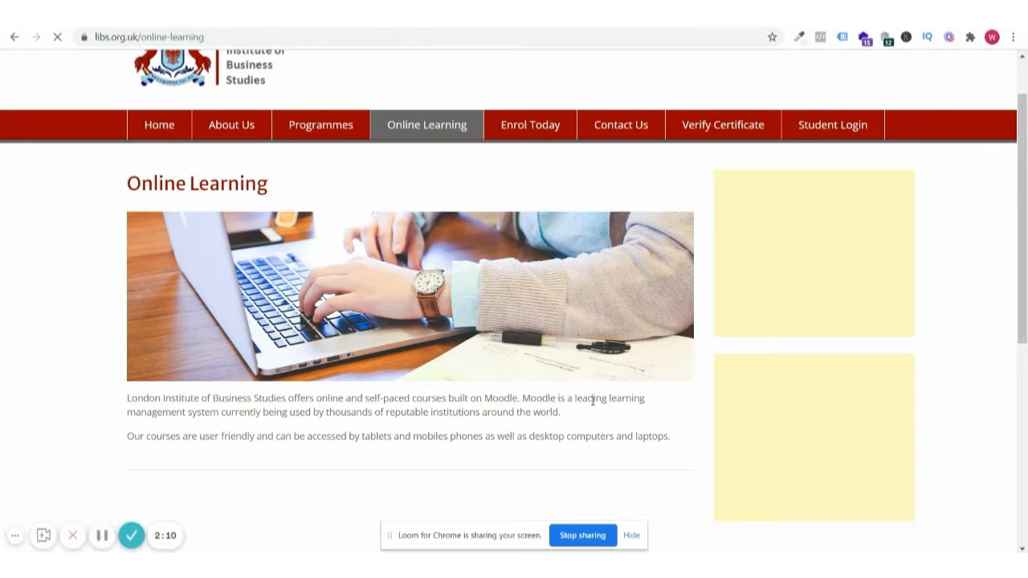
mouse_move(425, 424)
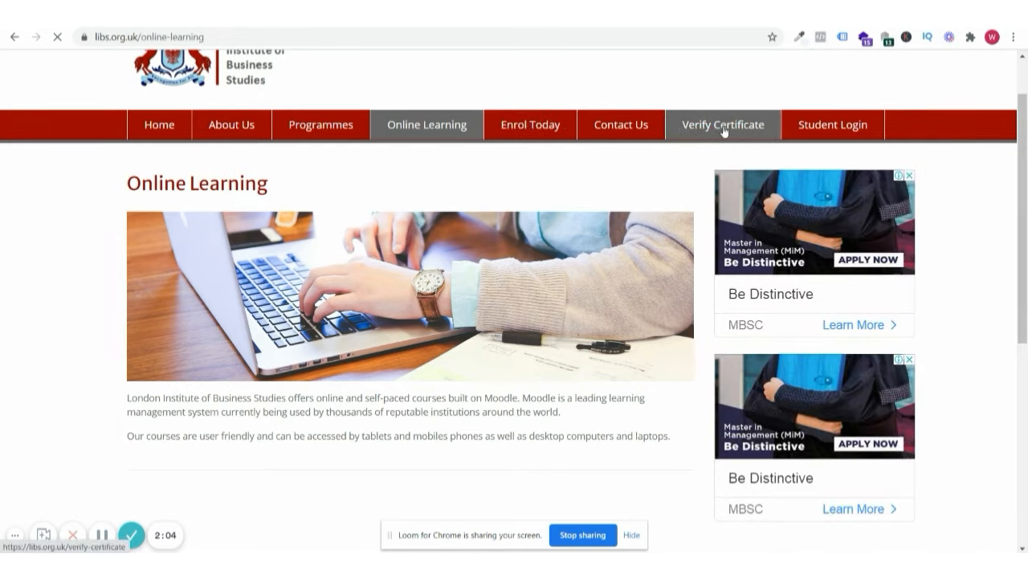
View the Verify Certificate page asking for a certificate code on libs.org.uk.
click(723, 125)
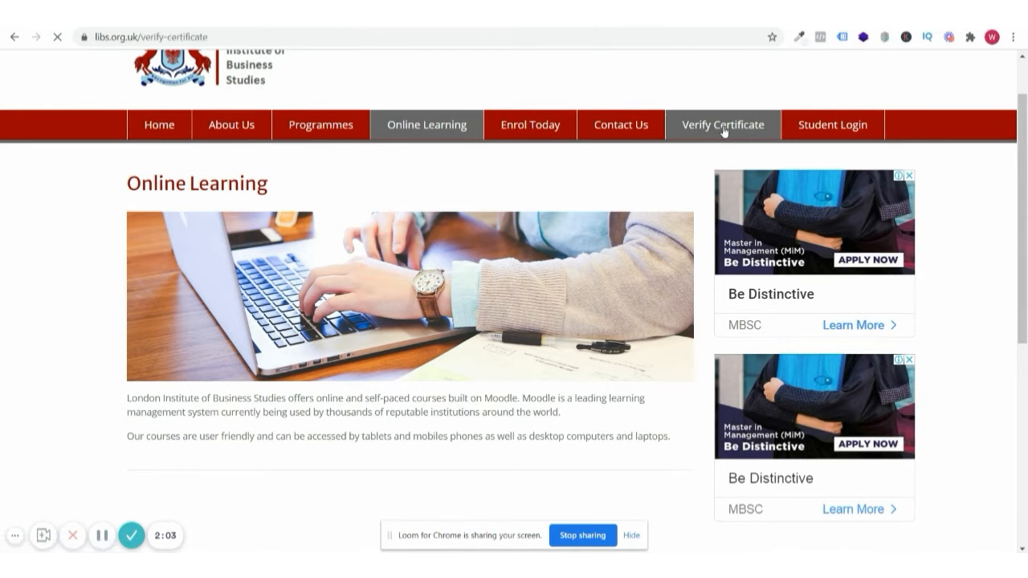
click(723, 125)
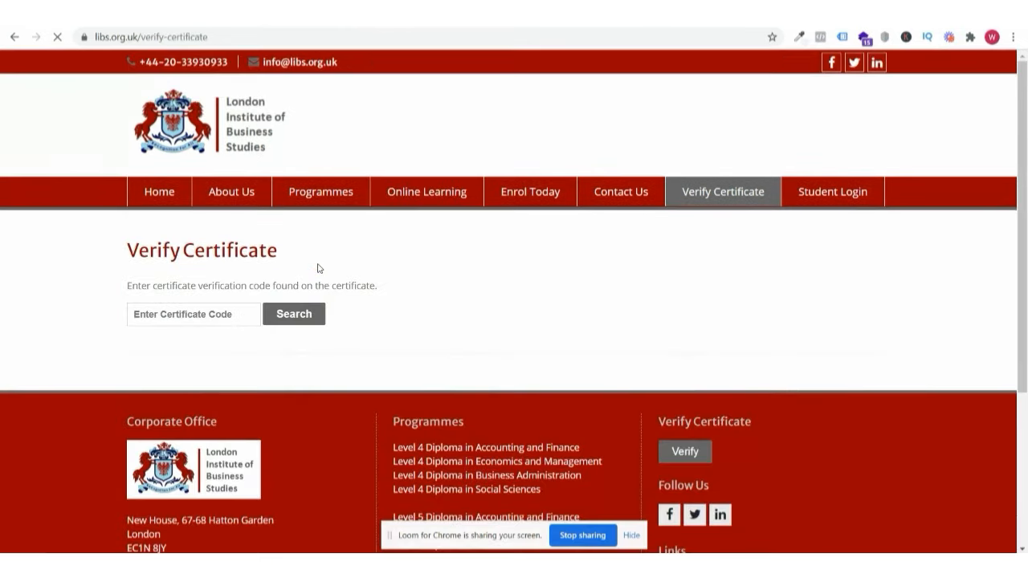
mouse_move(414, 219)
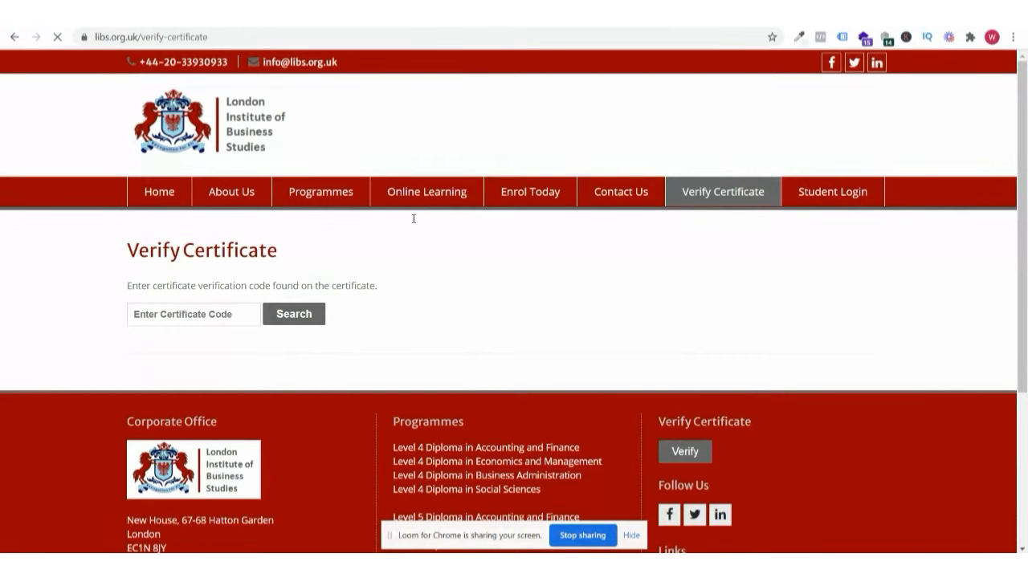
mouse_move(530, 191)
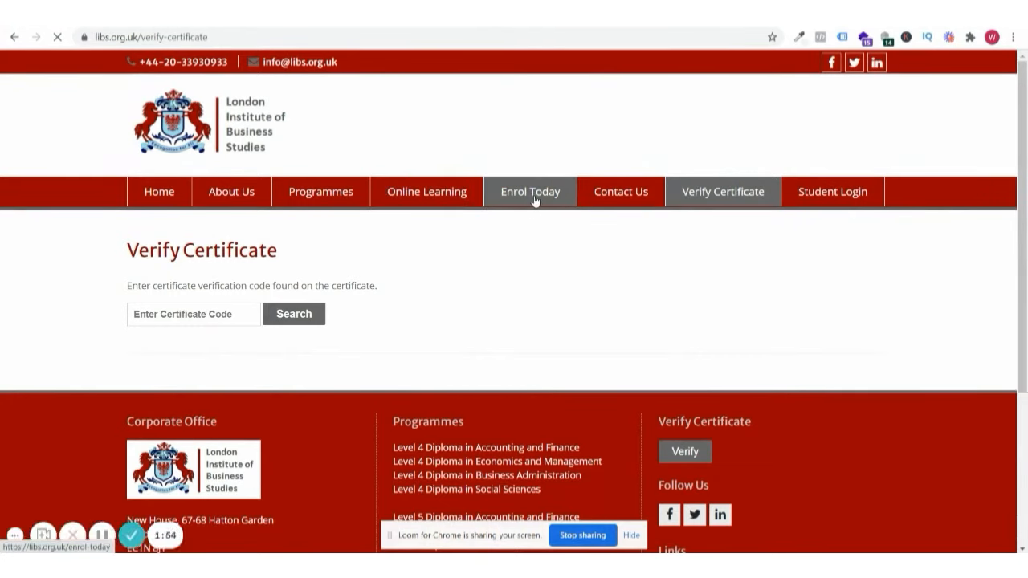
Read through the Enrol Today page on libs.org.uk.
click(530, 191)
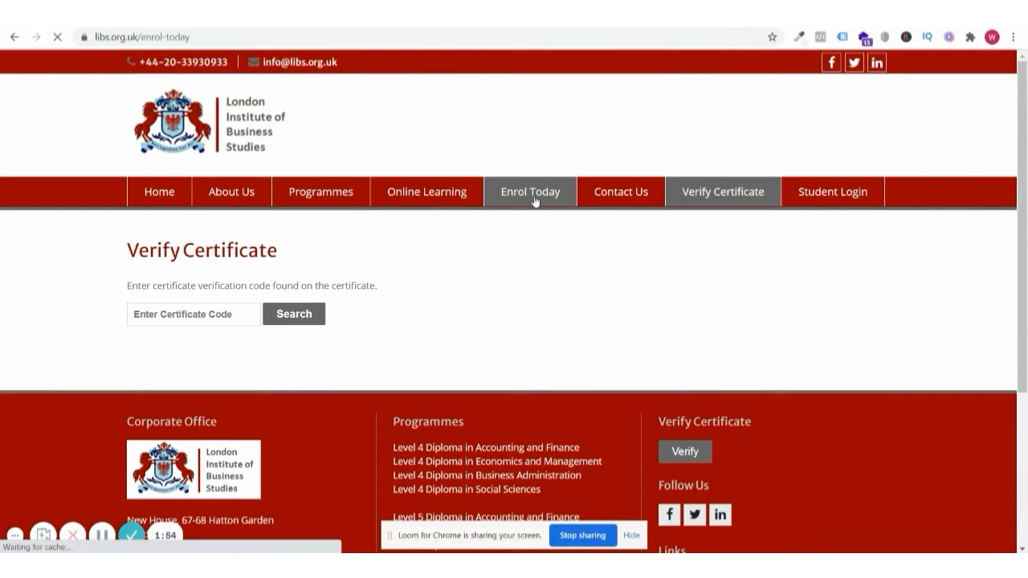
click(530, 191)
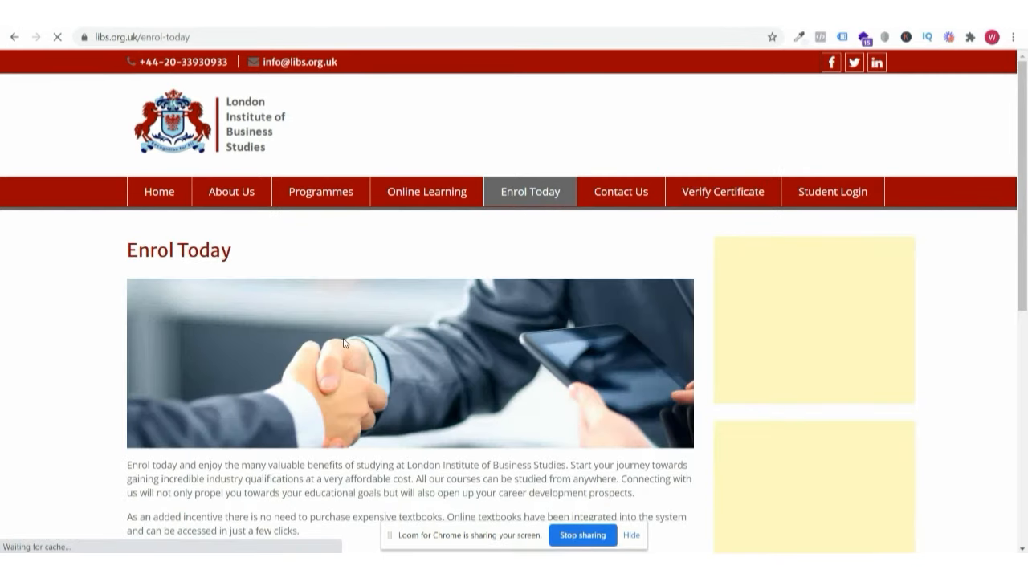
scroll(down, 3)
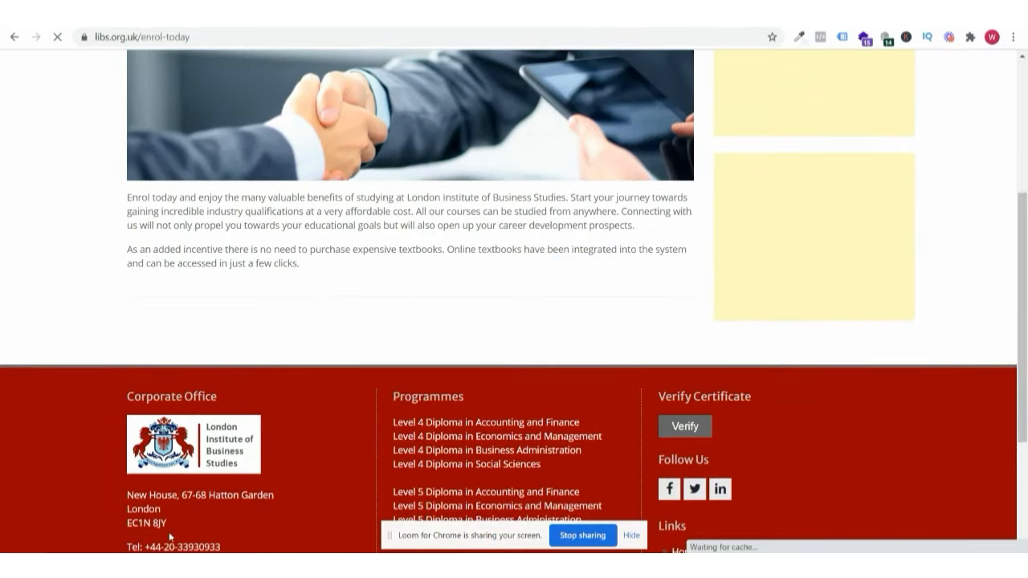
scroll(up, 3)
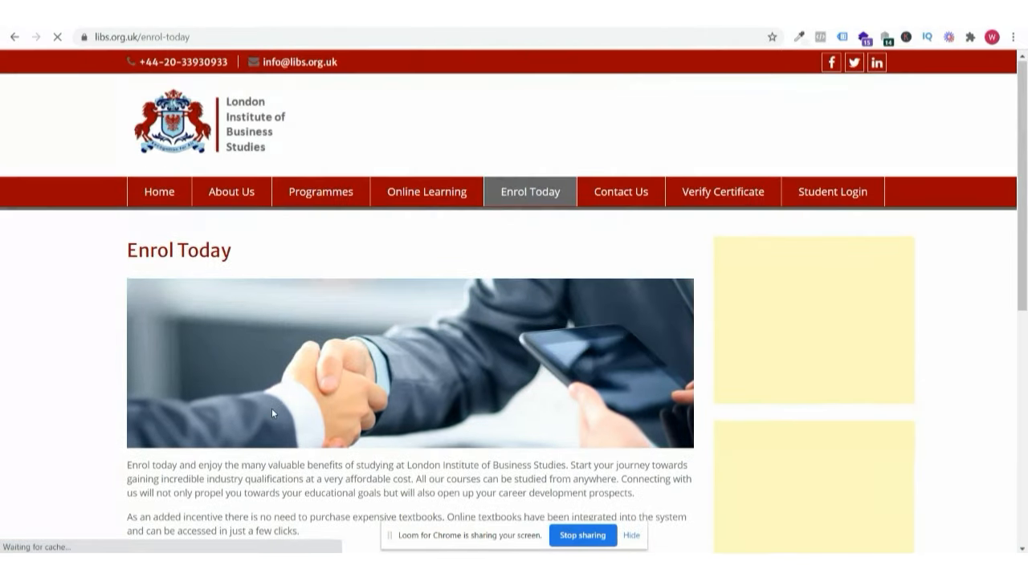
scroll(down, 3)
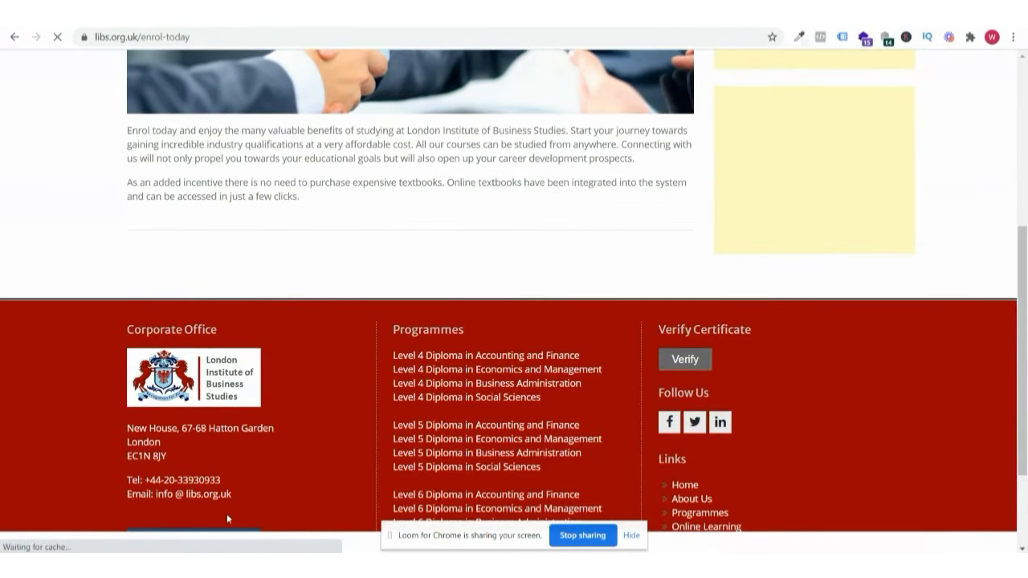
scroll(up, 3)
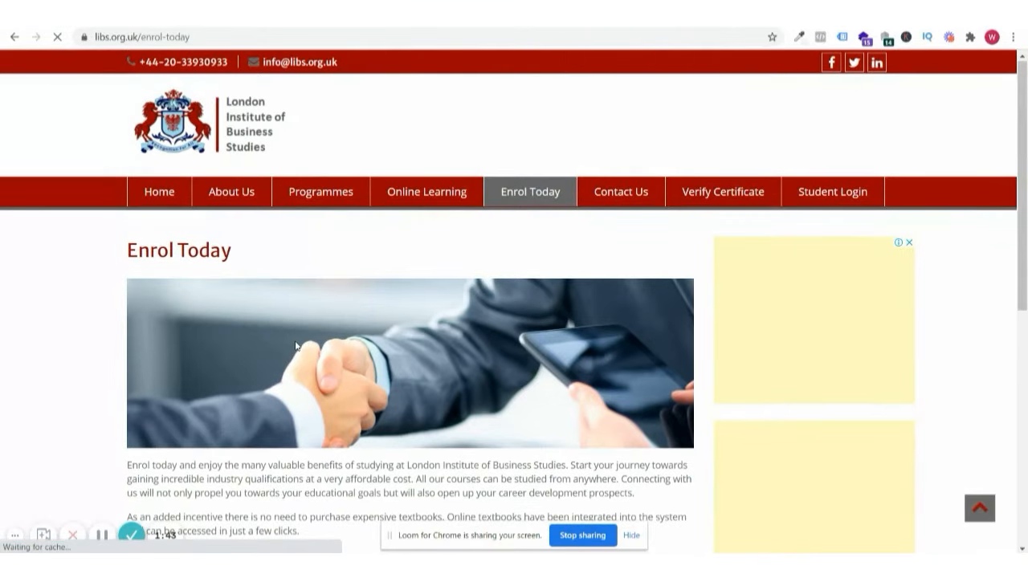
Bring up the London Institute of Business Studies LinkedIn page with its alumni count.
right_click(877, 63)
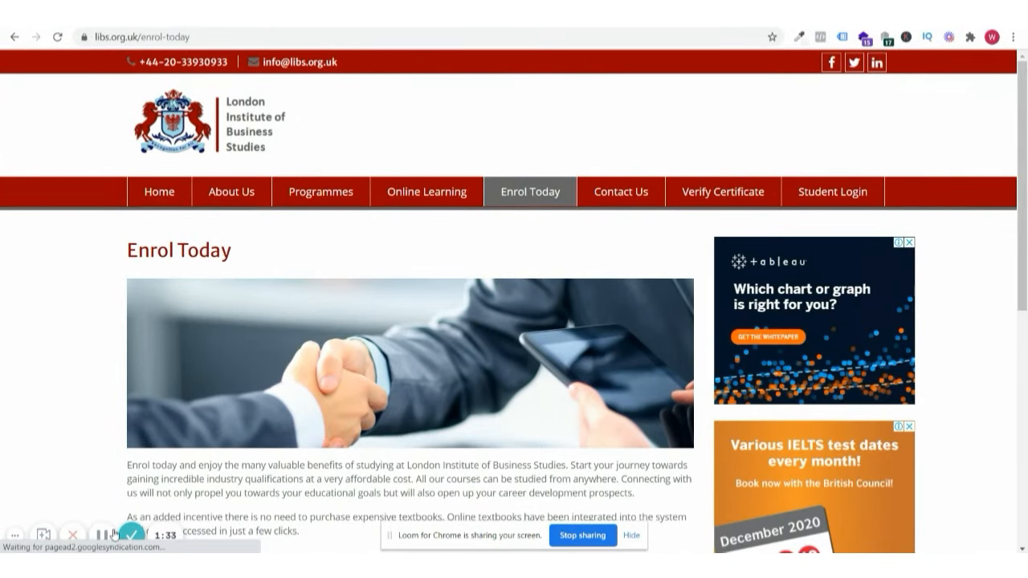
scroll(down, 3)
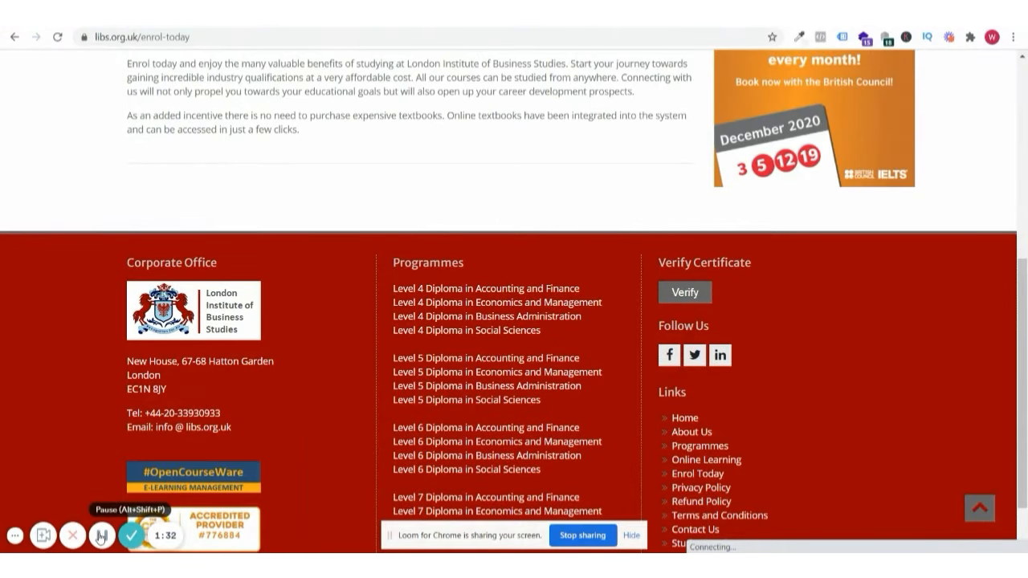
click(101, 536)
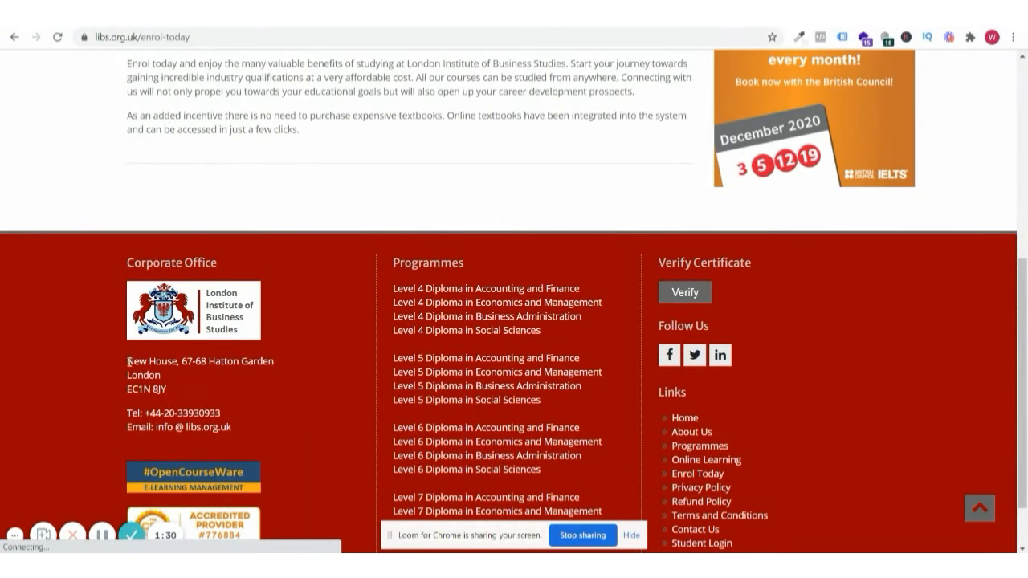
drag(125, 360, 168, 389)
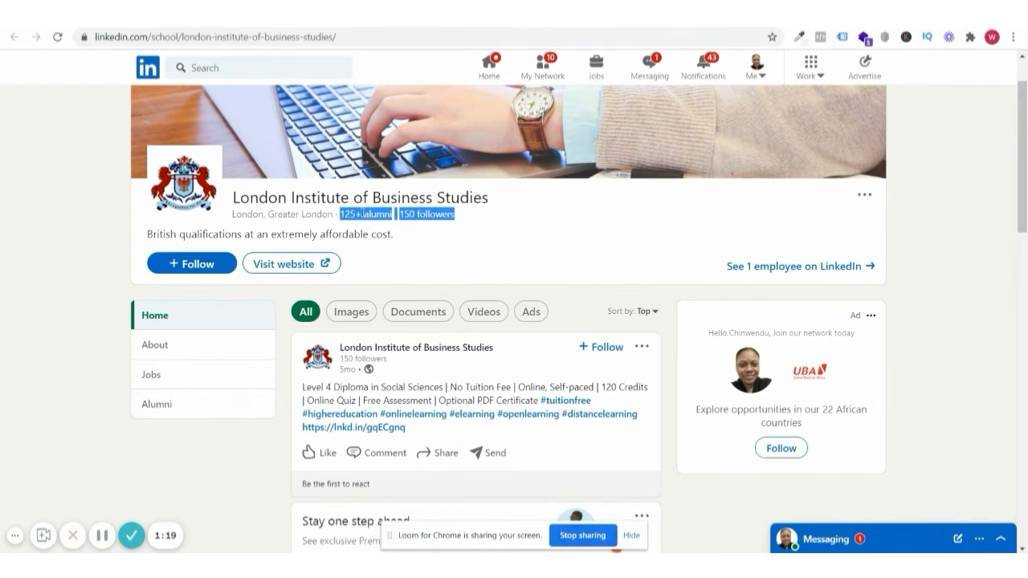
mouse_move(103, 536)
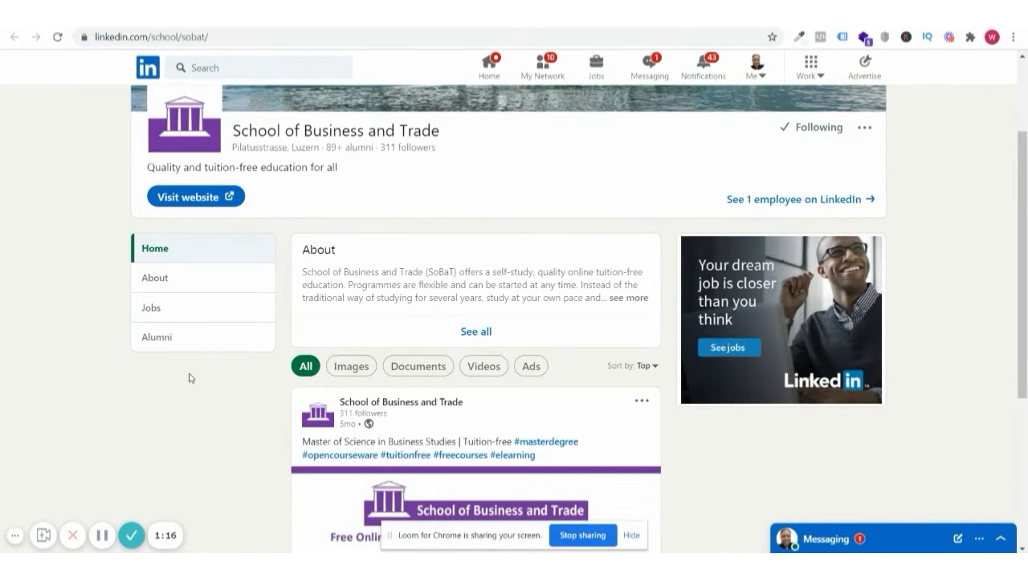
mouse_move(328, 151)
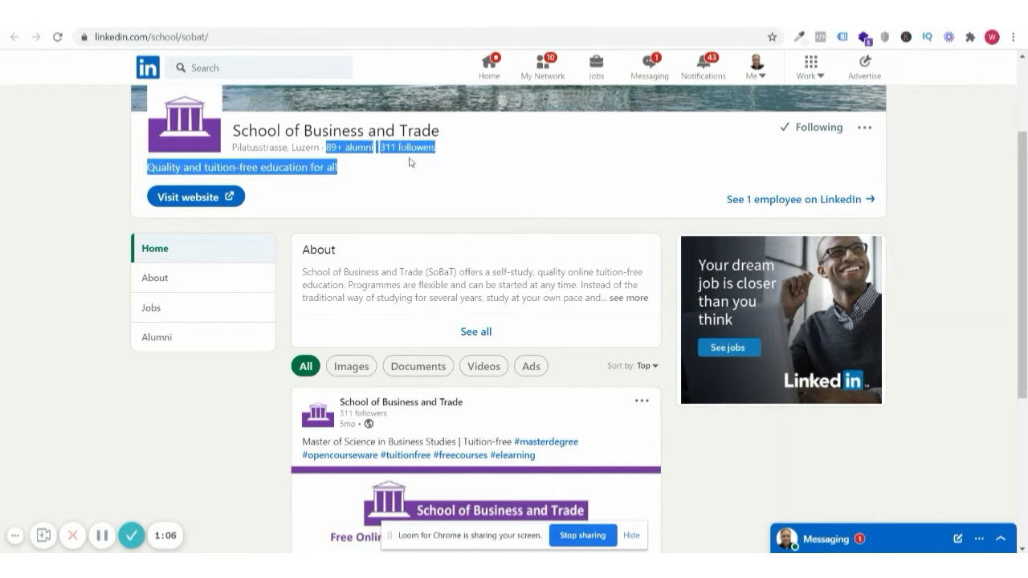
mouse_move(437, 159)
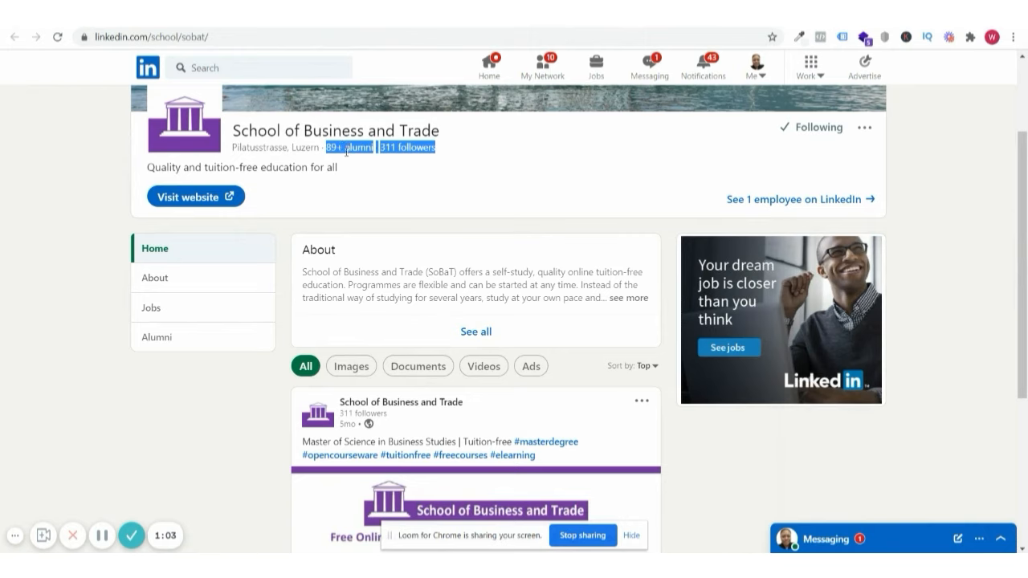
mouse_move(360, 166)
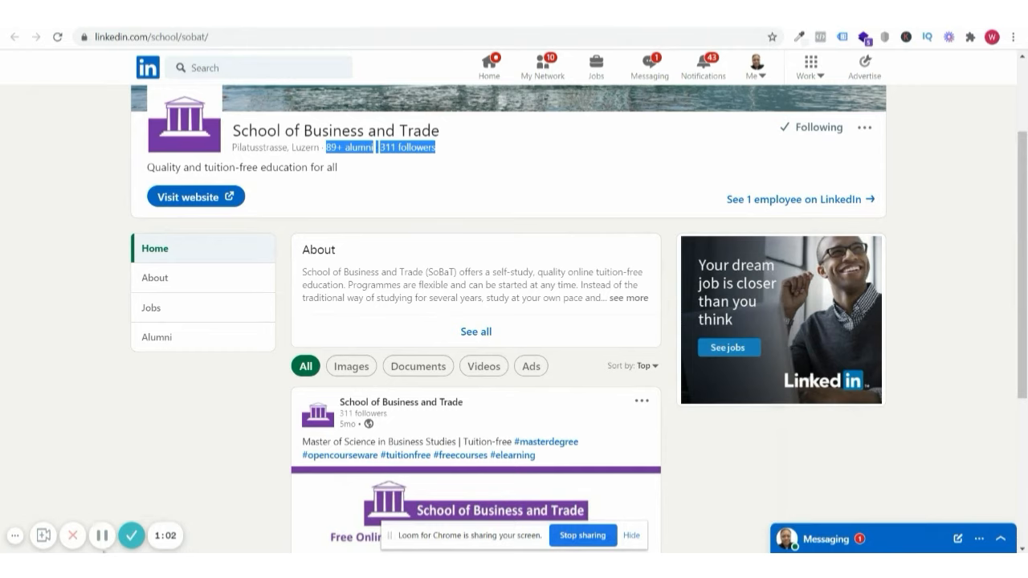
mouse_move(102, 535)
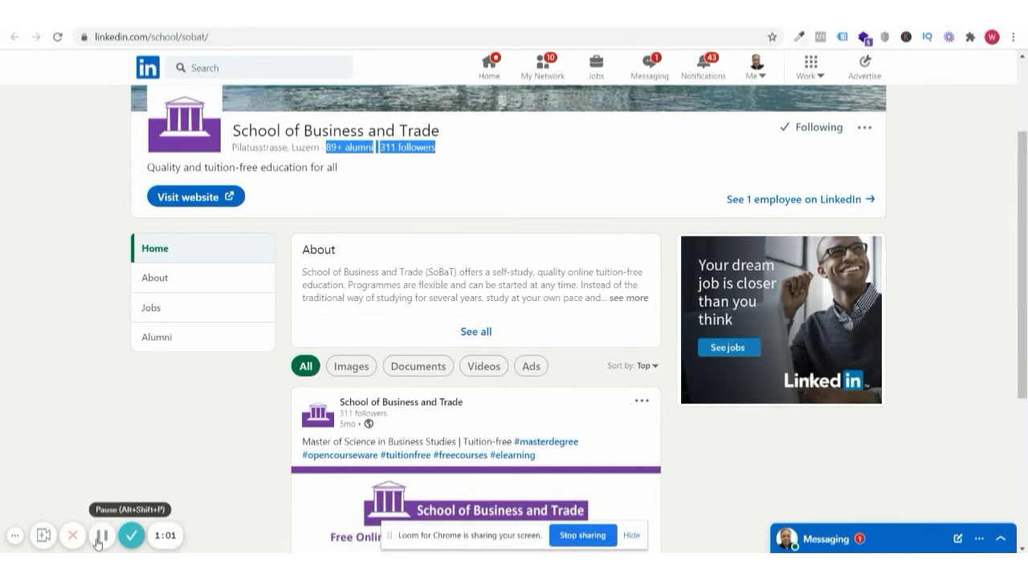